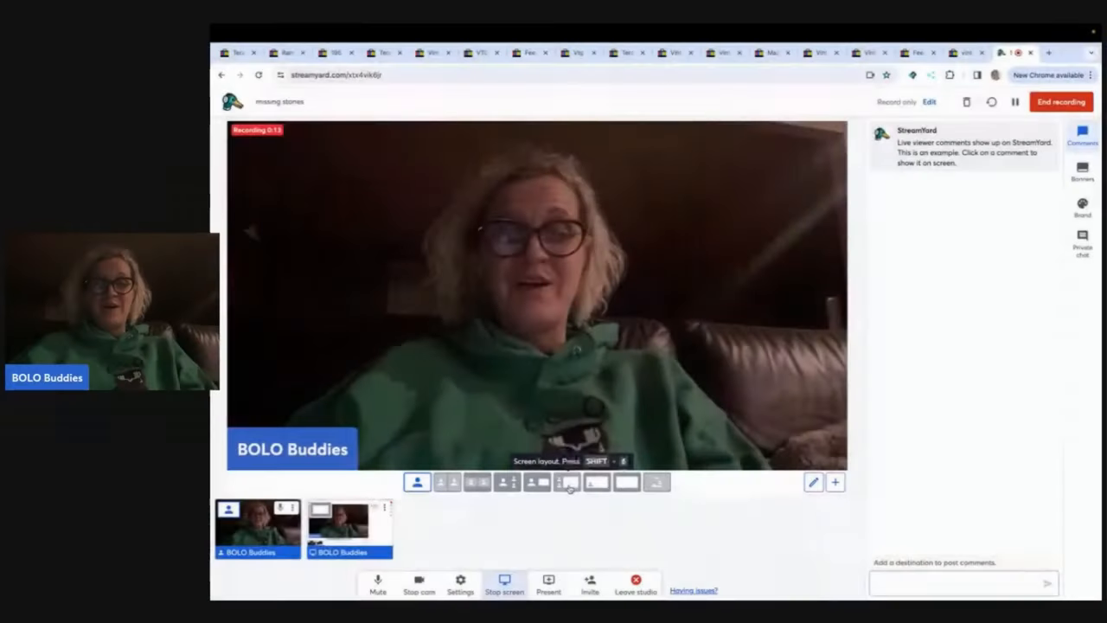
- Show the Terapeak sold-price results for the Nolan Miller crystal keystone brooch
left_click(566, 482)
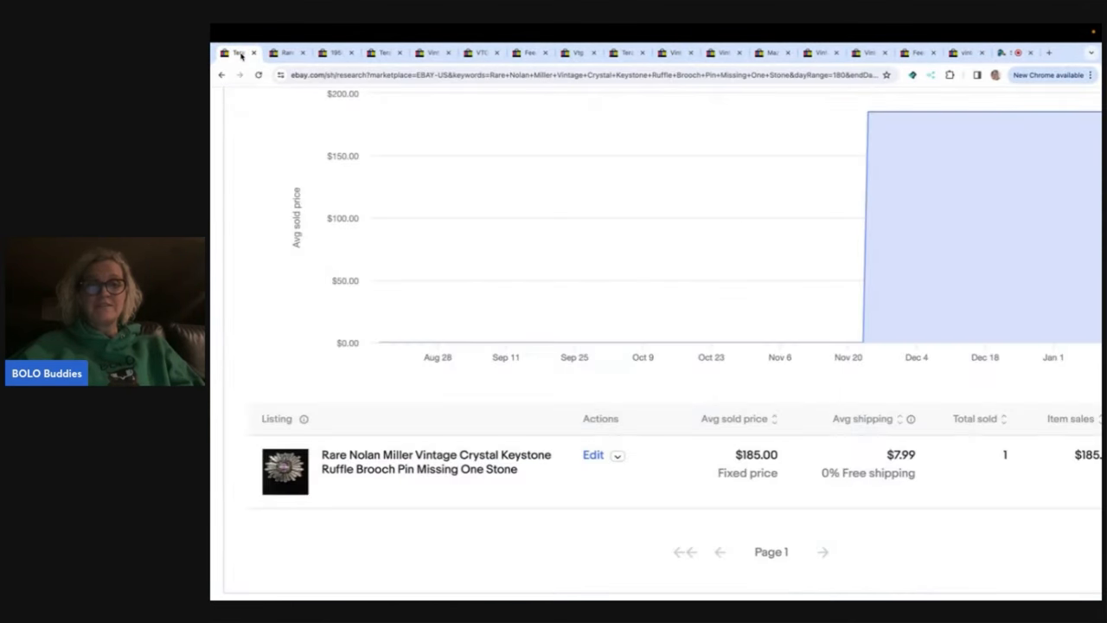
mouse_move(491, 342)
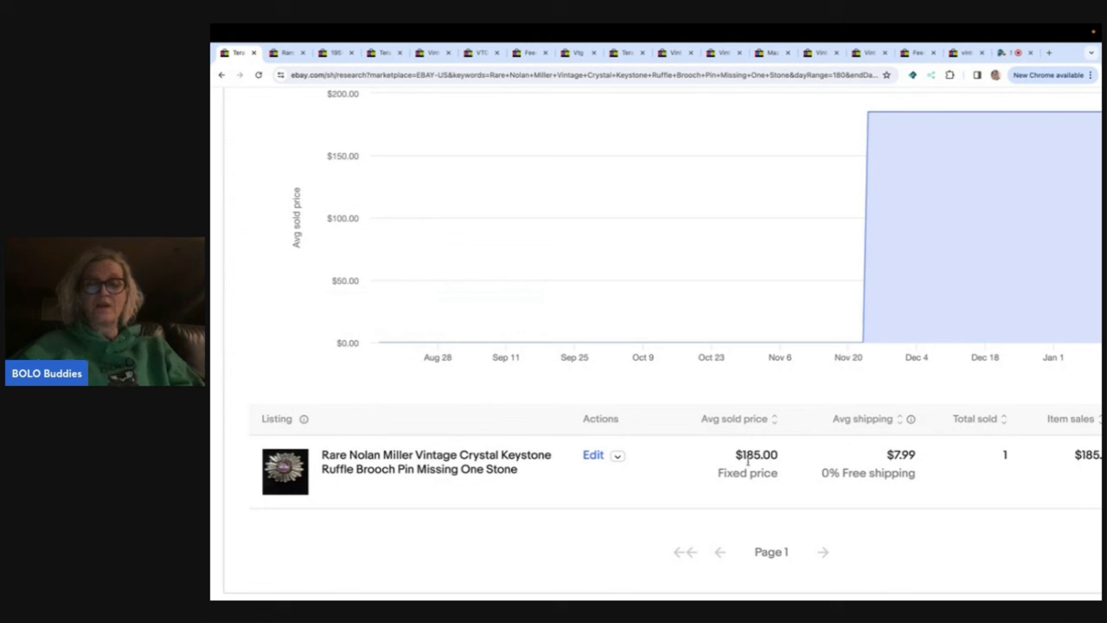
mouse_move(408, 342)
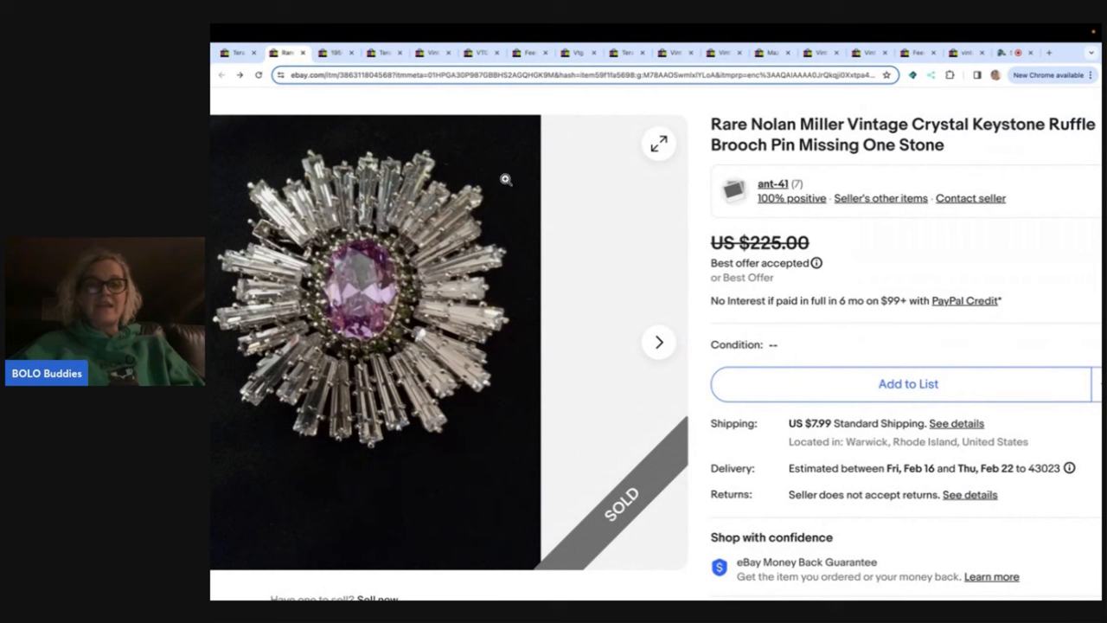
mouse_move(304, 271)
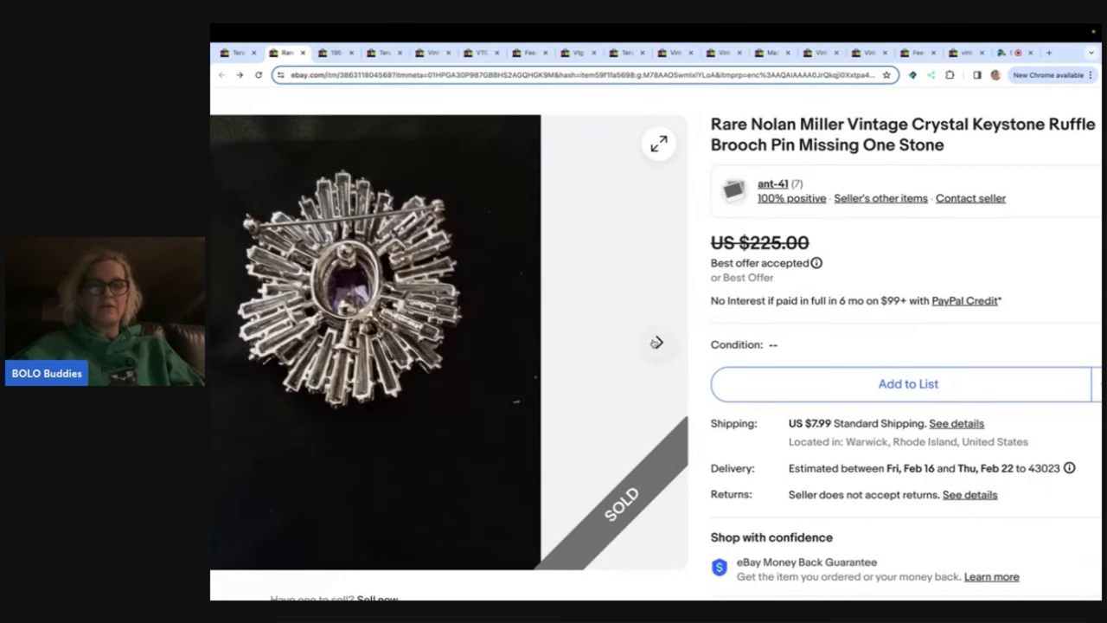
- View the next photo of the Nolan Miller brooch before moving to the Trifari birds listing
left_click(656, 342)
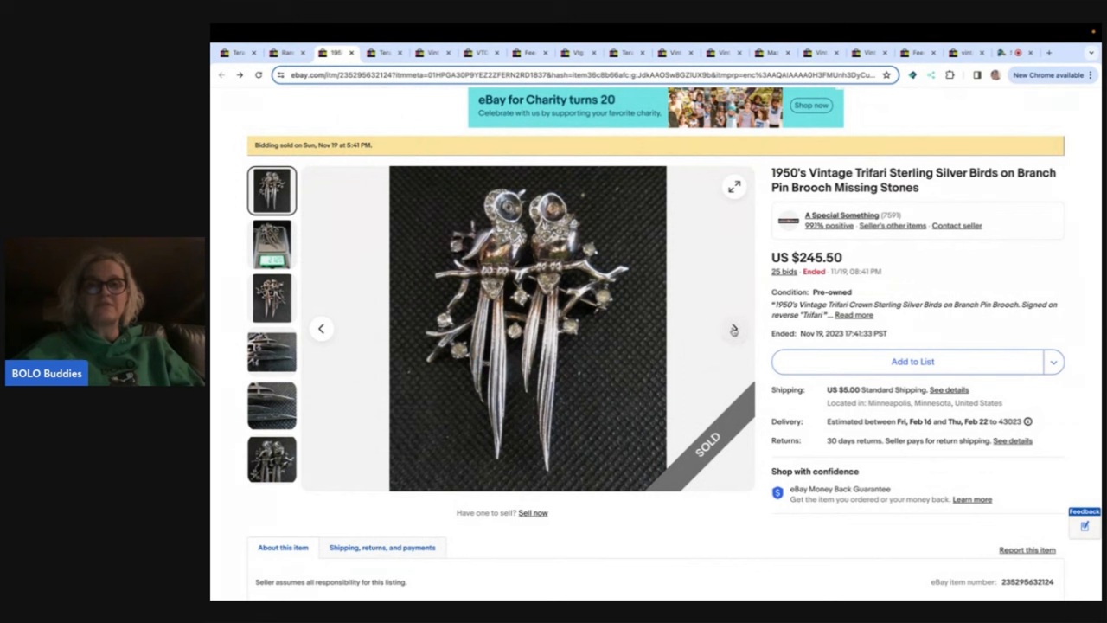
- Review the Trifari birds brooch photos: on a scale, the back, and the remaining gallery shots
left_click(272, 243)
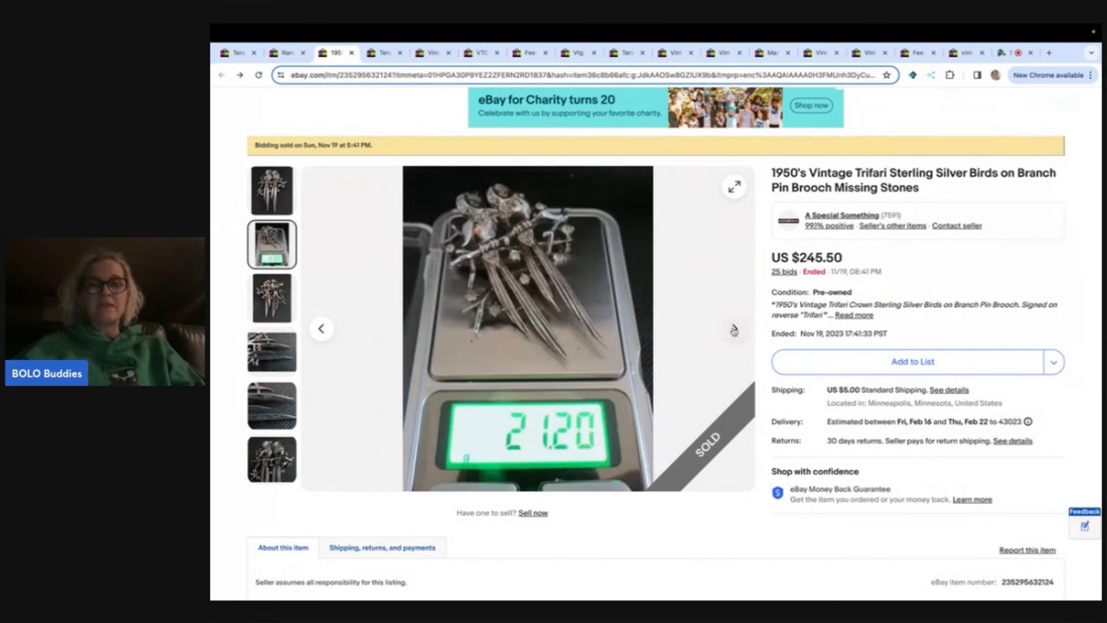
left_click(271, 299)
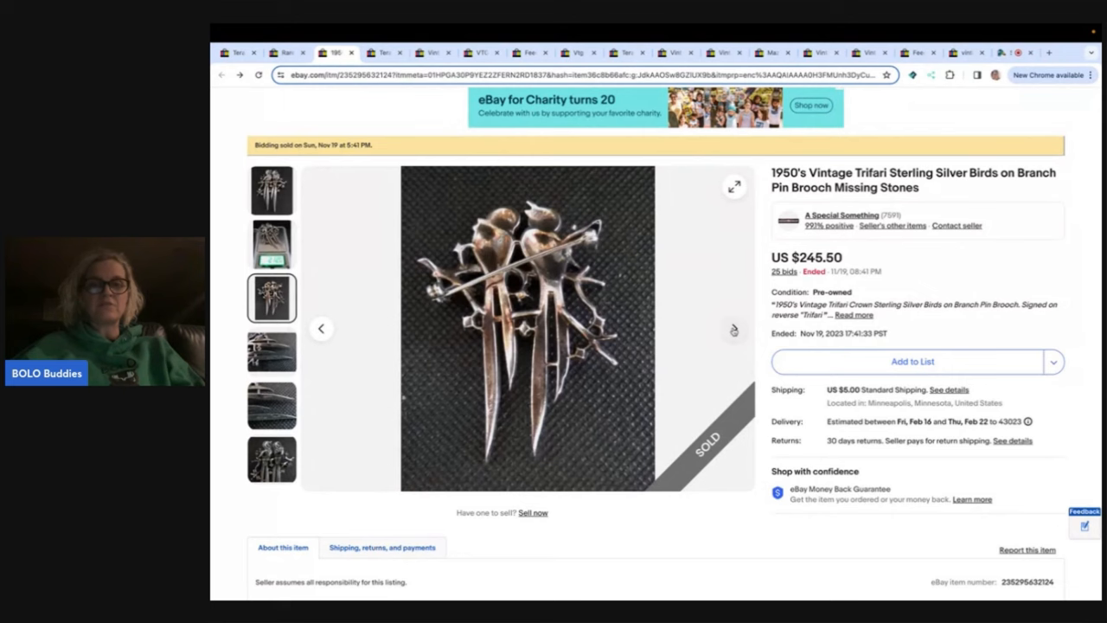
left_click(272, 351)
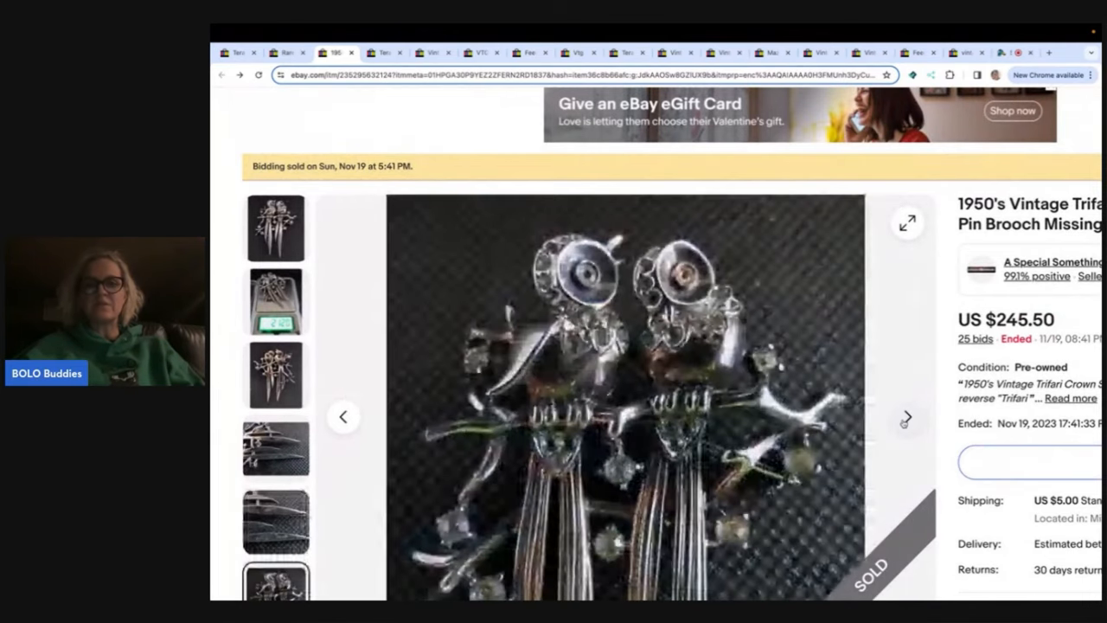
left_click(275, 226)
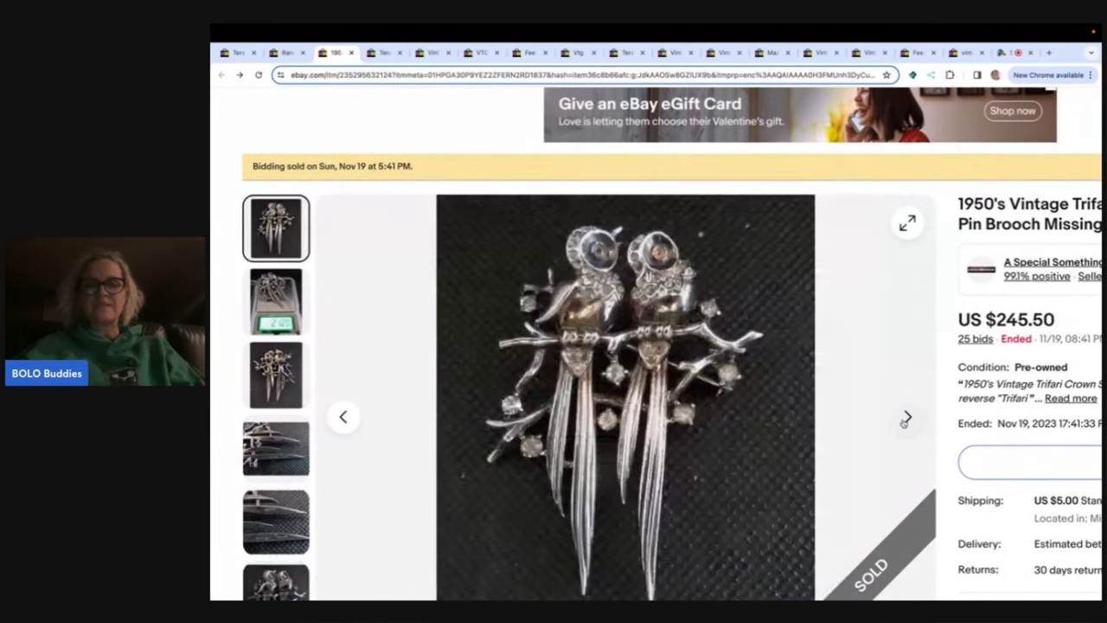
left_click(275, 301)
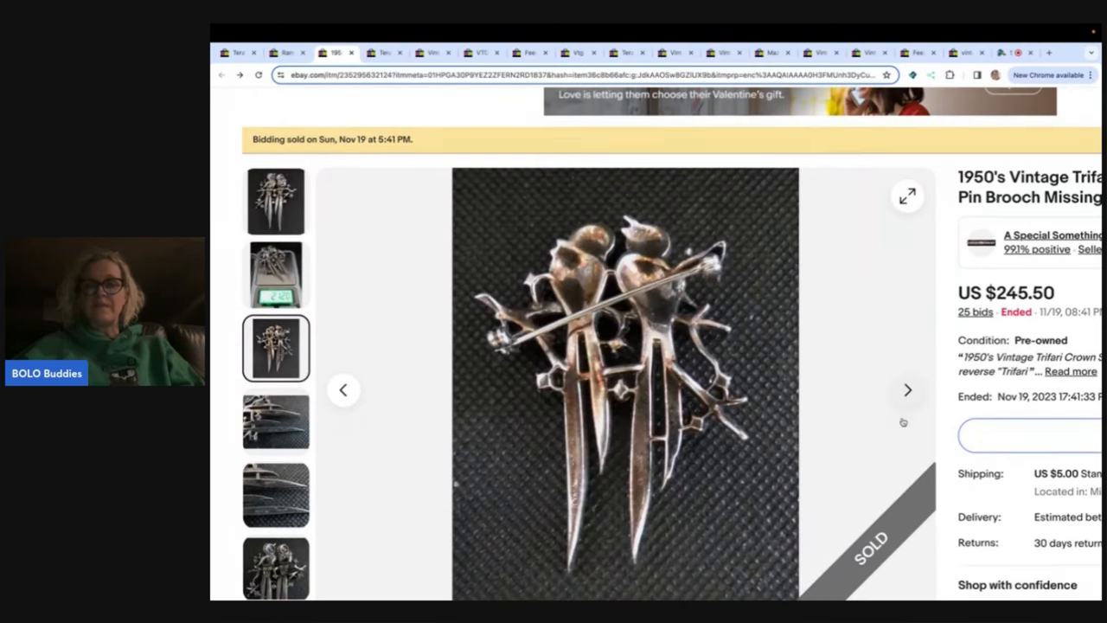
scroll("down", 3)
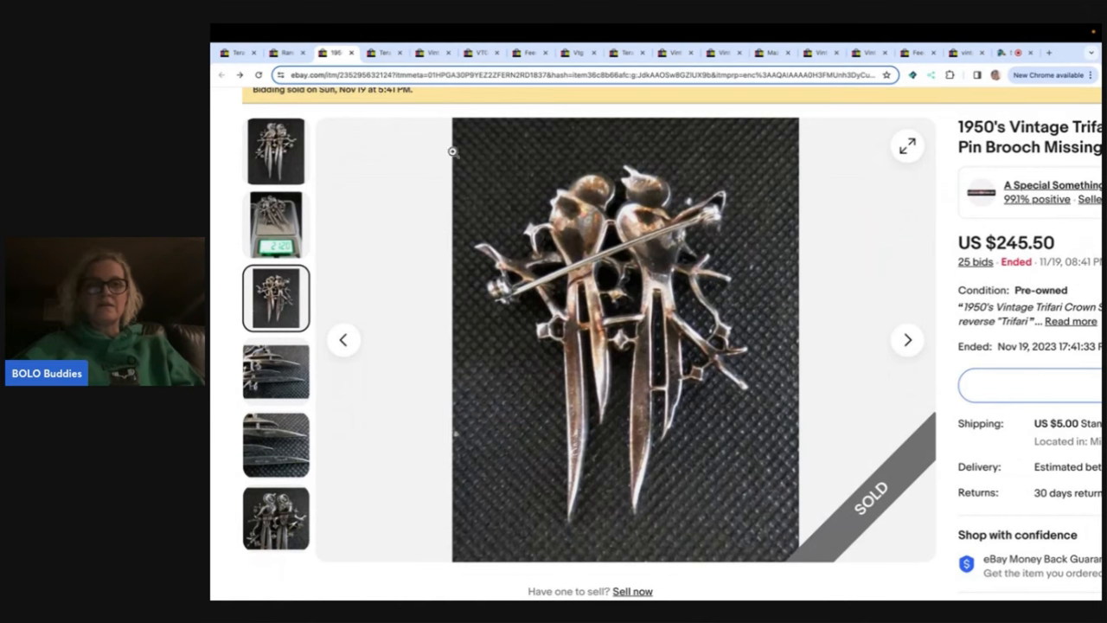
- Switch to the Schreiner large turtle brooch sold listing
left_click(382, 53)
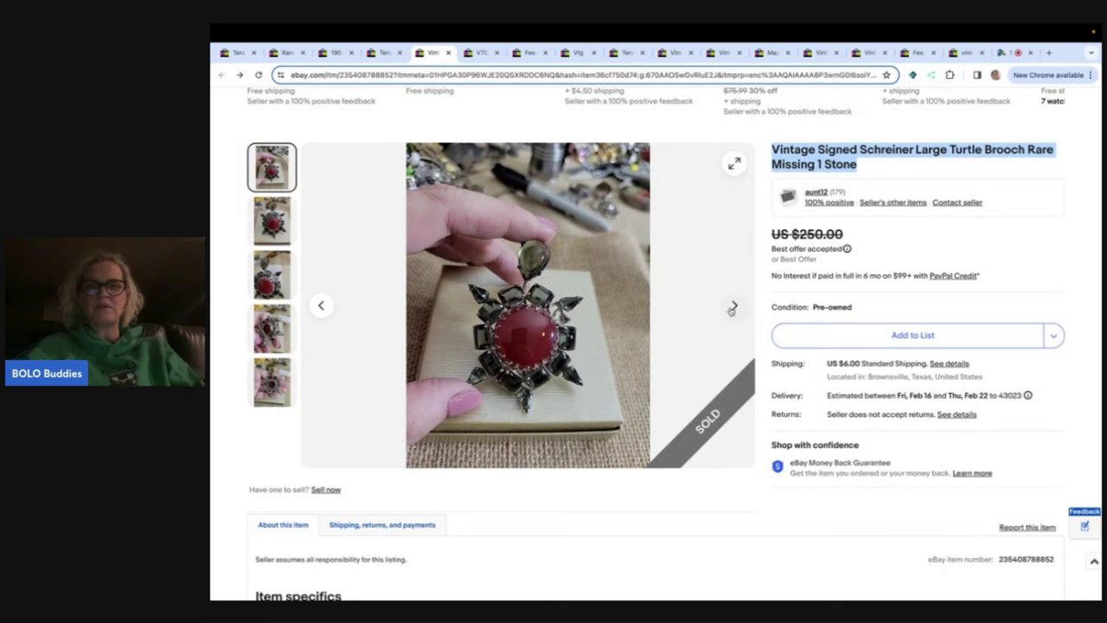
- Step through the Schreiner turtle brooch photos, including the back shown in hand
left_click(272, 220)
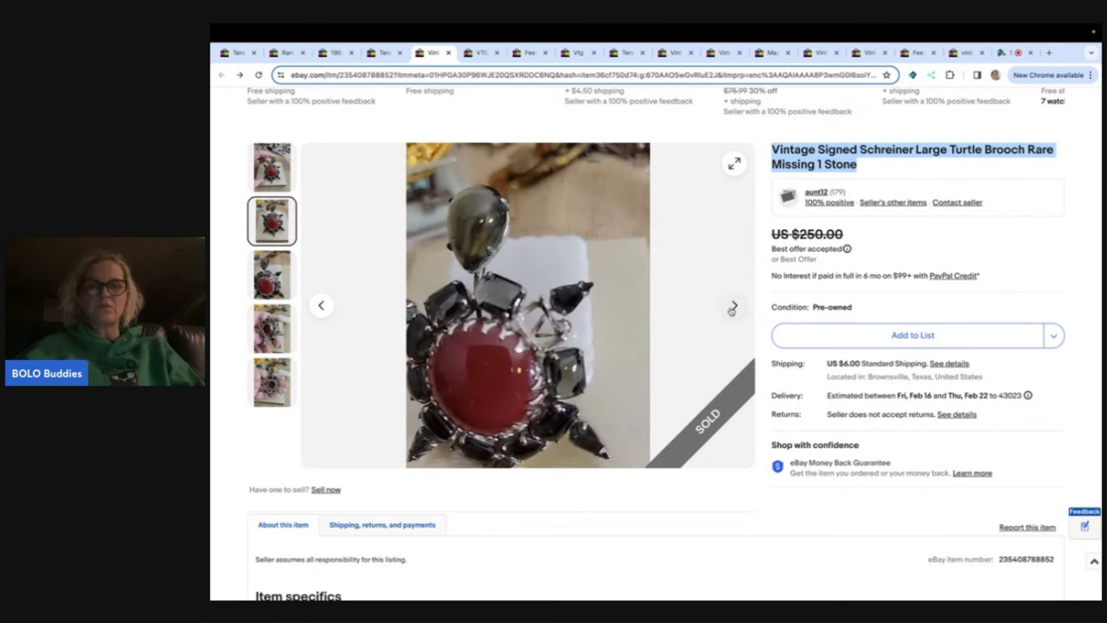
left_click(272, 274)
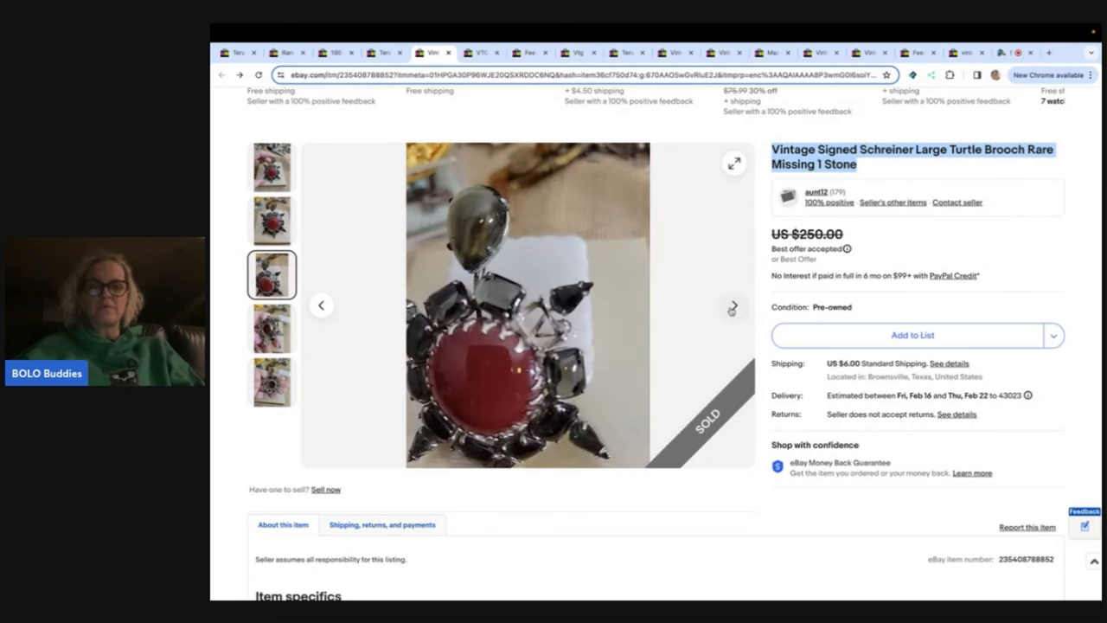
left_click(272, 329)
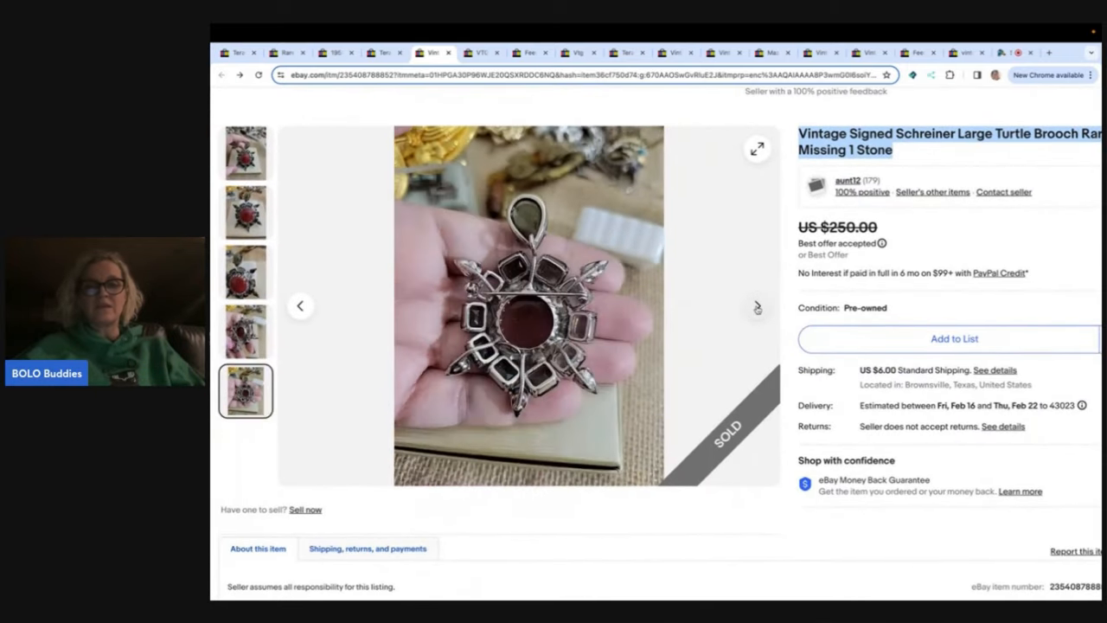
left_click(246, 153)
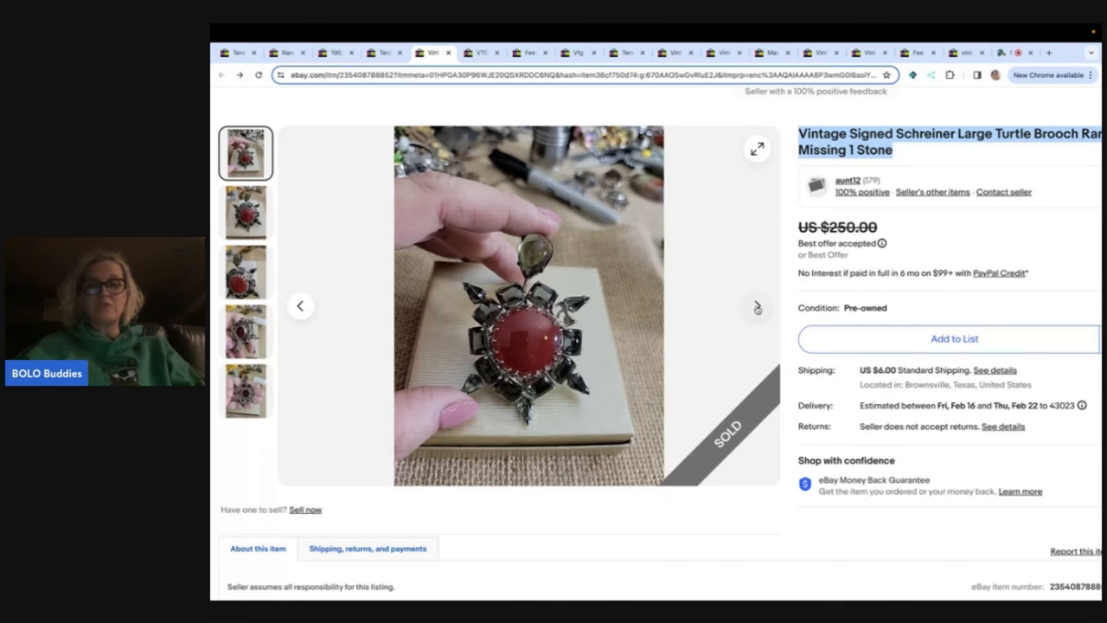
left_click(246, 271)
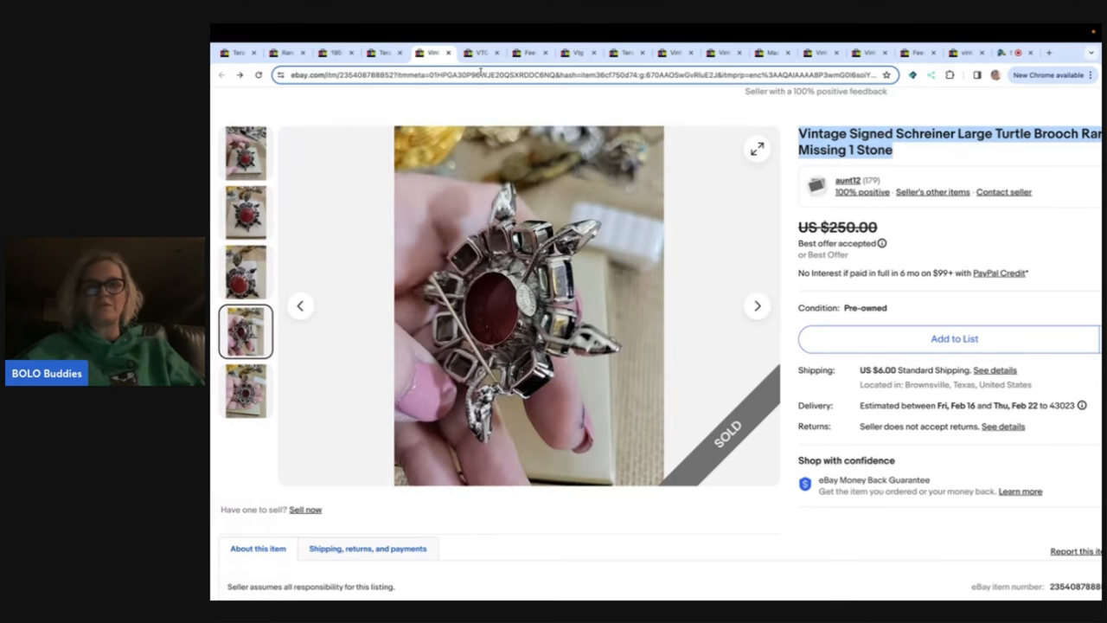
- Switch to the Boucher peacock brooch sold listing
left_click(487, 49)
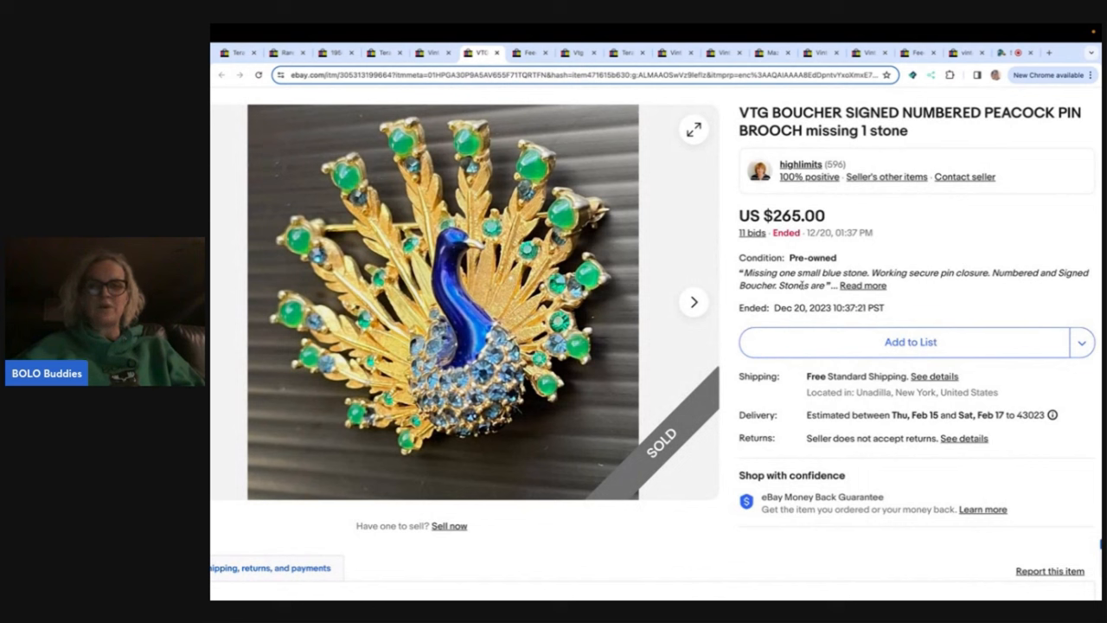
mouse_move(722, 339)
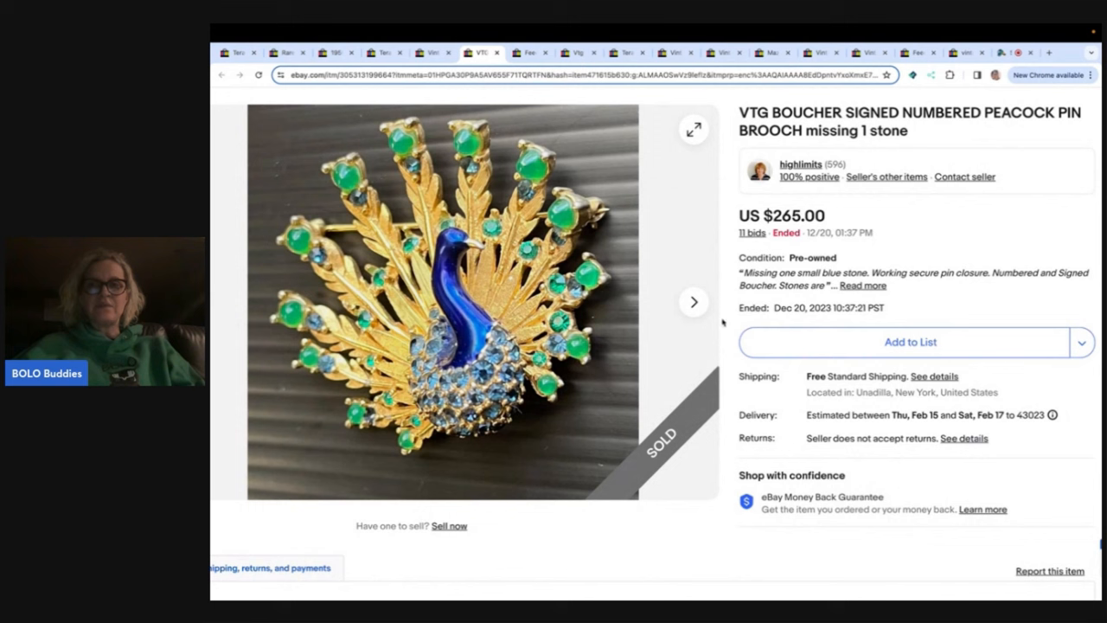
mouse_move(577, 284)
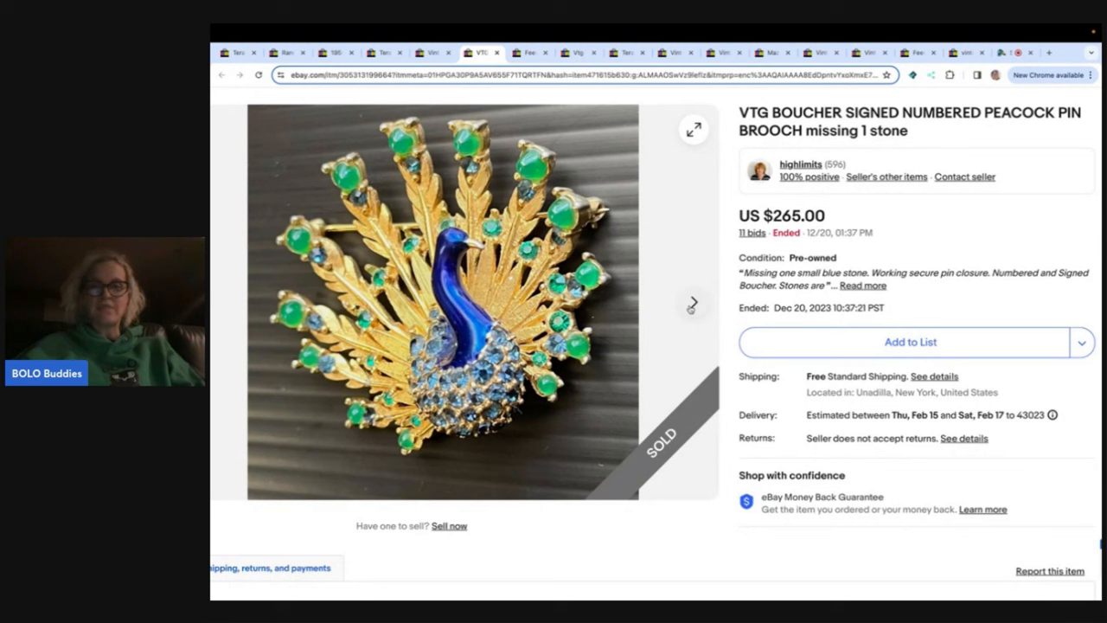
mouse_move(697, 306)
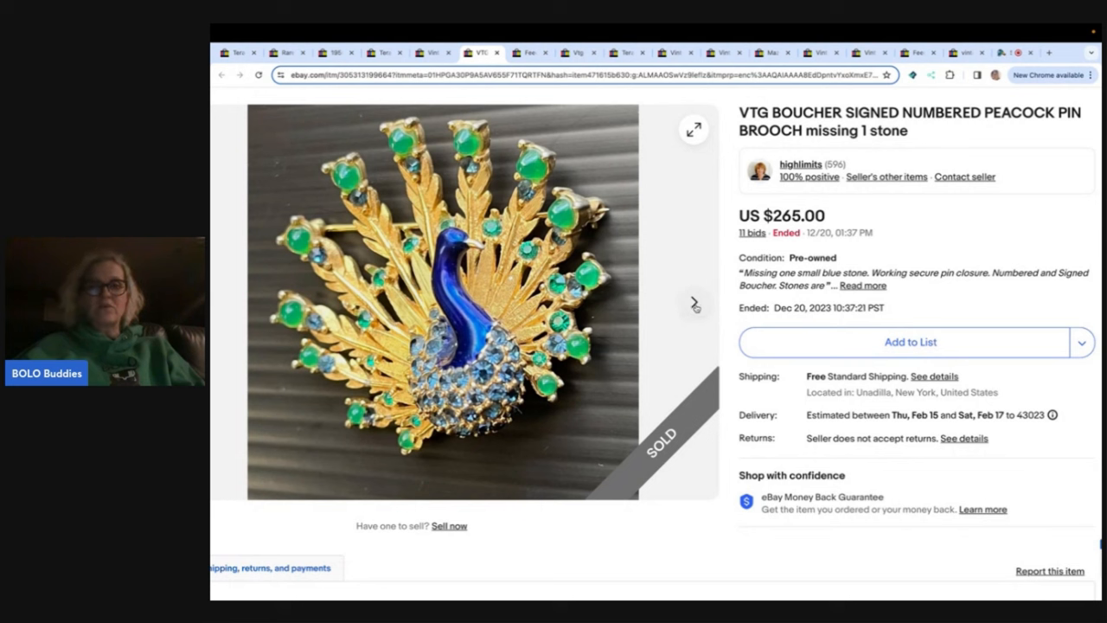
mouse_move(694, 302)
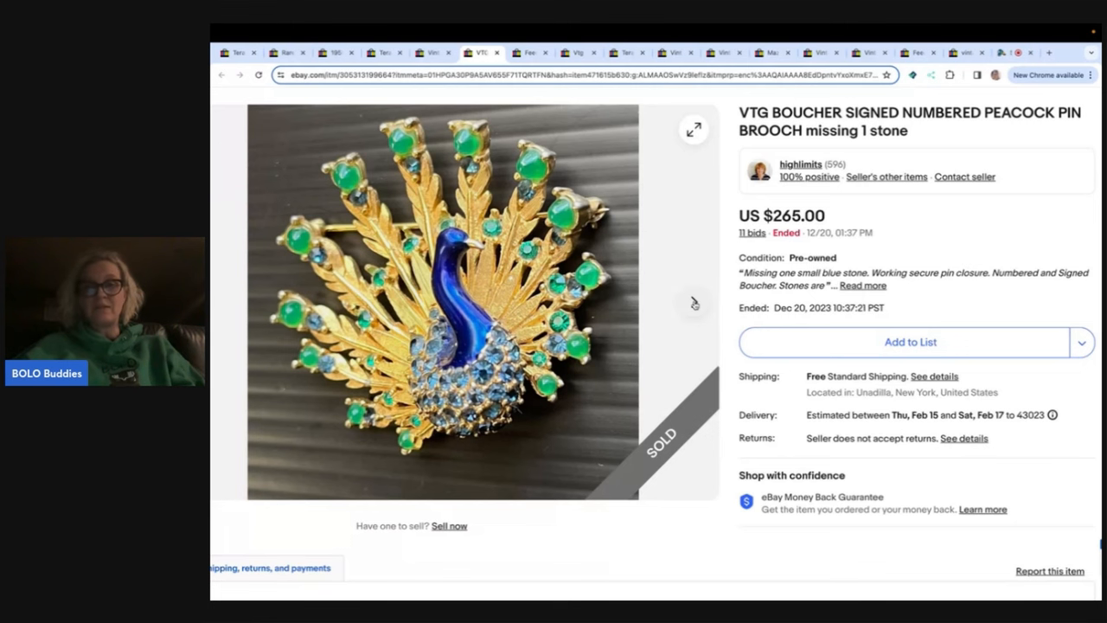
- View the peacock brooch's back and missing-blue-stone photos, then its $265 buyer feedback
left_click(694, 302)
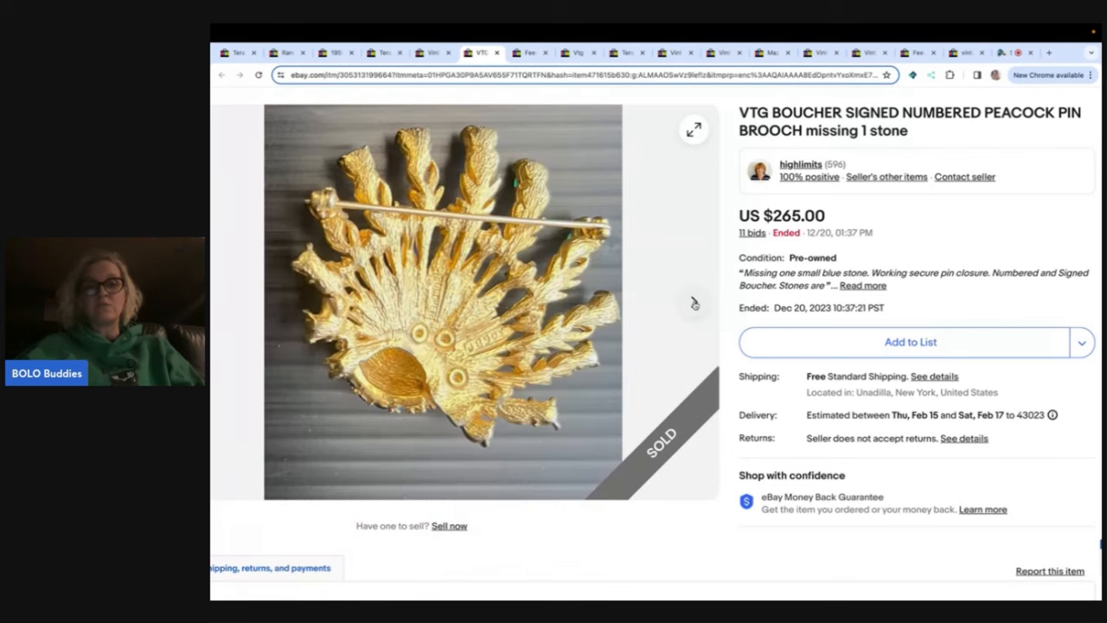
mouse_move(694, 301)
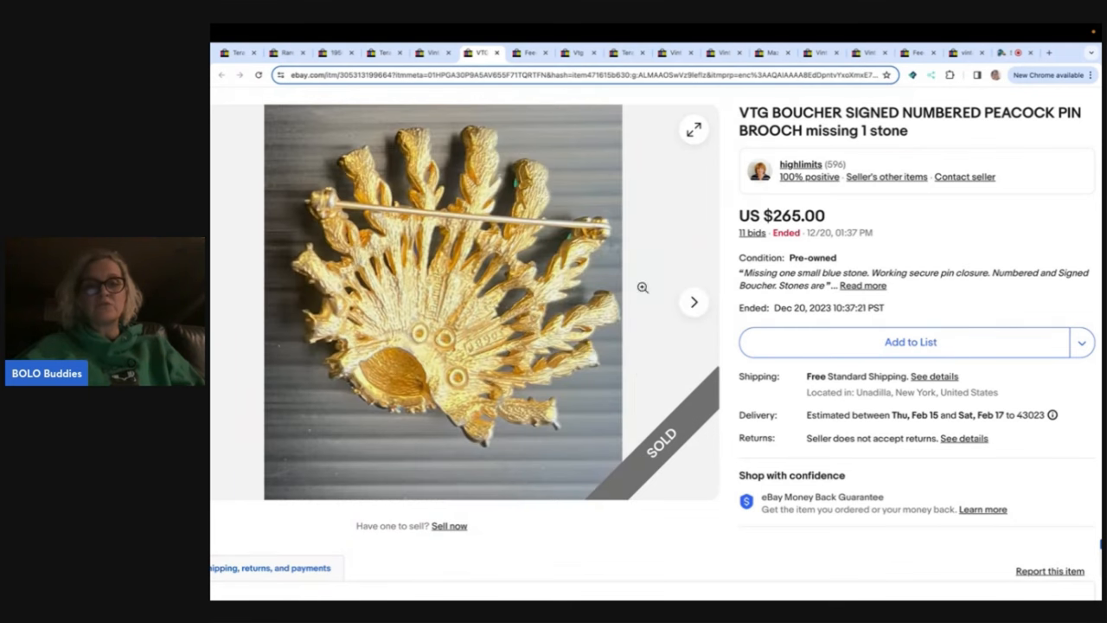
left_click(692, 302)
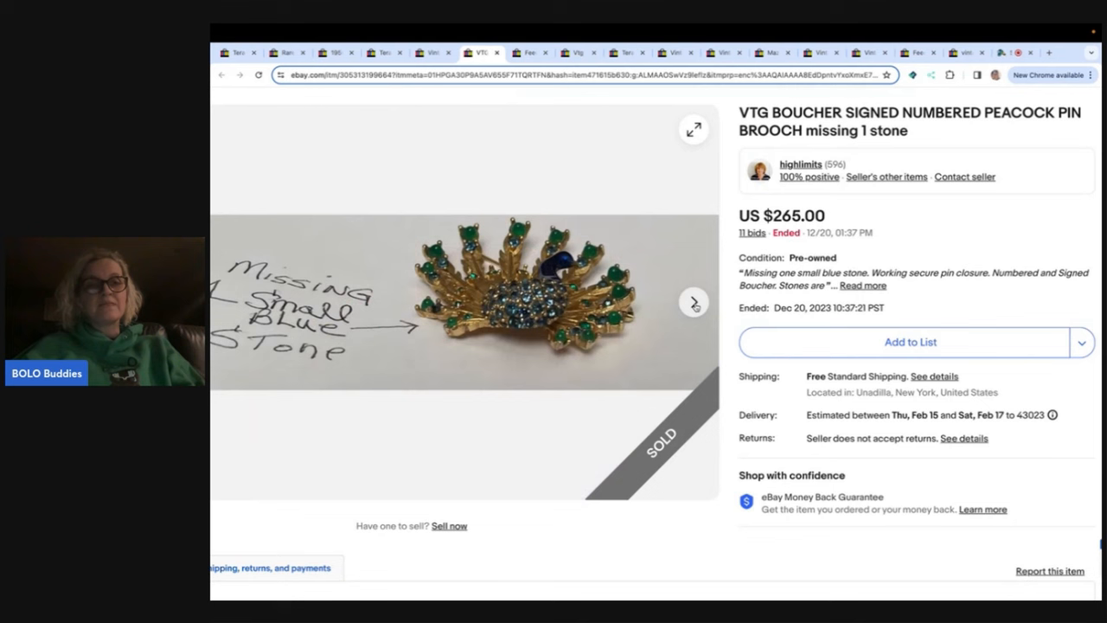
mouse_move(440, 330)
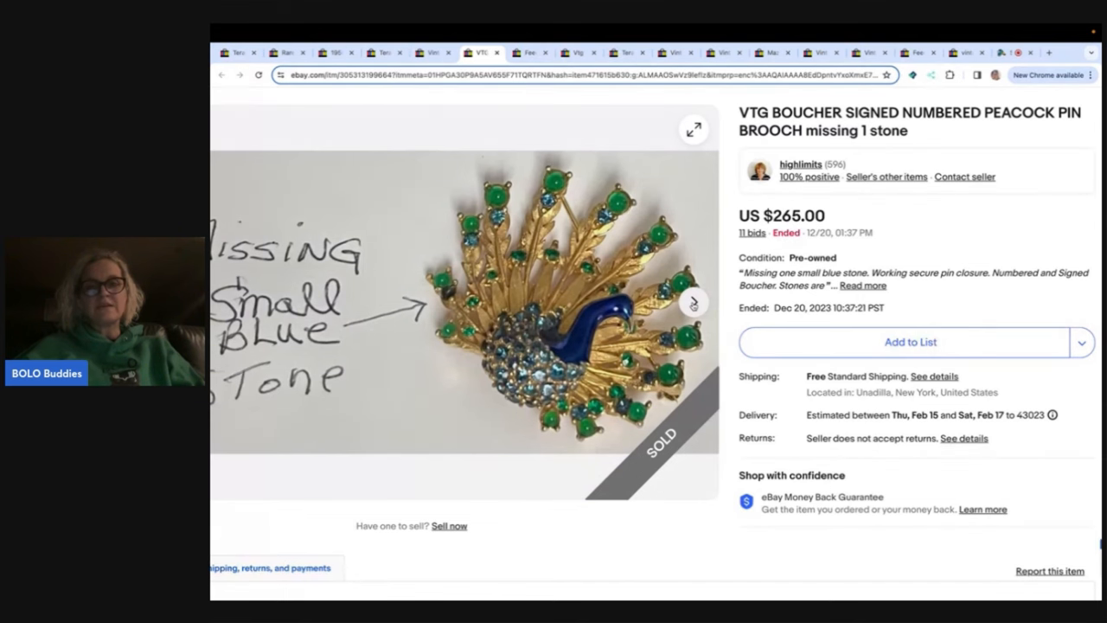
left_click(693, 303)
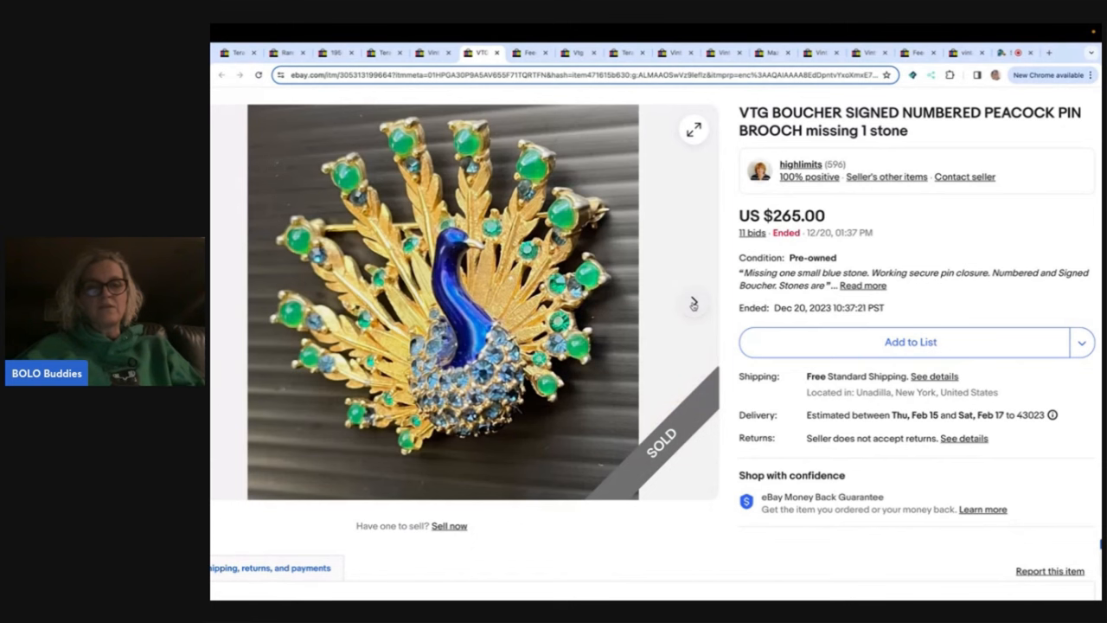
left_click(693, 303)
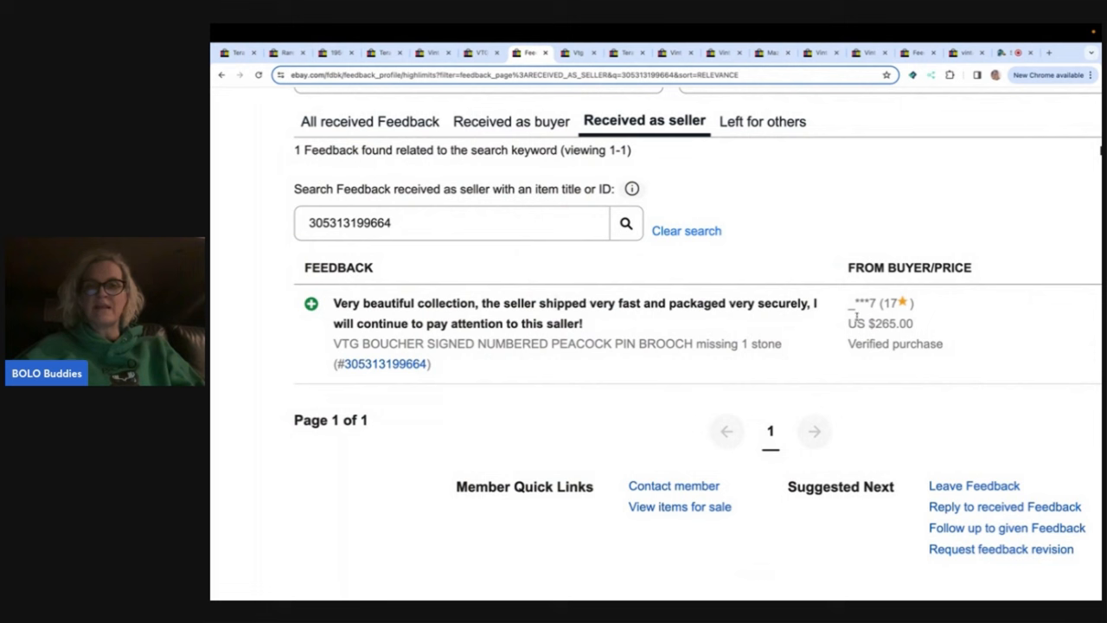
mouse_move(876, 336)
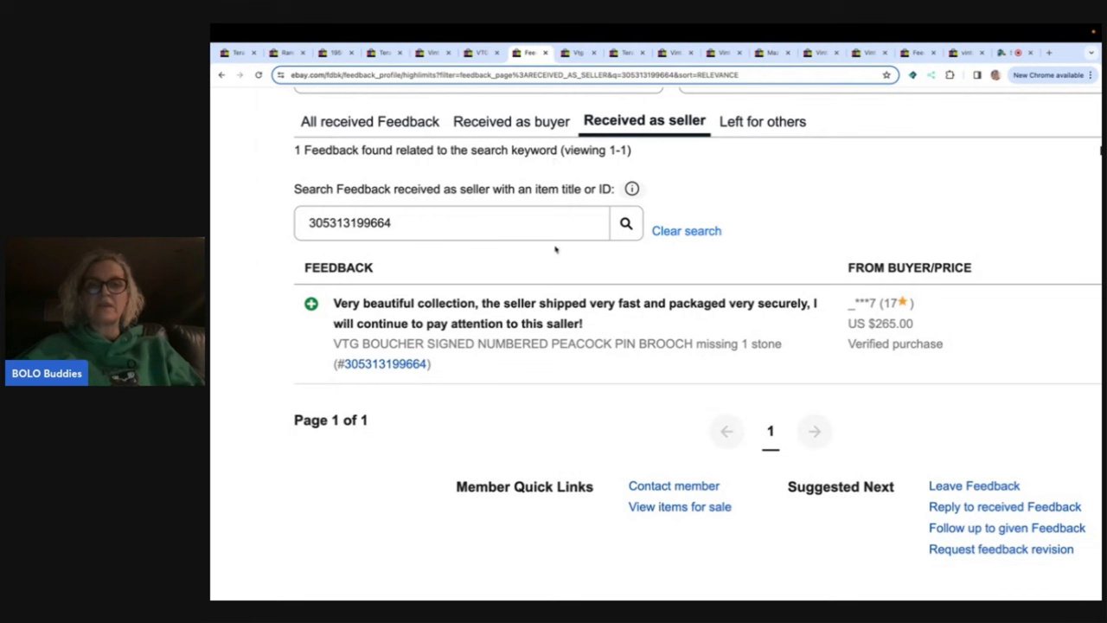
mouse_move(704, 208)
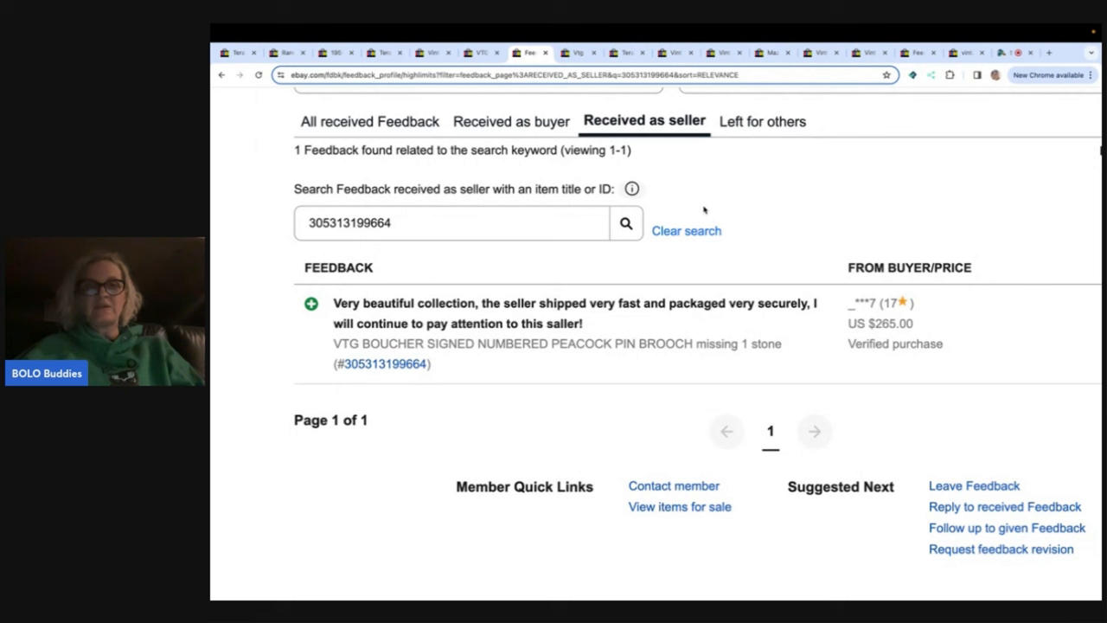
mouse_move(715, 190)
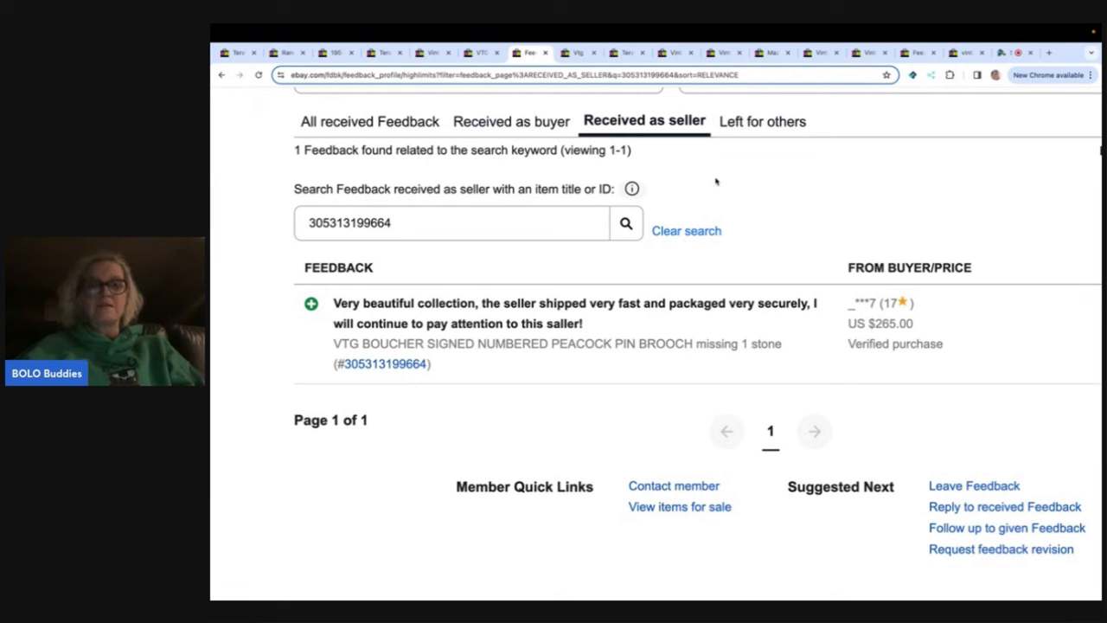
mouse_move(394, 279)
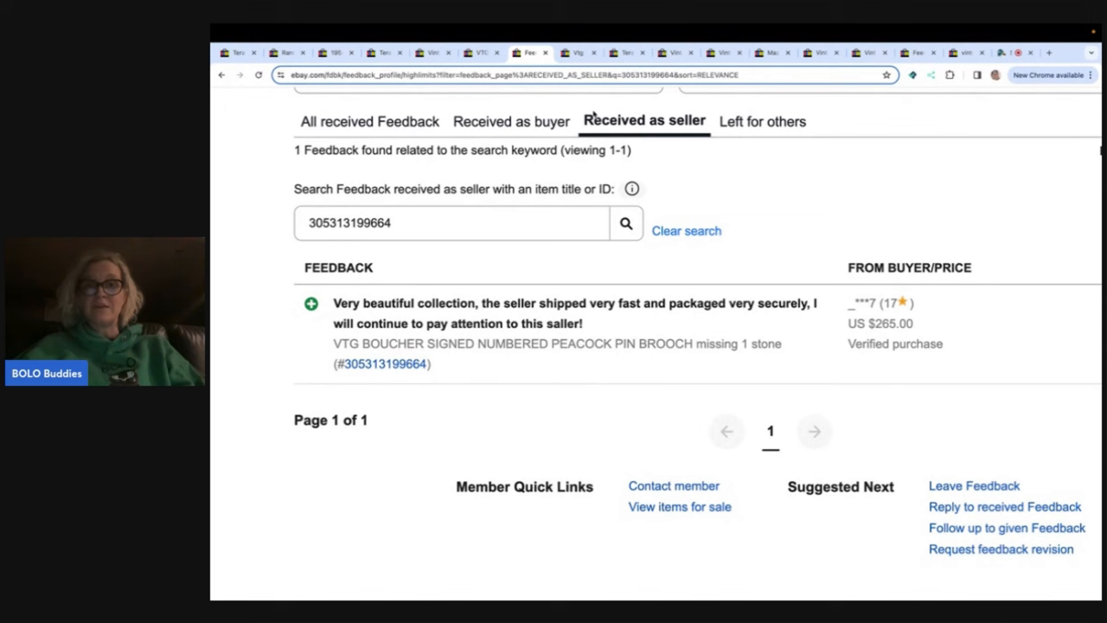
mouse_move(589, 53)
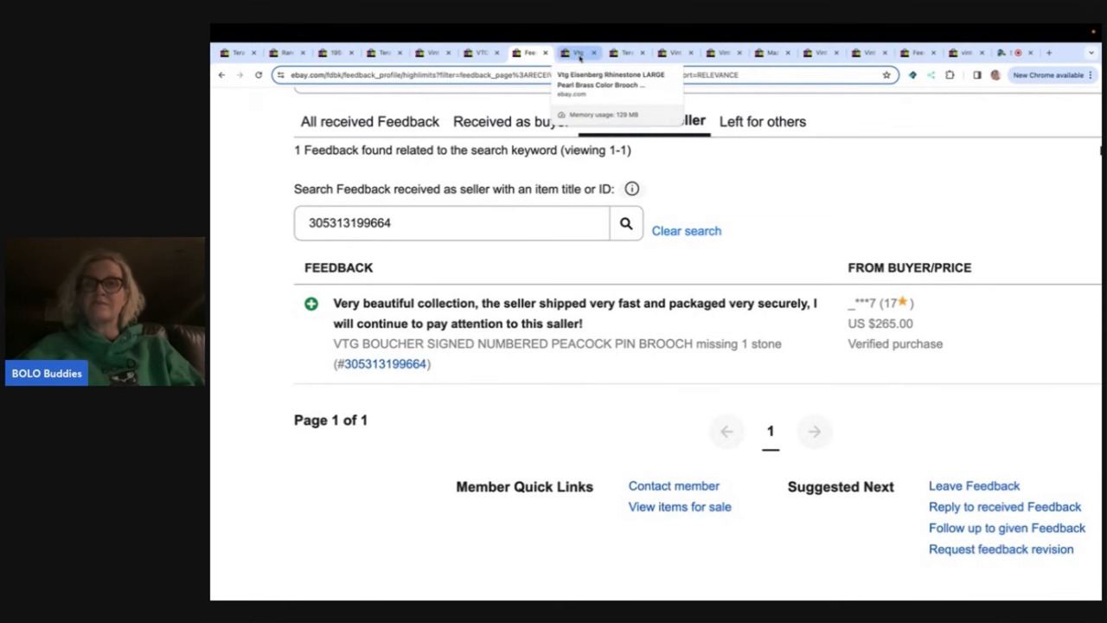
- Switch to the Eisenberg pearl brooch sold listing ($305, 4 bids)
left_click(583, 53)
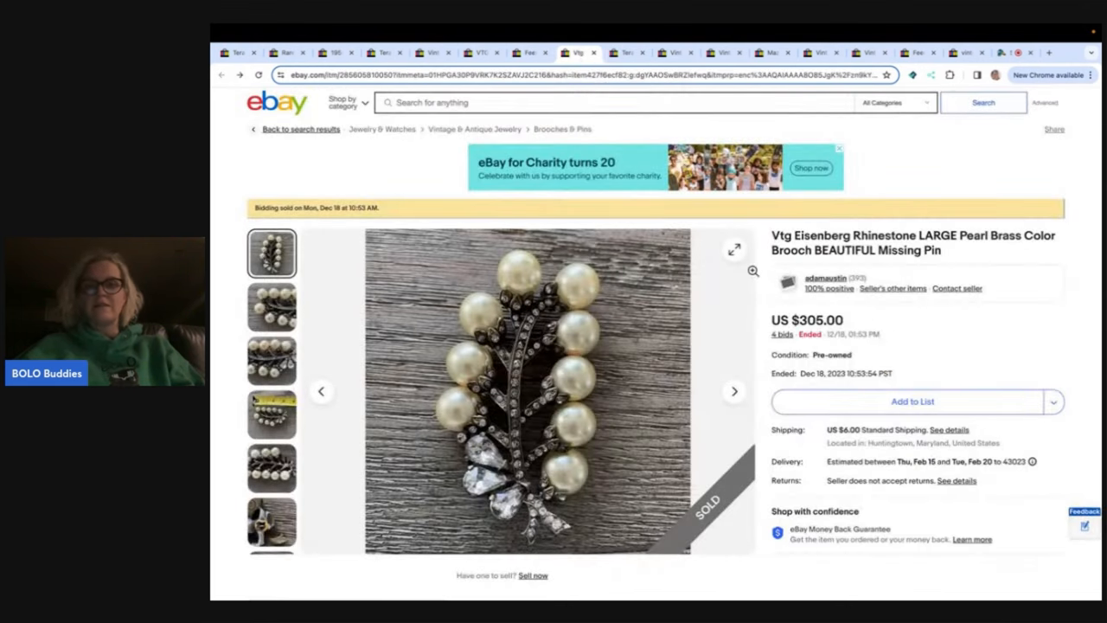
scroll("down", 3)
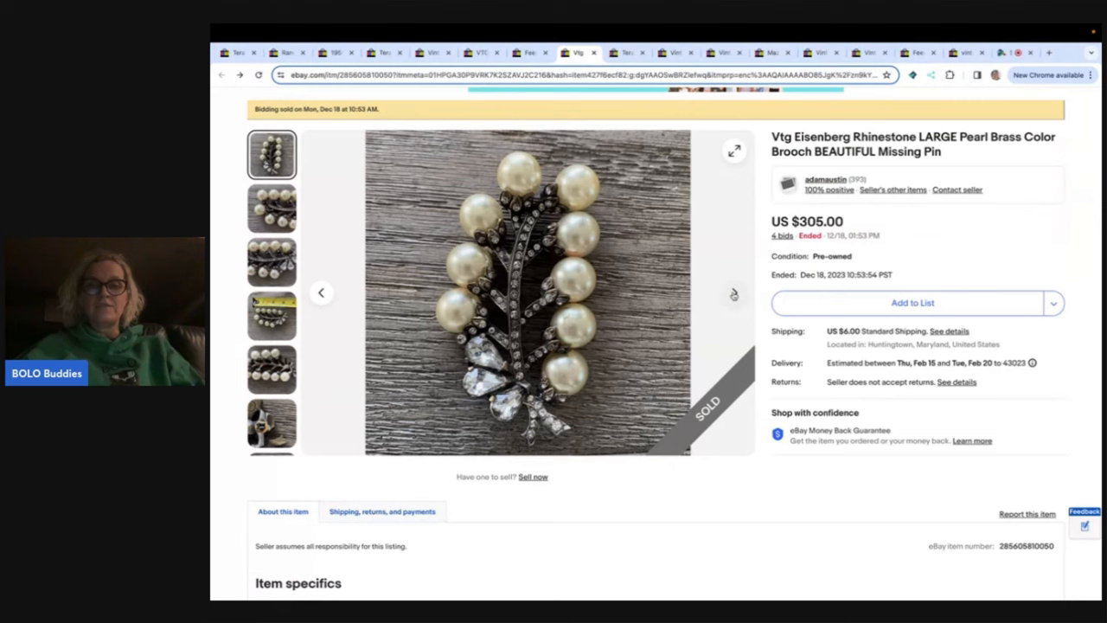
- Page through the Eisenberg brooch photos, including the pearl close-up and signed back
left_click(272, 207)
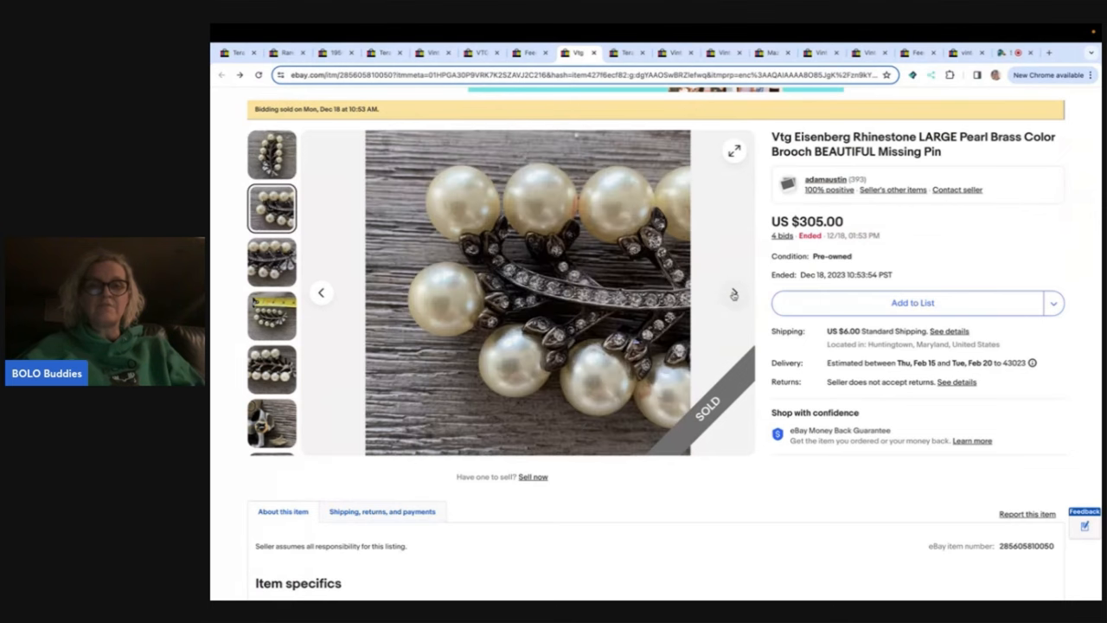
left_click(272, 261)
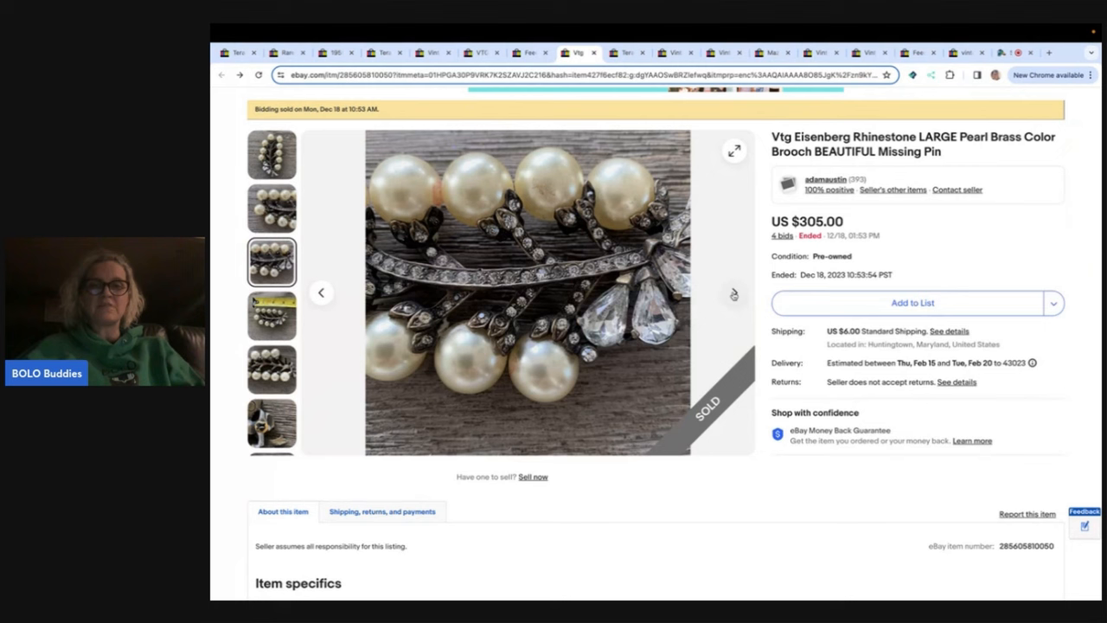
left_click(272, 370)
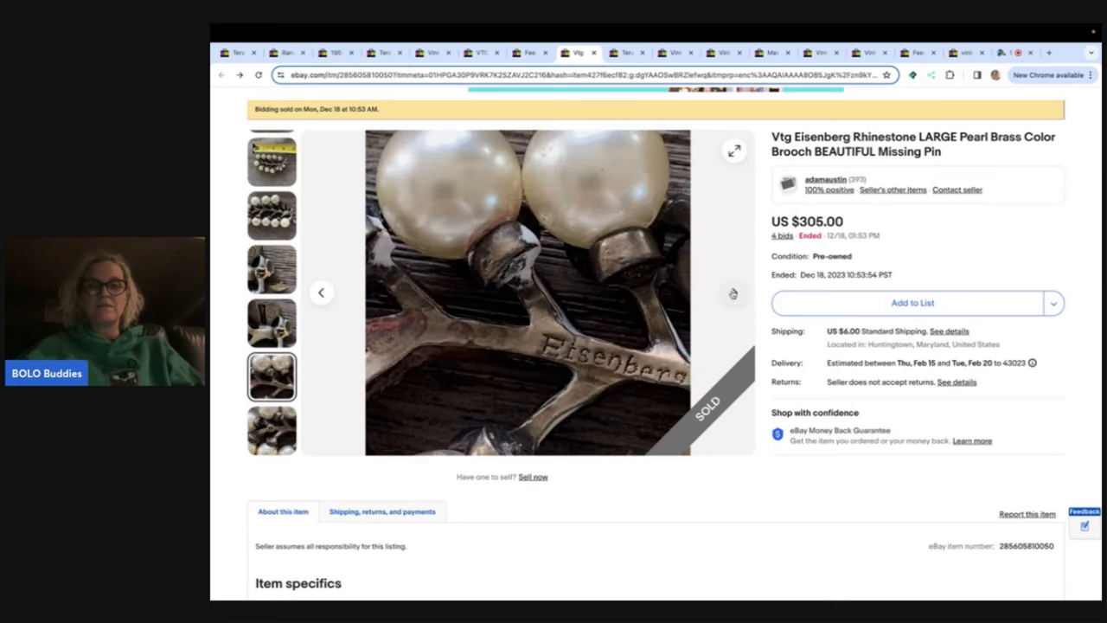
left_click(272, 154)
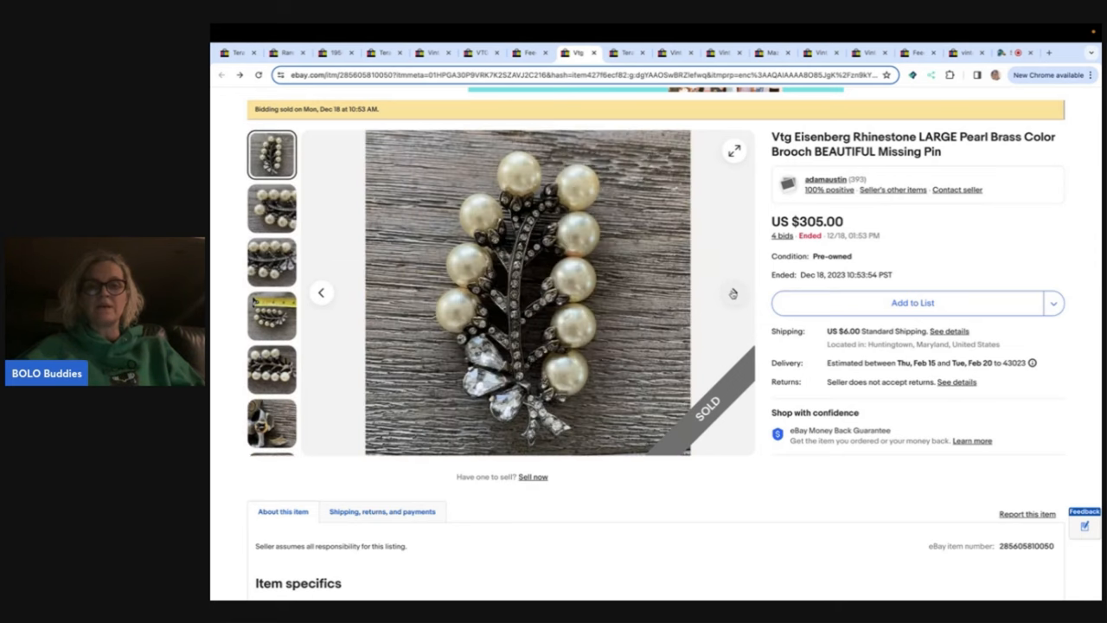
left_click(271, 207)
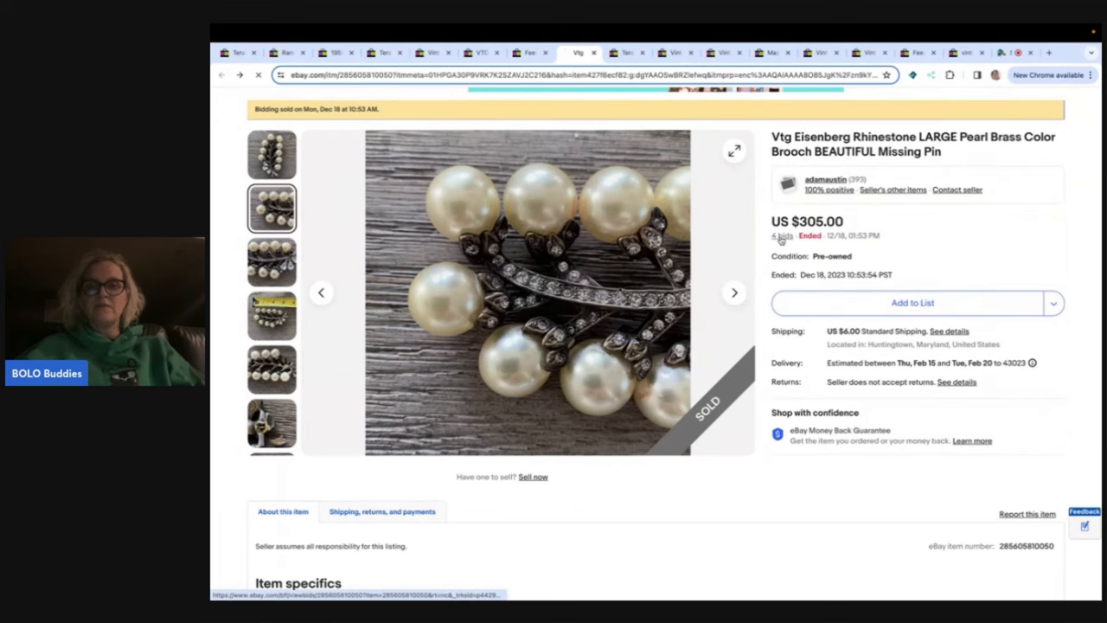
- Show the Eisenberg brooch bid history with four bidders and the $305 winning bid
left_click(780, 235)
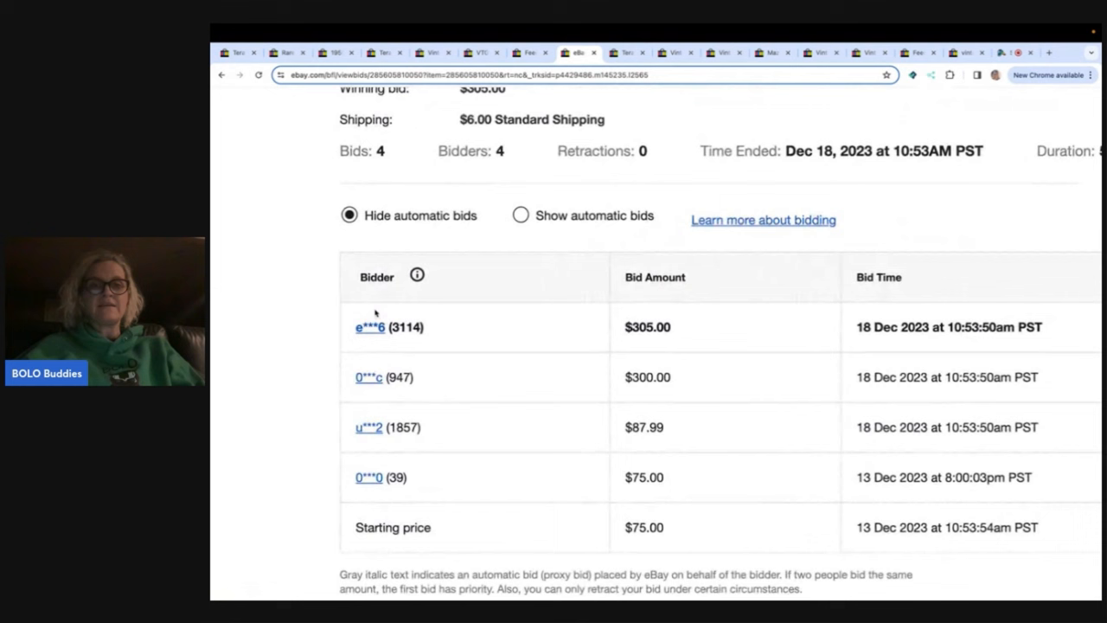
mouse_move(477, 163)
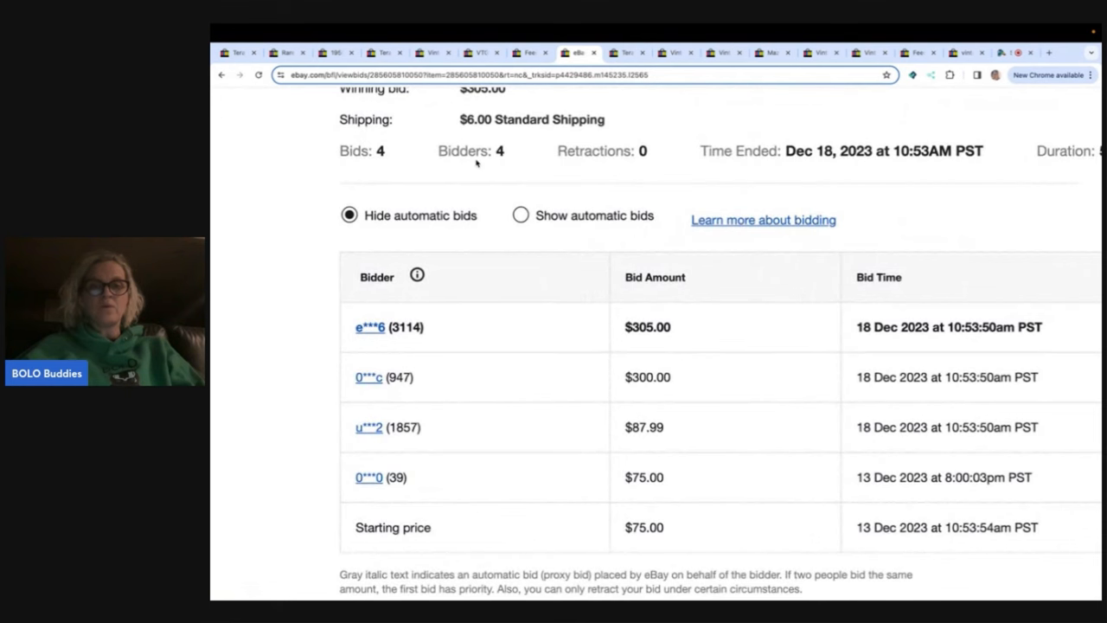
mouse_move(383, 350)
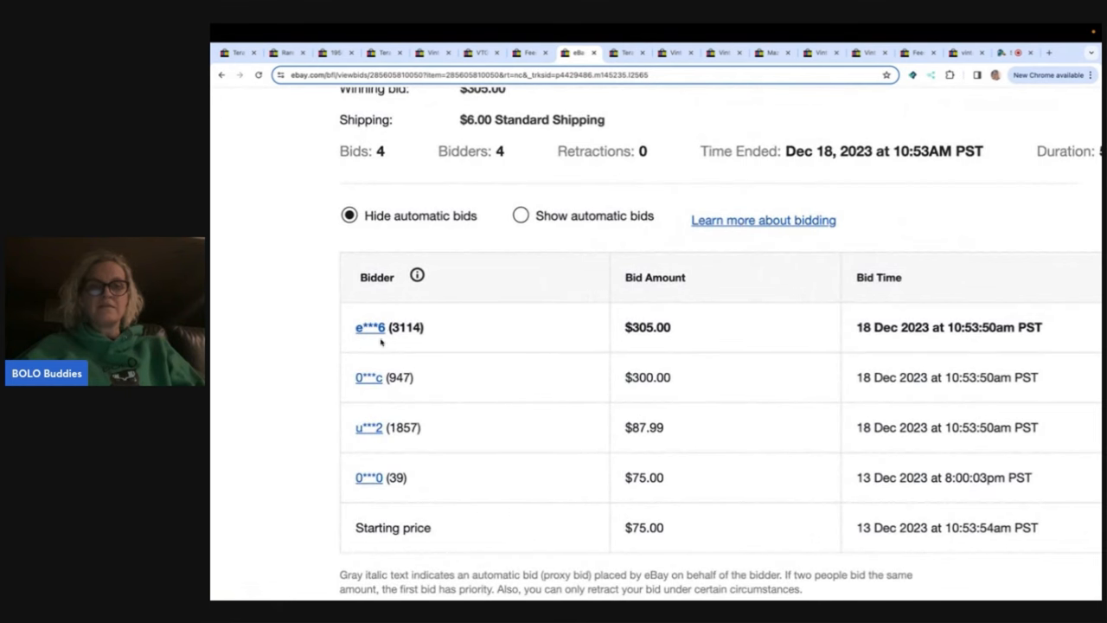
mouse_move(415, 342)
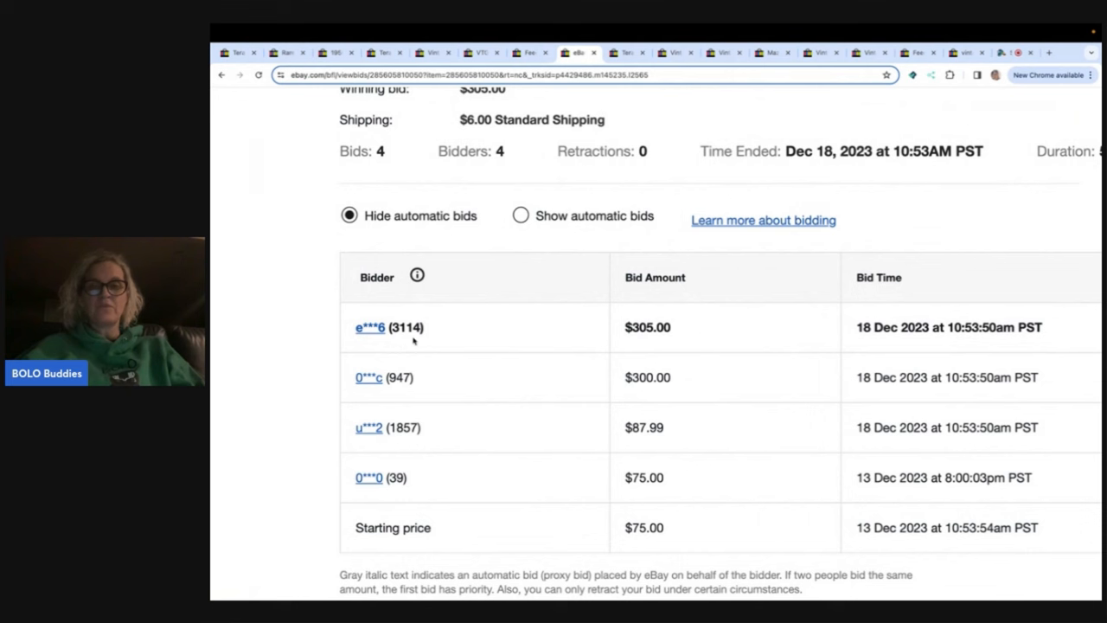
mouse_move(428, 329)
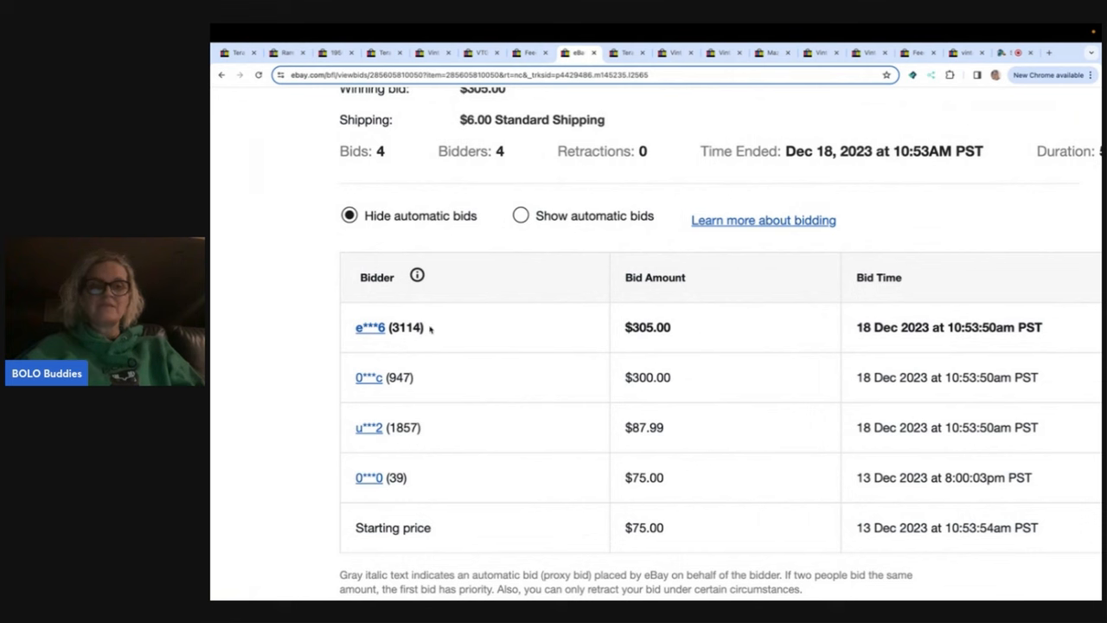
mouse_move(394, 346)
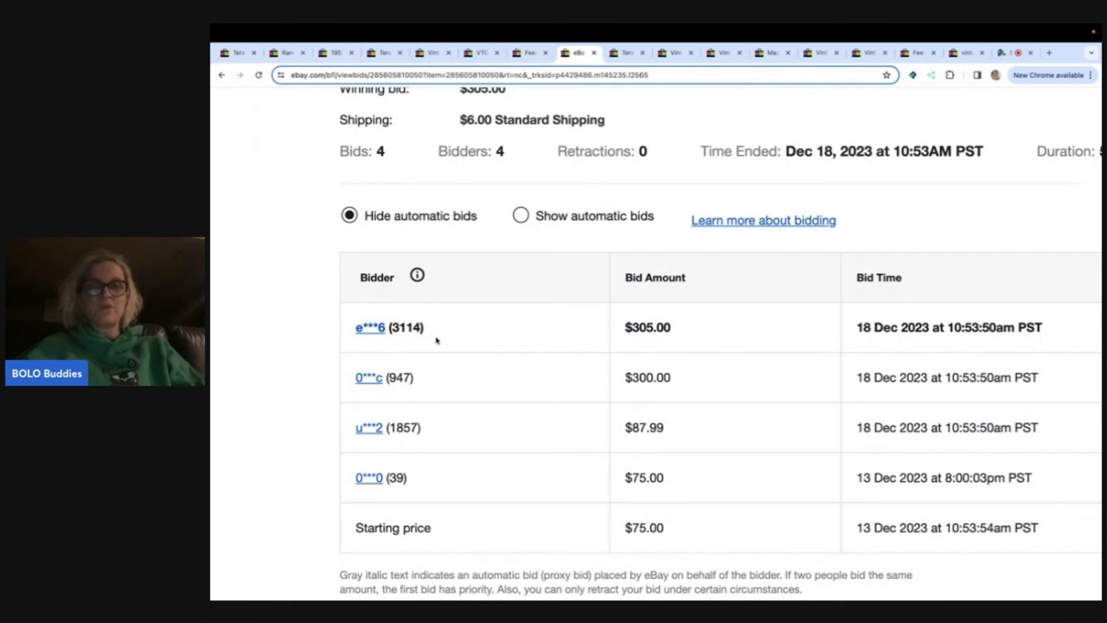
mouse_move(441, 334)
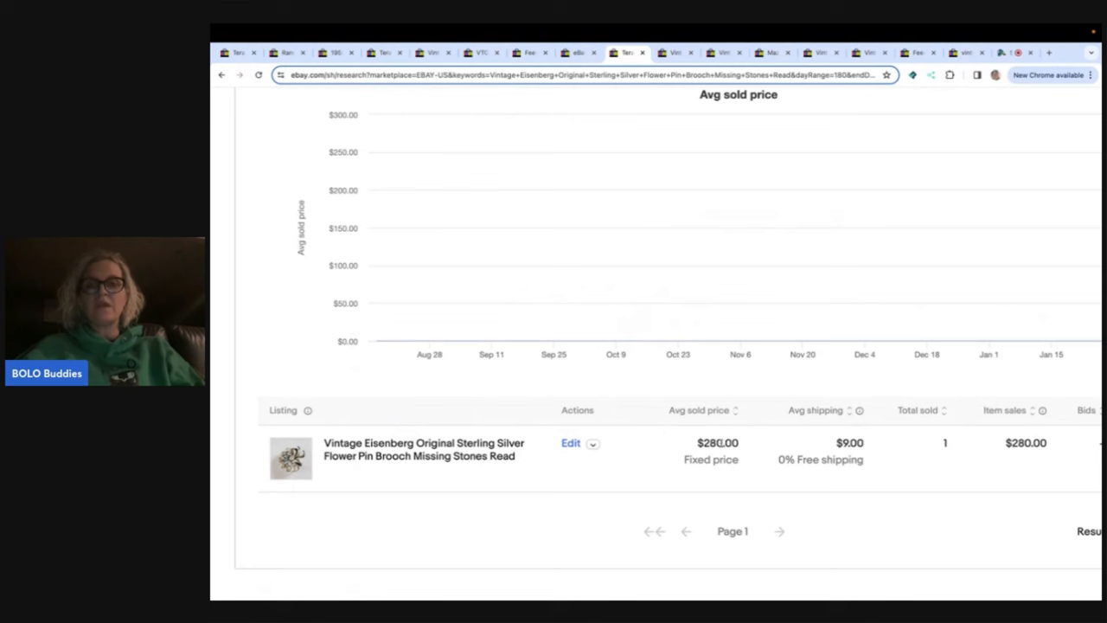
mouse_move(673, 341)
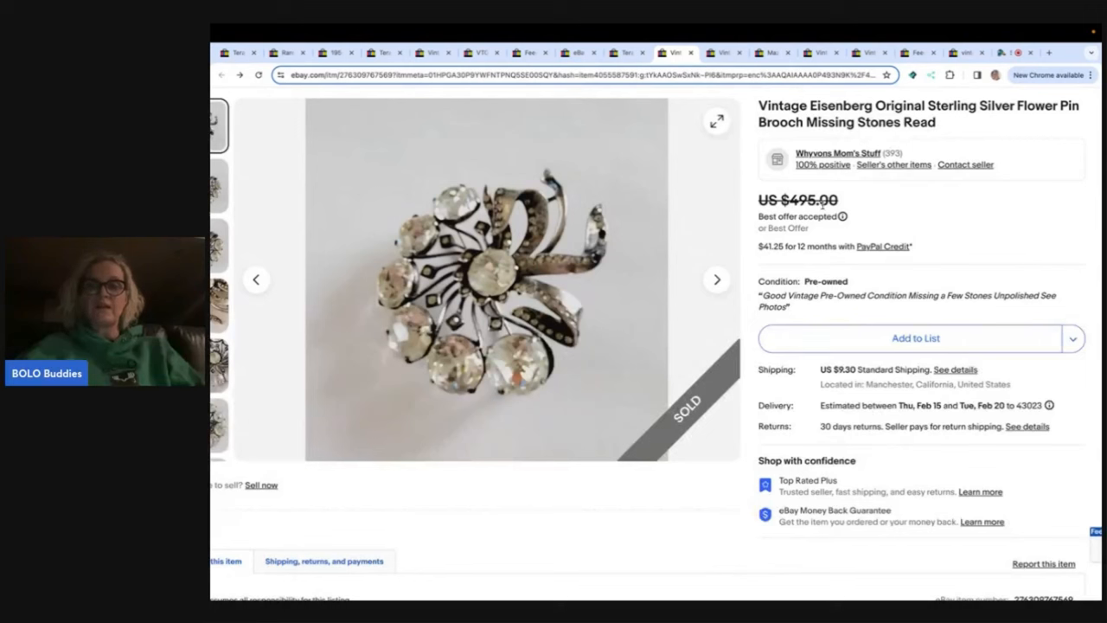
mouse_move(844, 153)
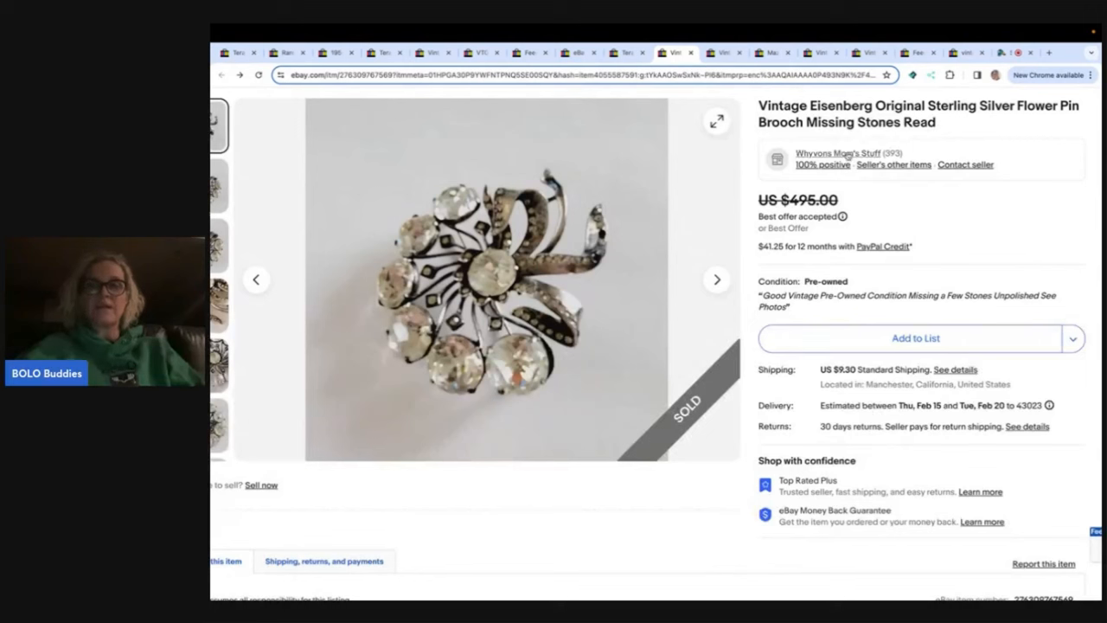
- Bring up the Eisenberg sterling silver flower pin sold by best offer from $495
left_click(717, 280)
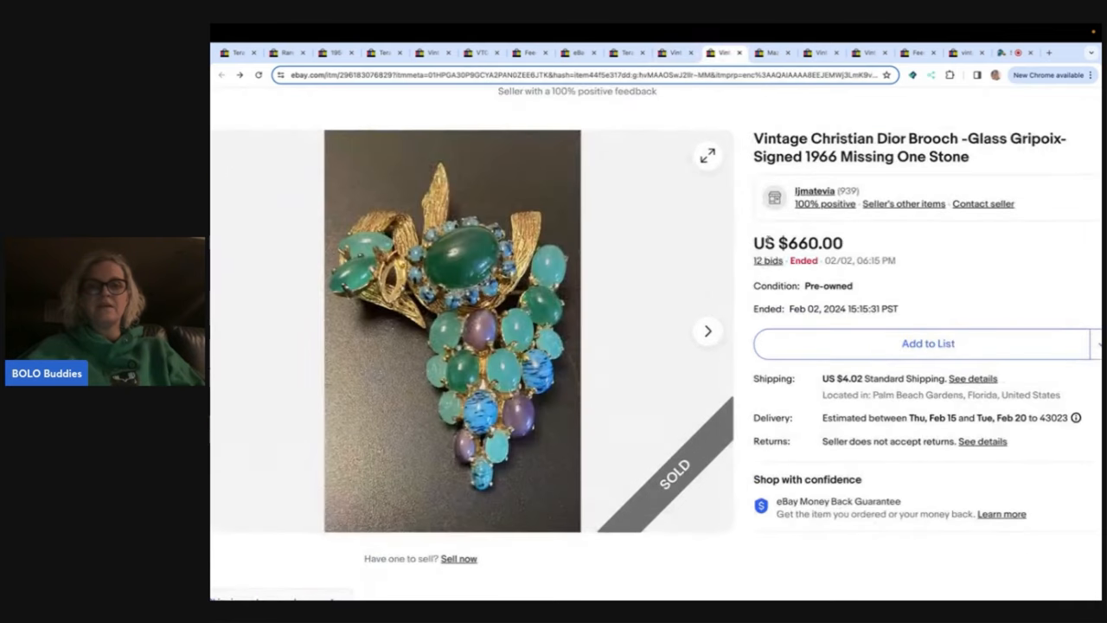
mouse_move(763, 261)
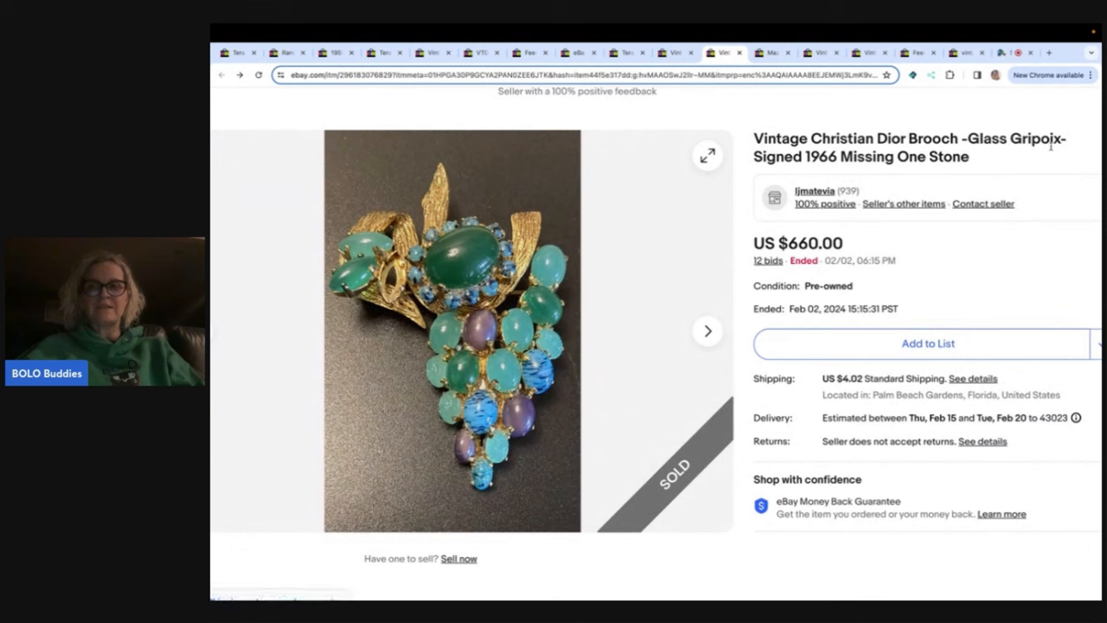
mouse_move(1028, 154)
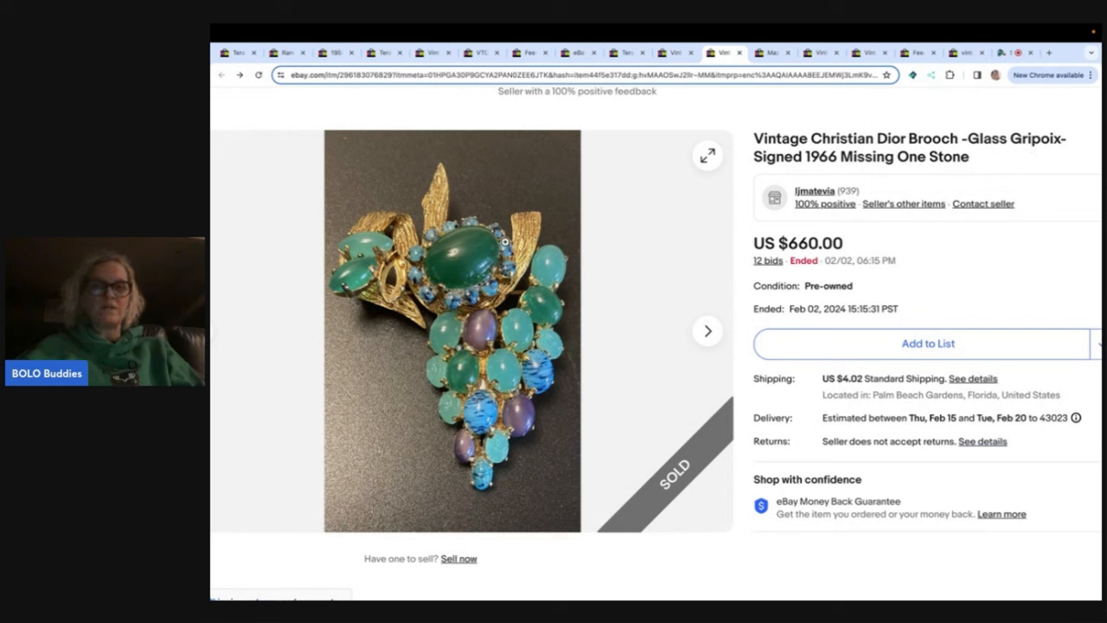
mouse_move(371, 281)
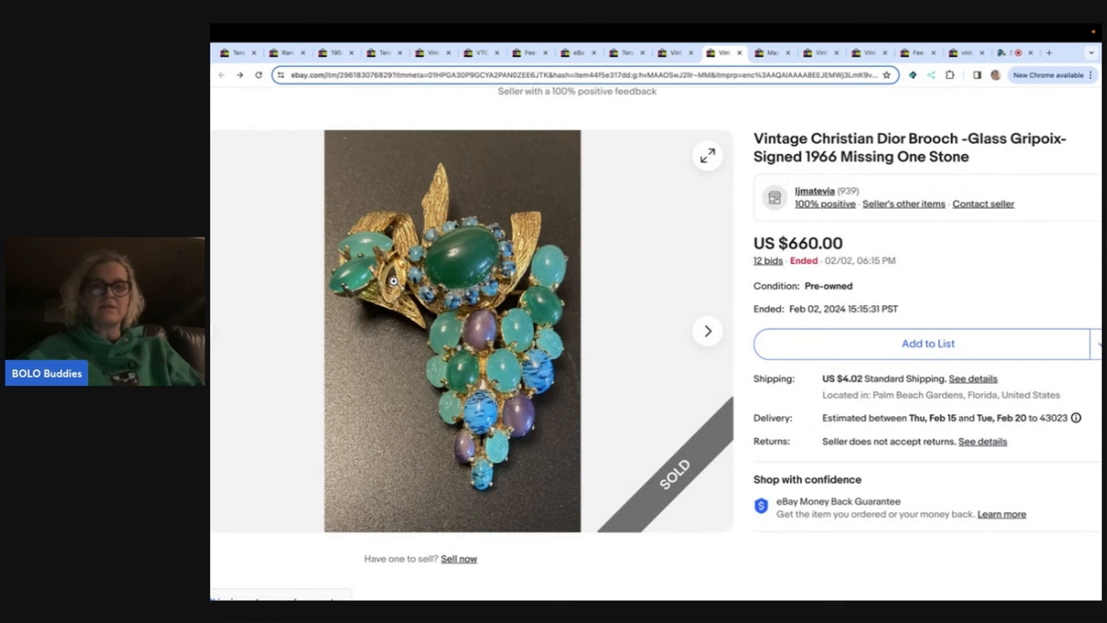
- Cycle through the Dior Gripoix brooch photos, including the back in a box and signed close-up
left_click(707, 331)
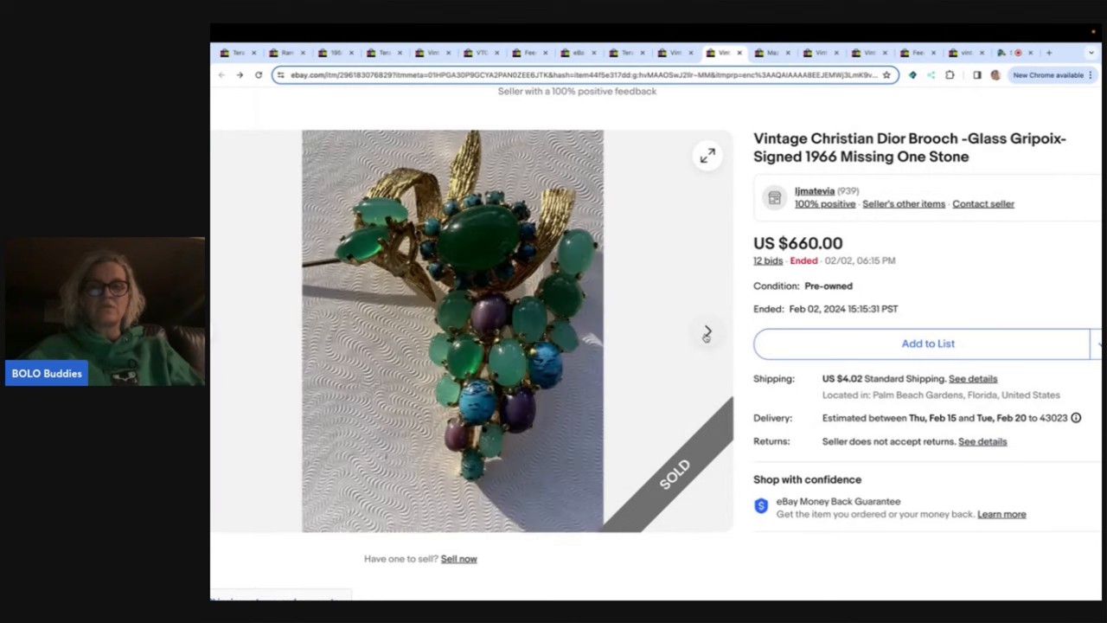
left_click(707, 334)
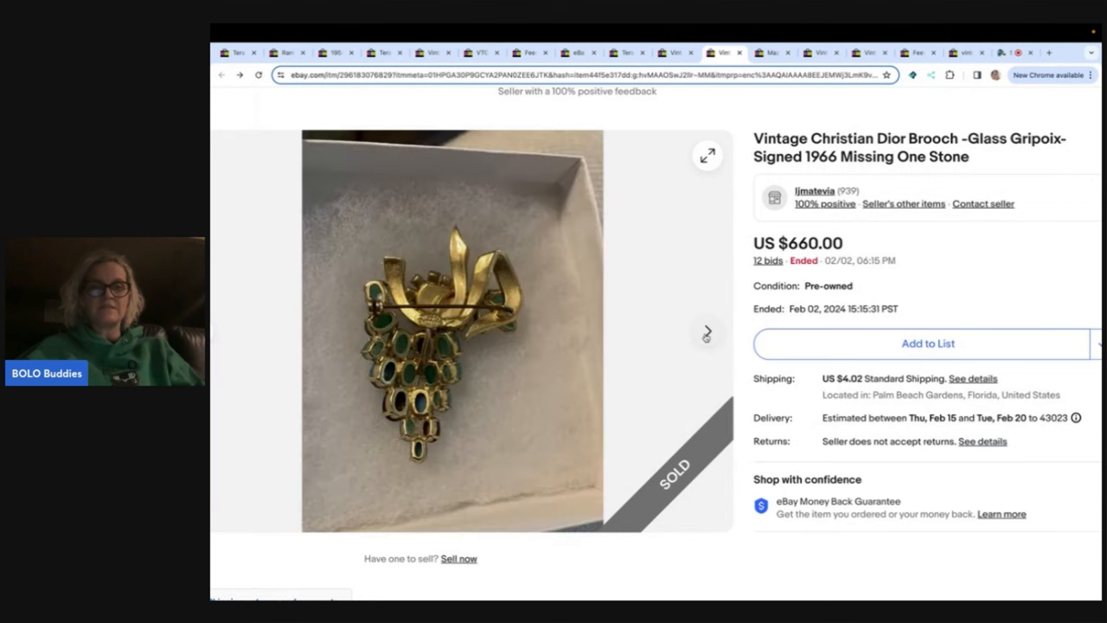
left_click(707, 334)
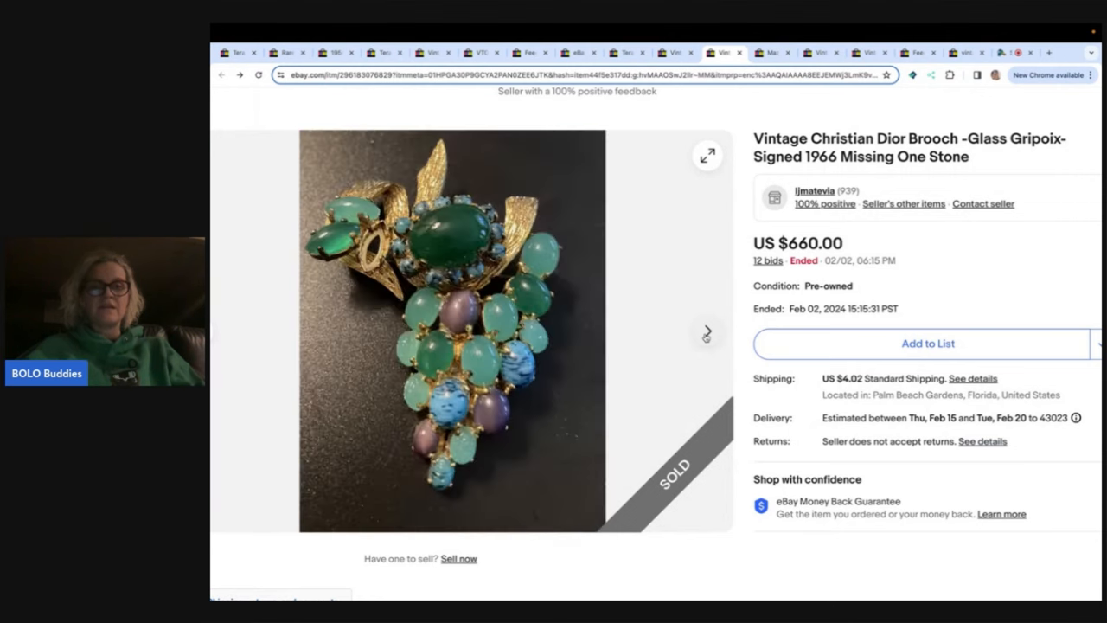
left_click(706, 334)
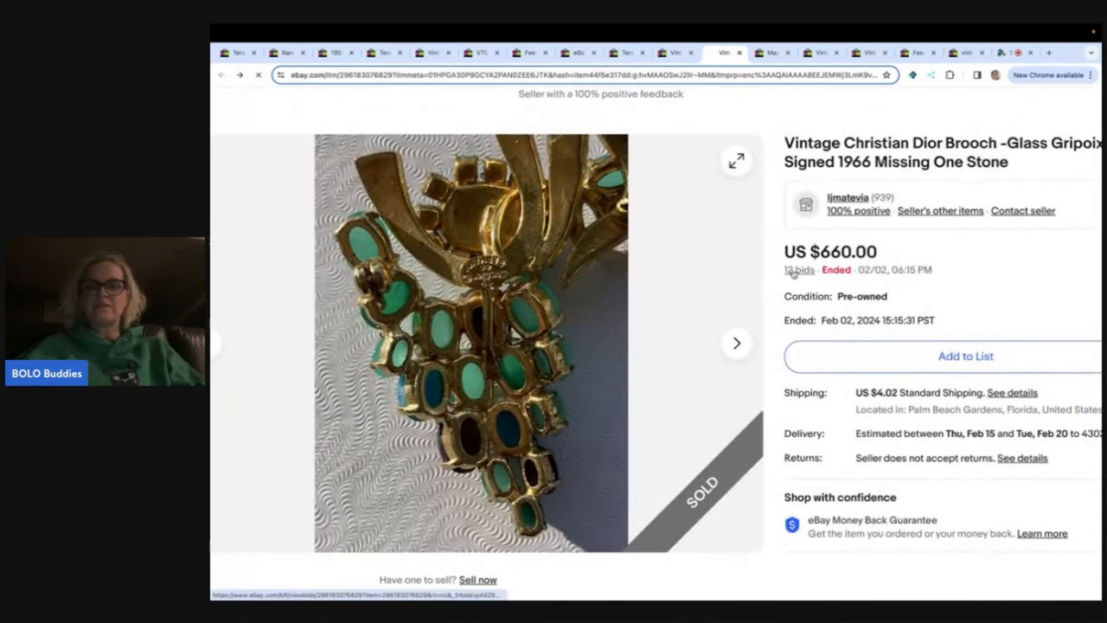
- Show the Dior brooch bid history table: 12 bids from 11 bidders, $660 winning bid
left_click(799, 270)
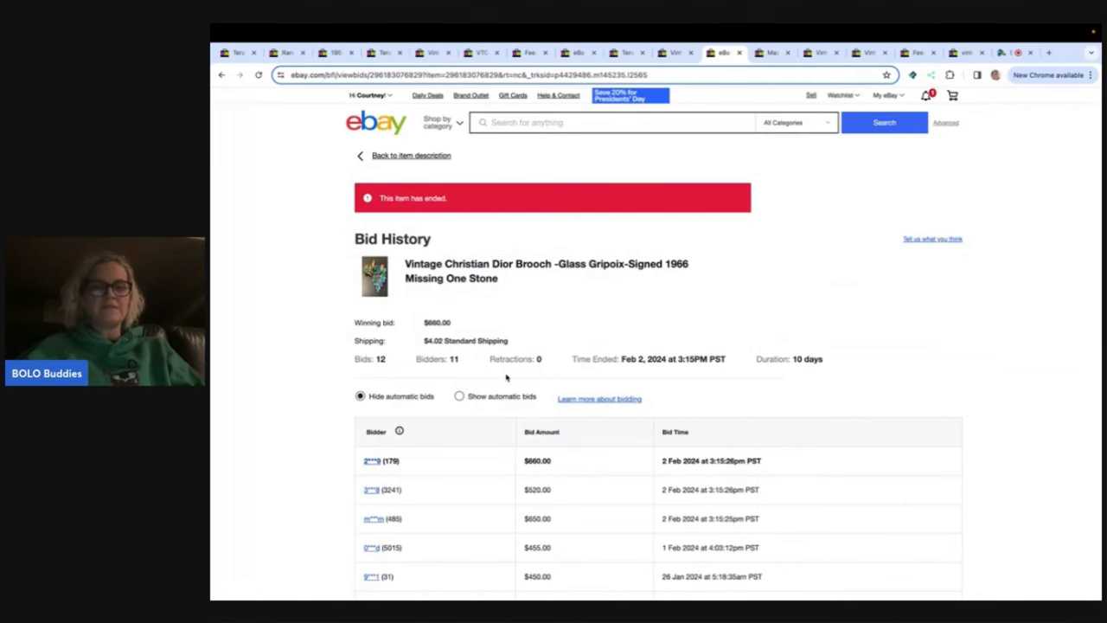
scroll("down", 3)
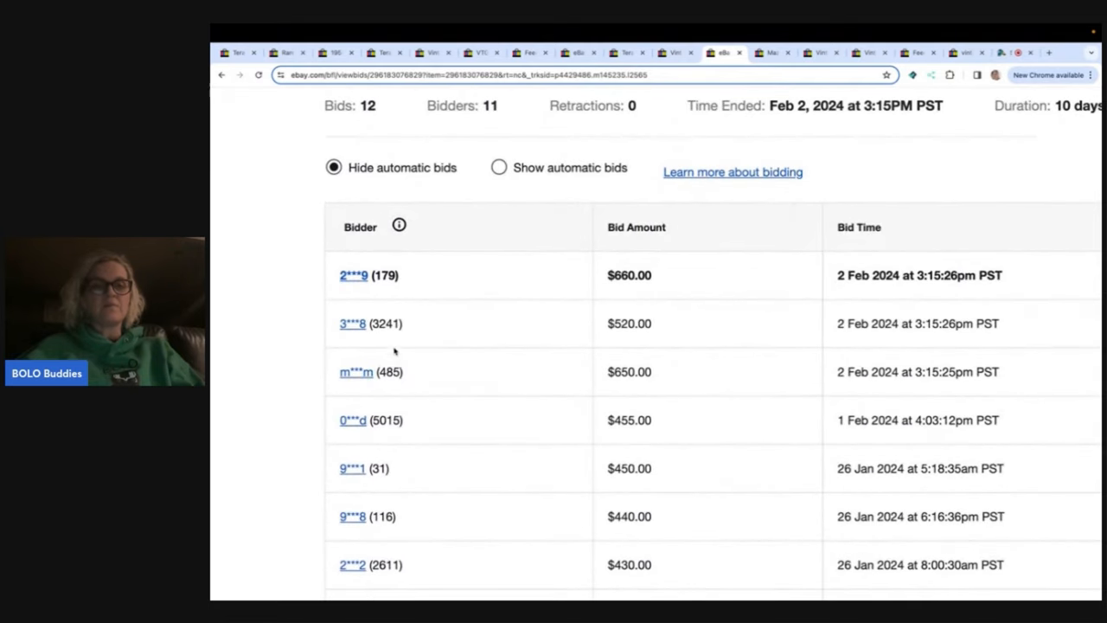
mouse_move(411, 333)
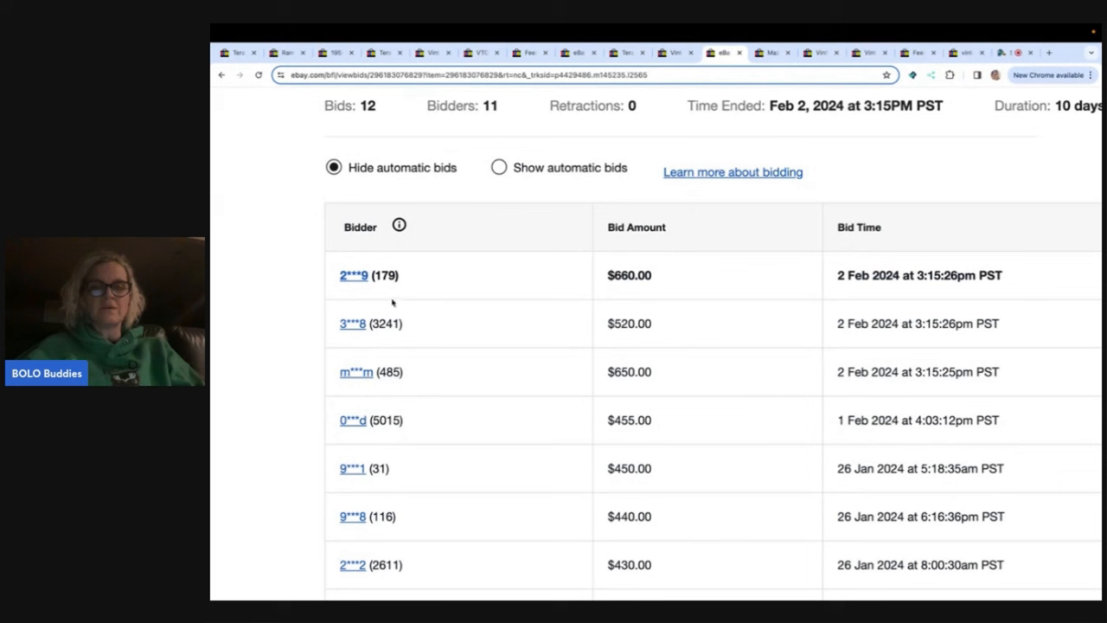
mouse_move(555, 432)
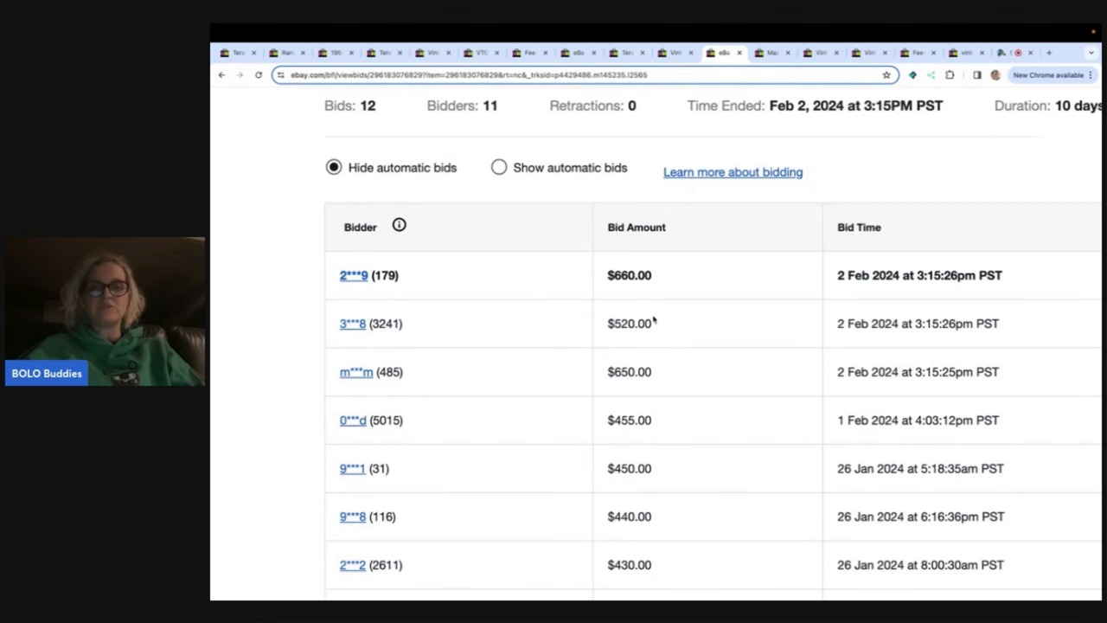
mouse_move(353, 275)
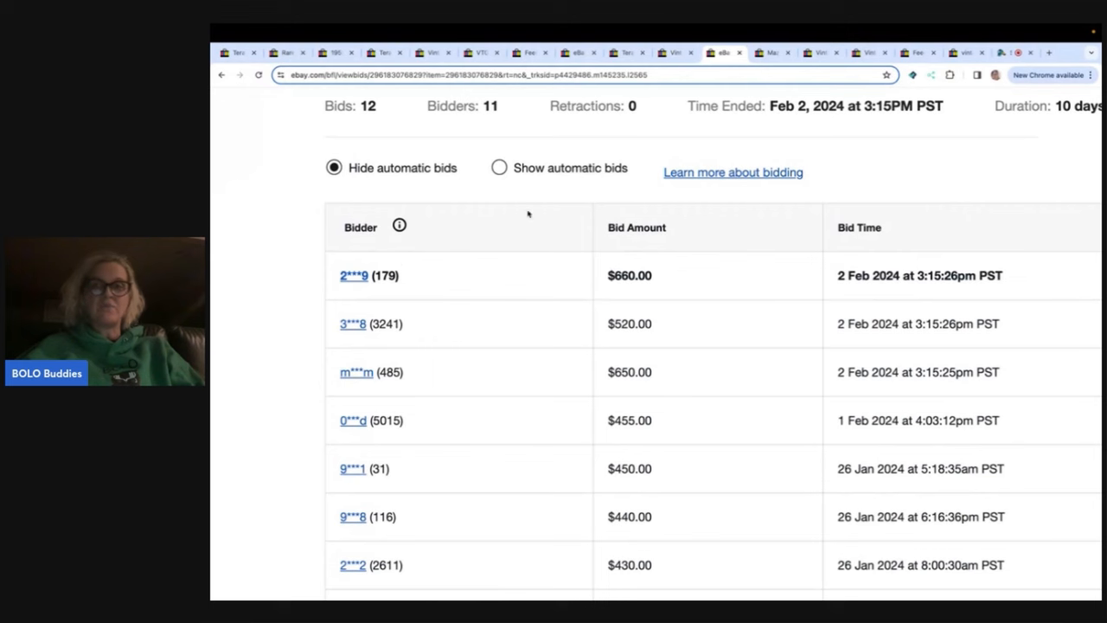
mouse_move(929, 264)
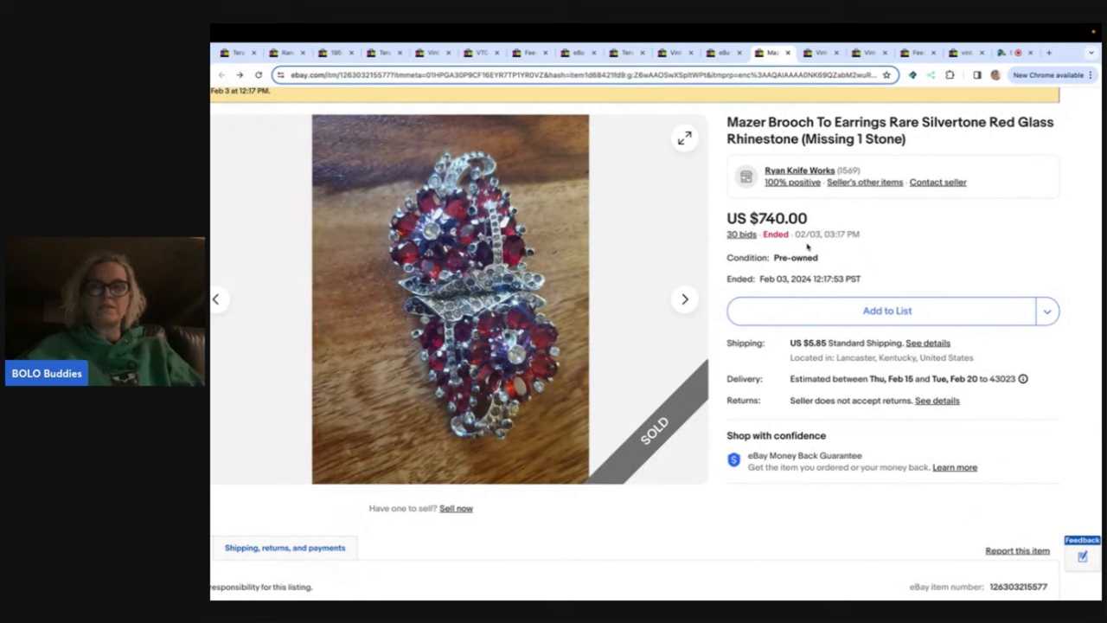
mouse_move(686, 299)
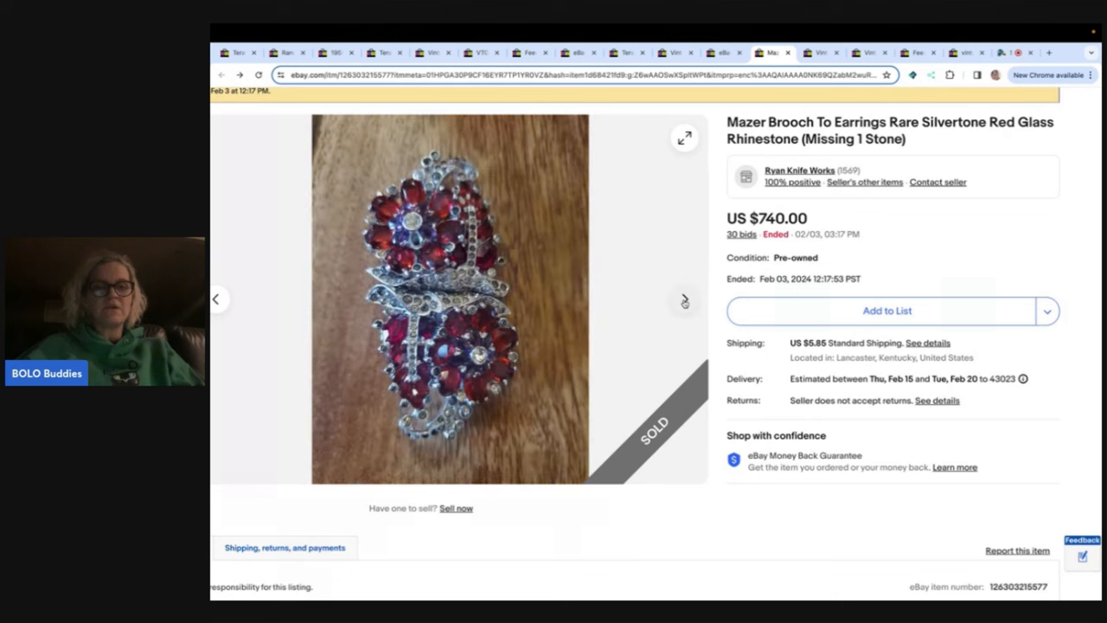
- Step through all photos of the sold Mazer silvertone red glass brooch-to-earrings set
left_click(684, 300)
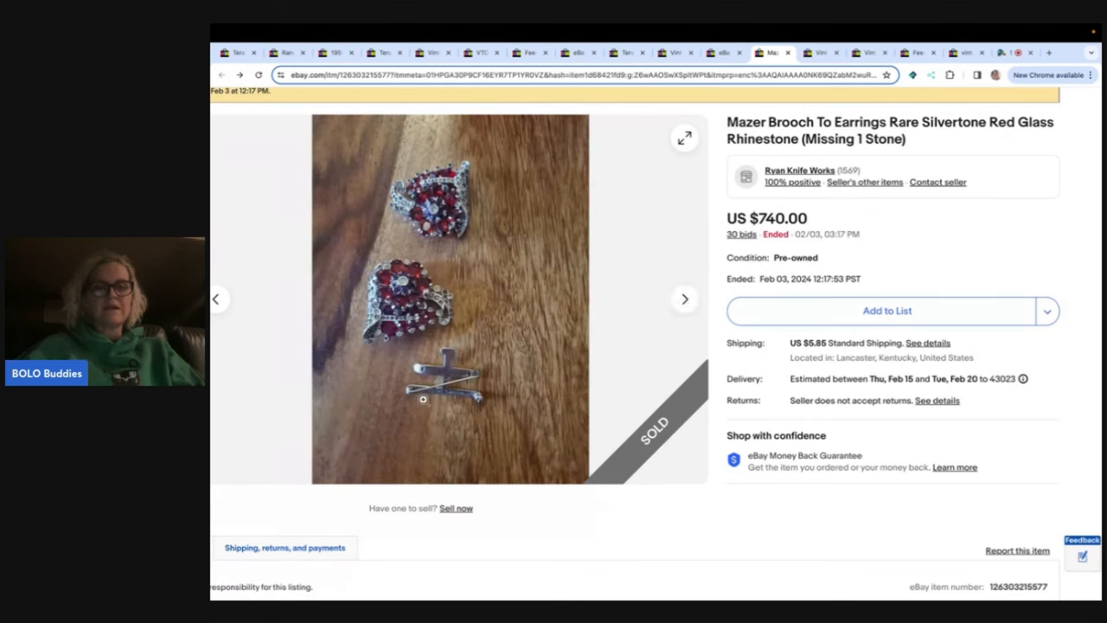
left_click(684, 298)
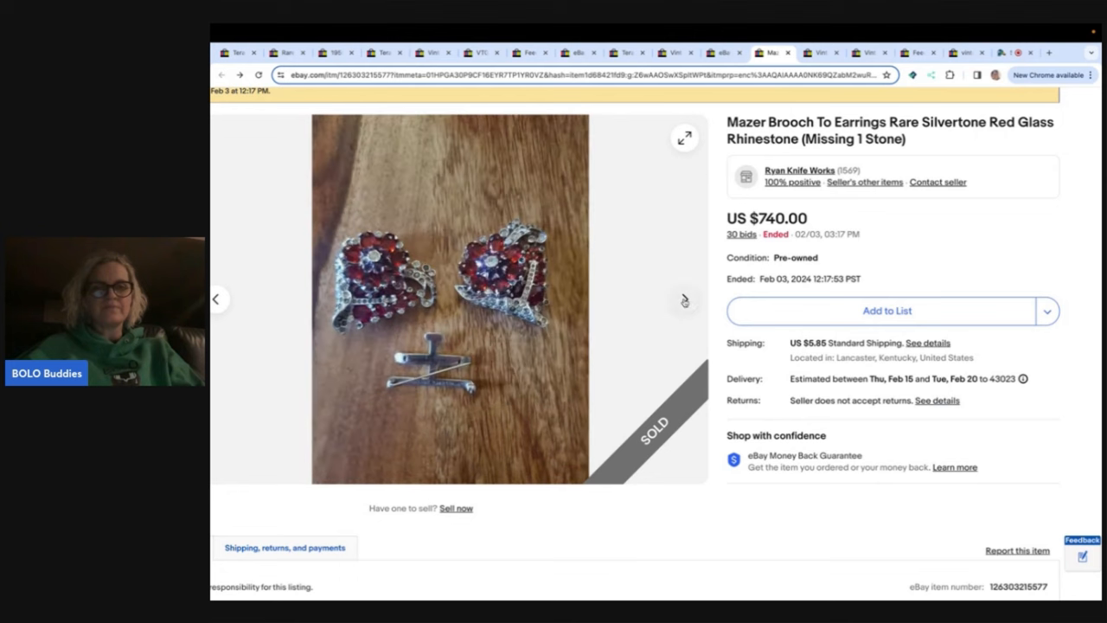
left_click(684, 300)
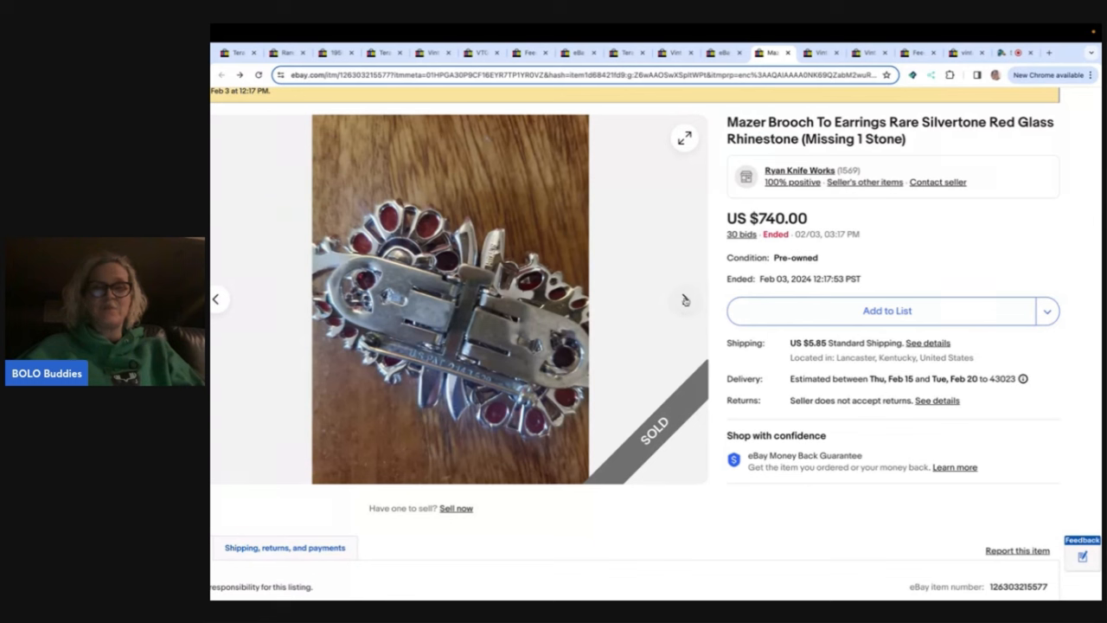
left_click(685, 298)
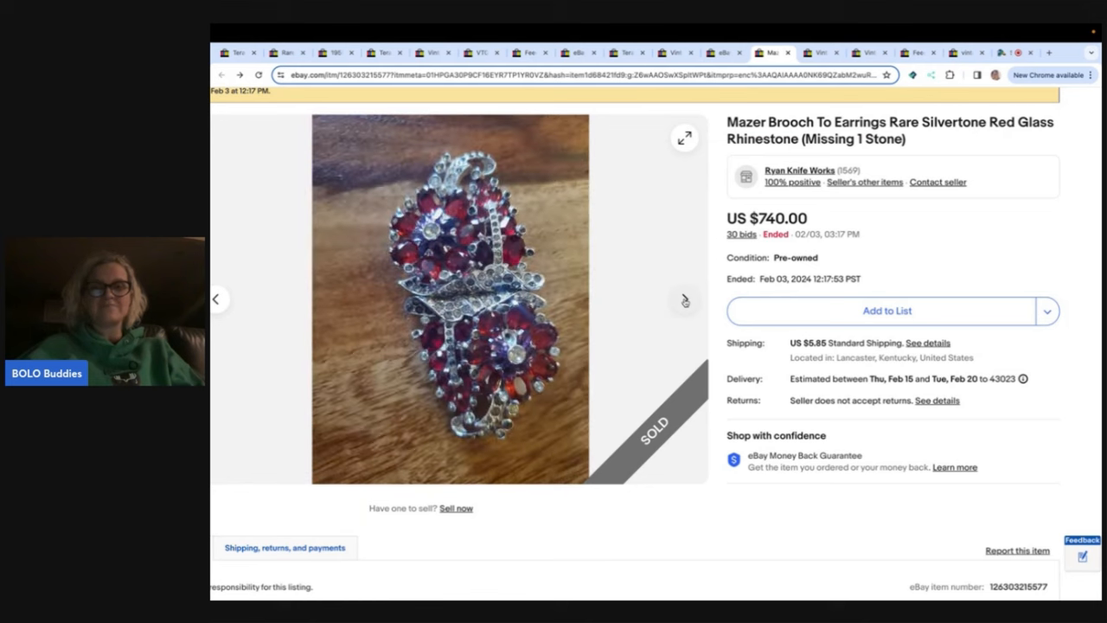
left_click(685, 301)
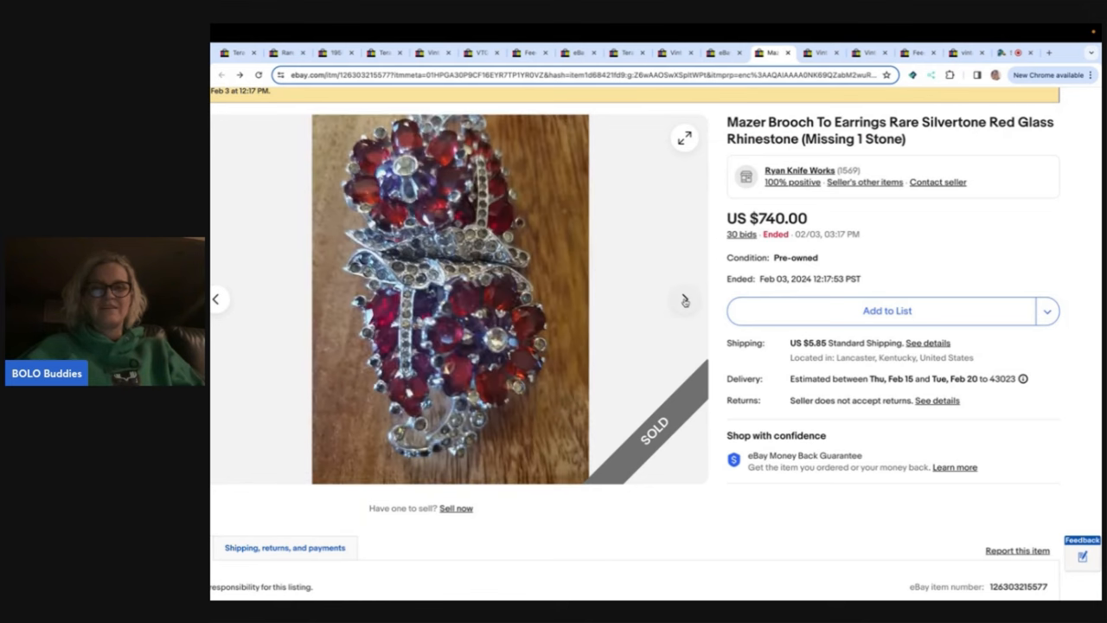
left_click(684, 300)
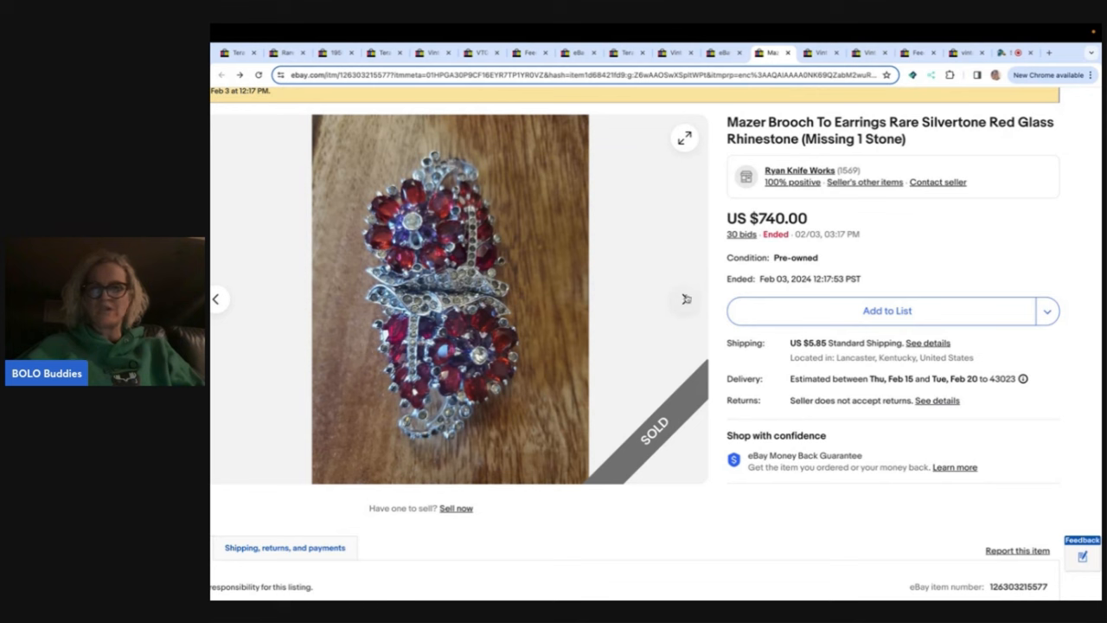
left_click(685, 300)
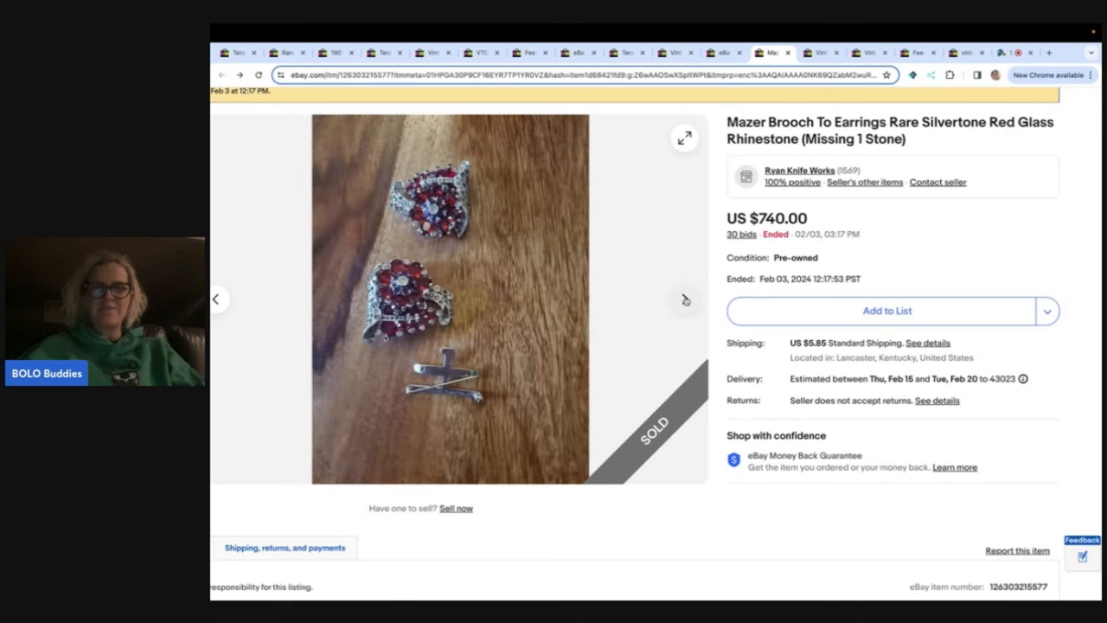
left_click(685, 298)
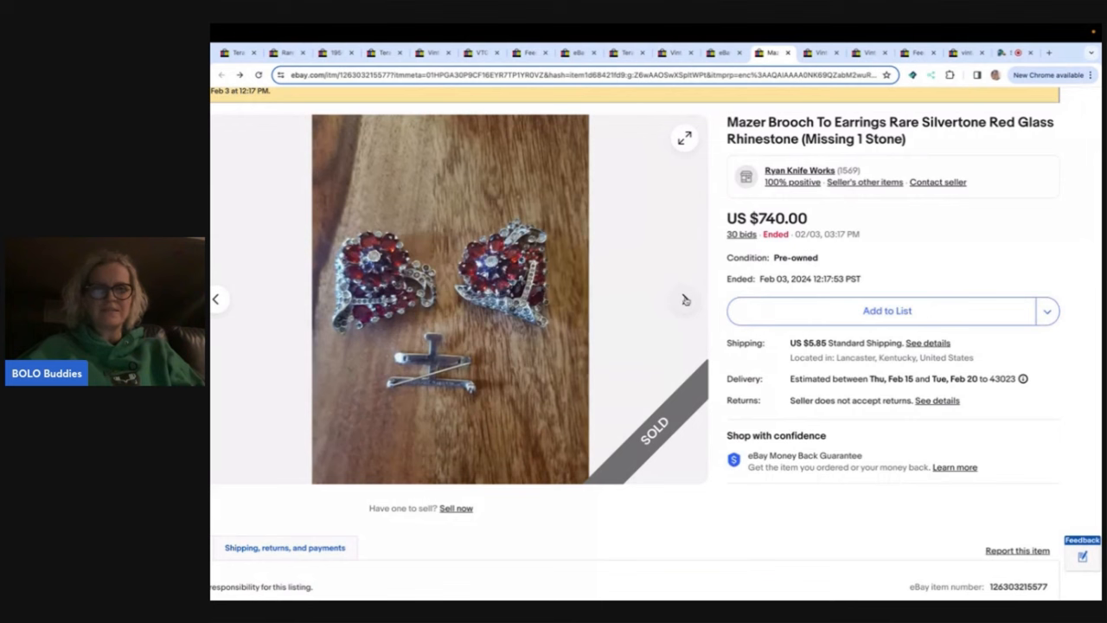
left_click(684, 298)
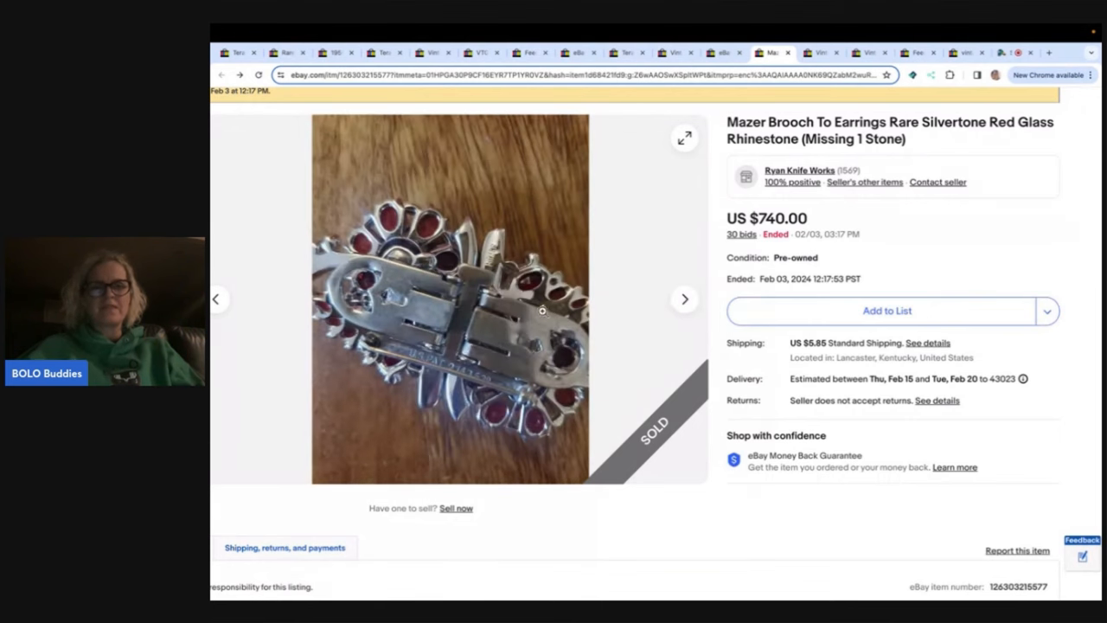
mouse_move(553, 341)
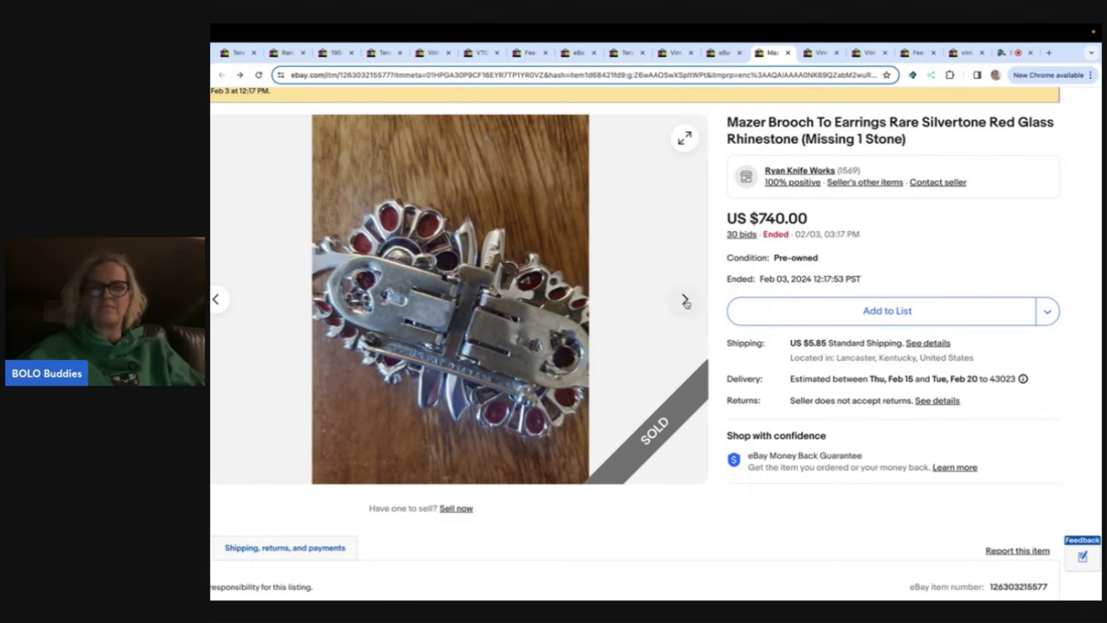
- Review the Mazer listing's item specifics, then bring up its 30-bid history
scroll("down", 3)
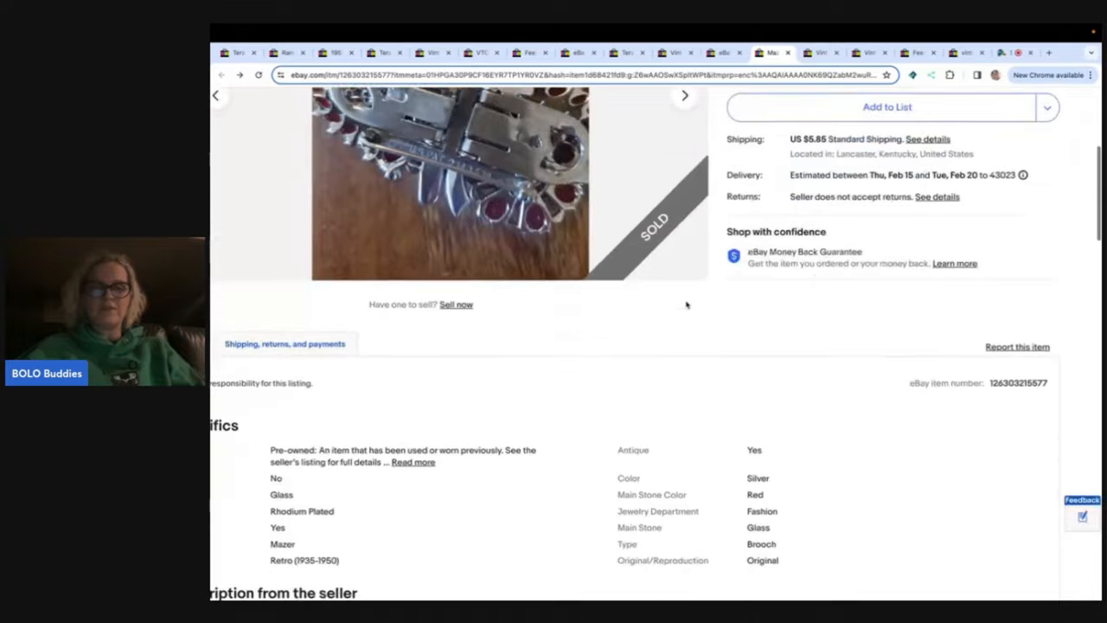
scroll("down", 3)
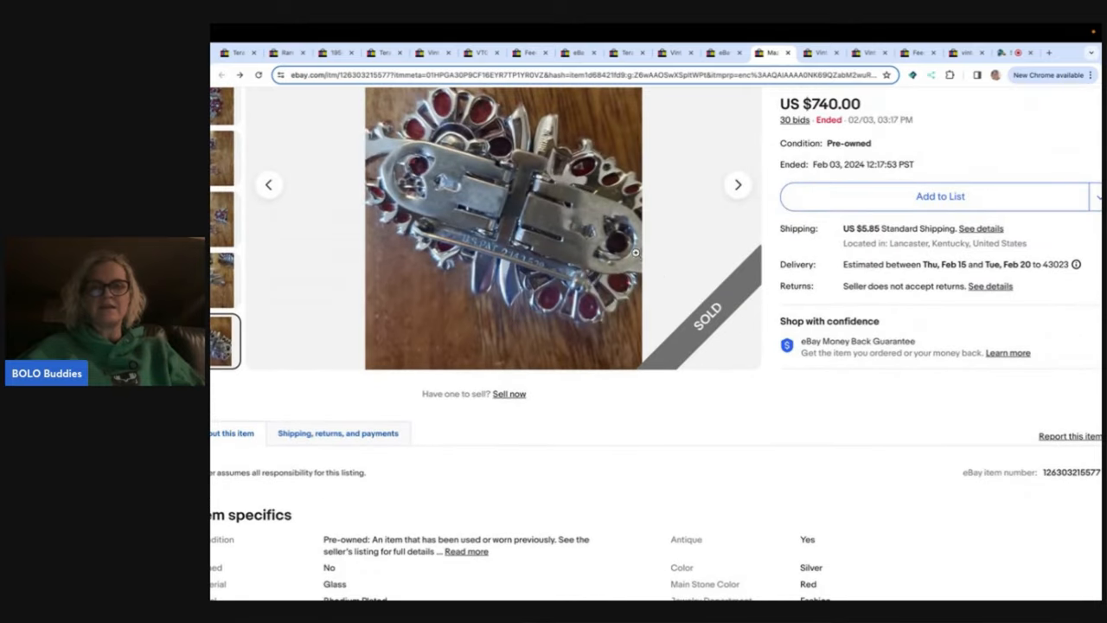
scroll("up", 3)
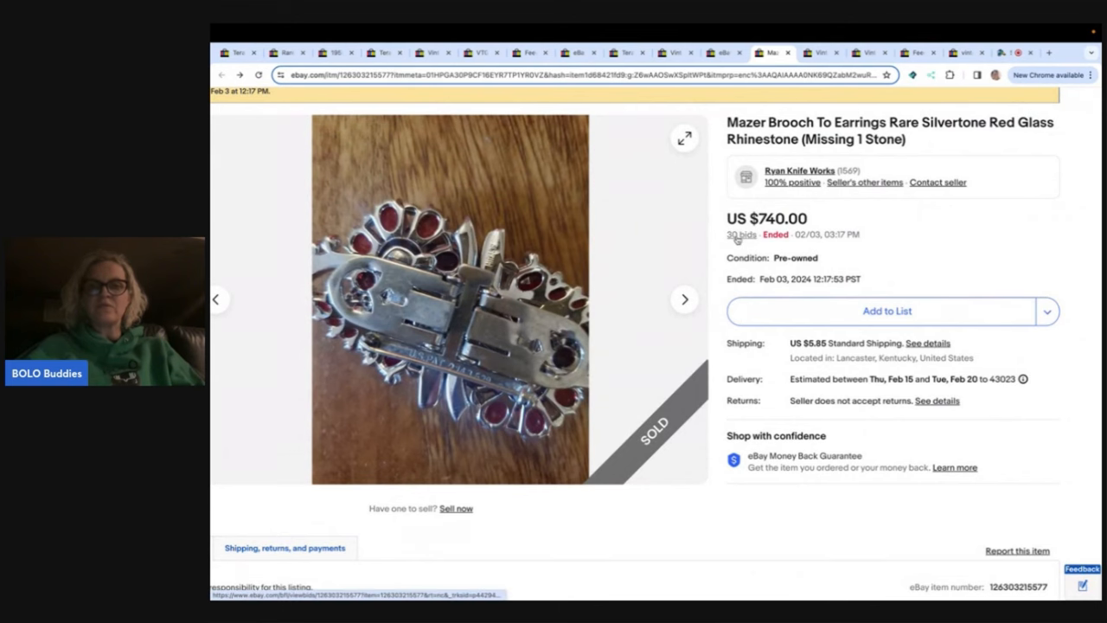
left_click(738, 234)
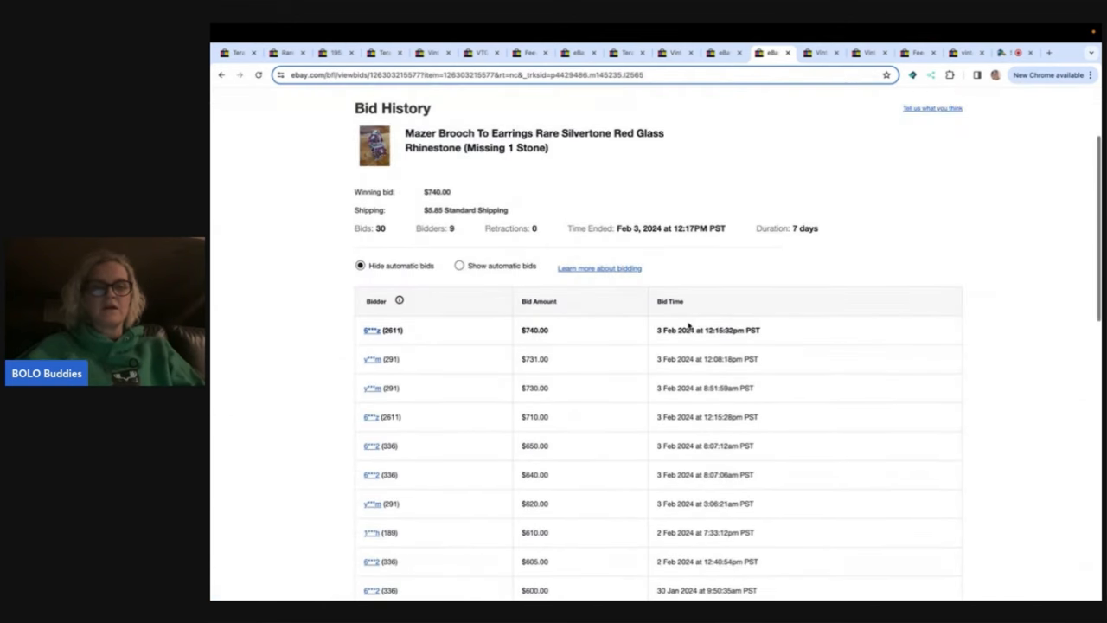
mouse_move(392, 339)
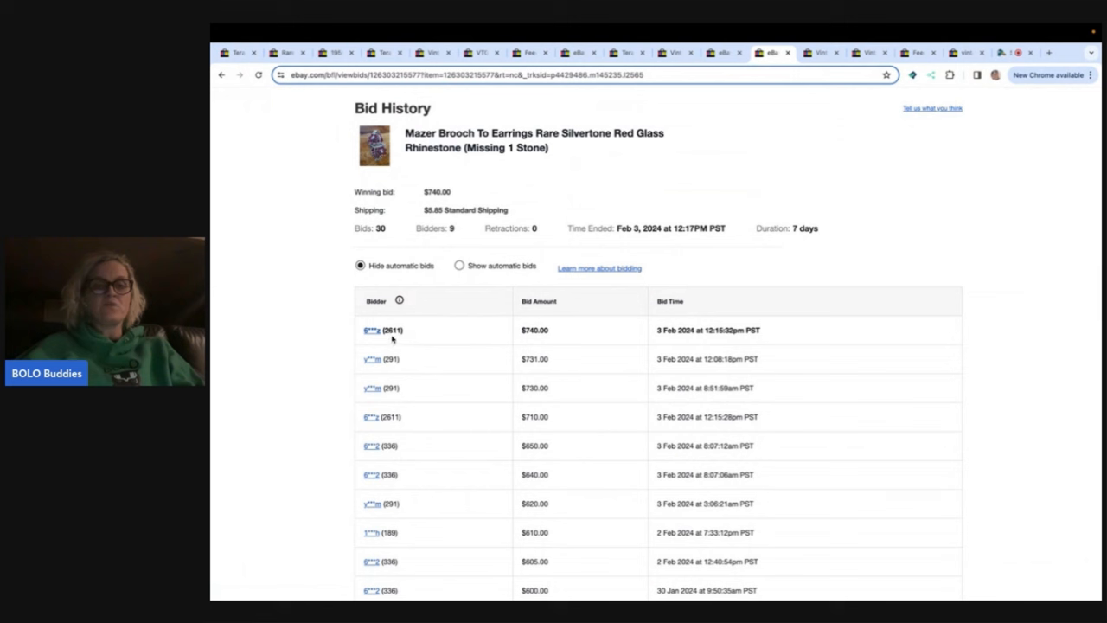
mouse_move(406, 338)
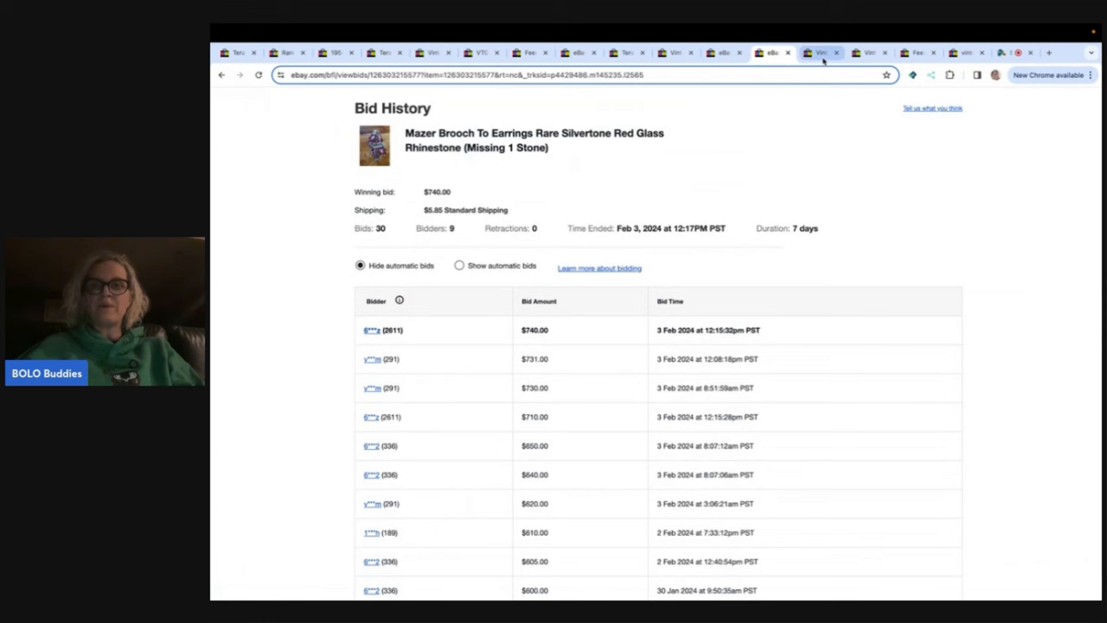
left_click(823, 54)
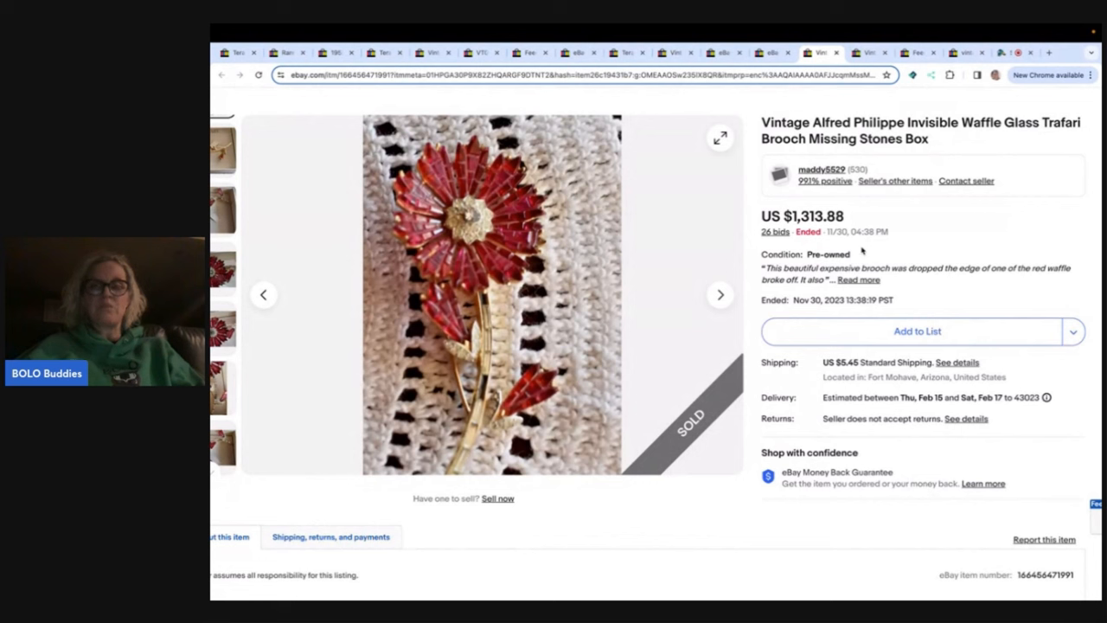
mouse_move(721, 295)
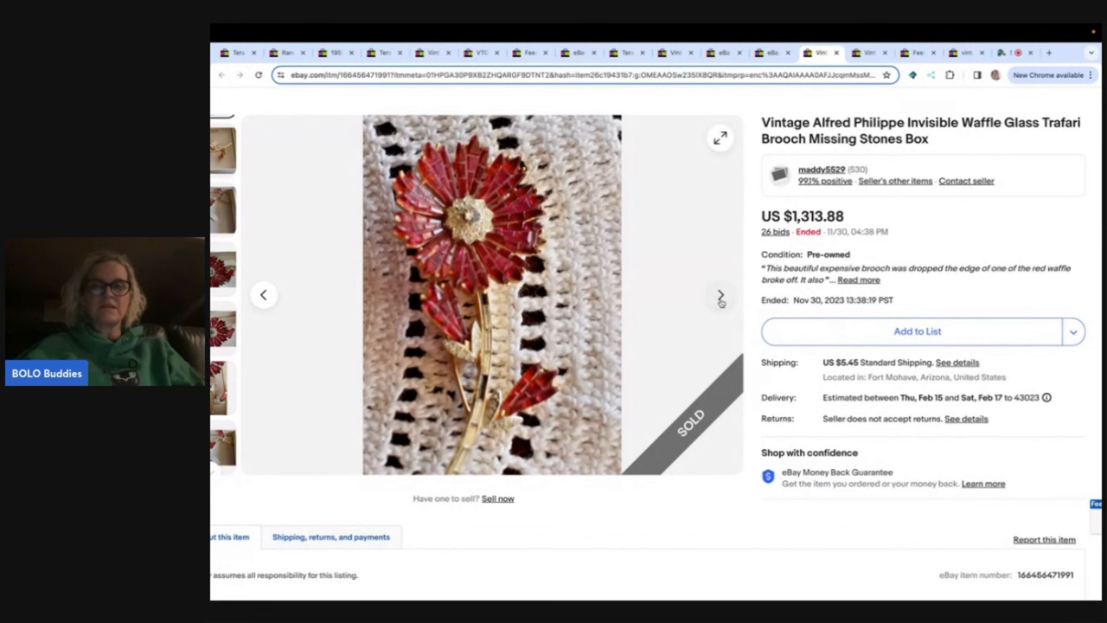
- View the next Trifari flower brooch photo and bring up its 26-bid history
left_click(719, 296)
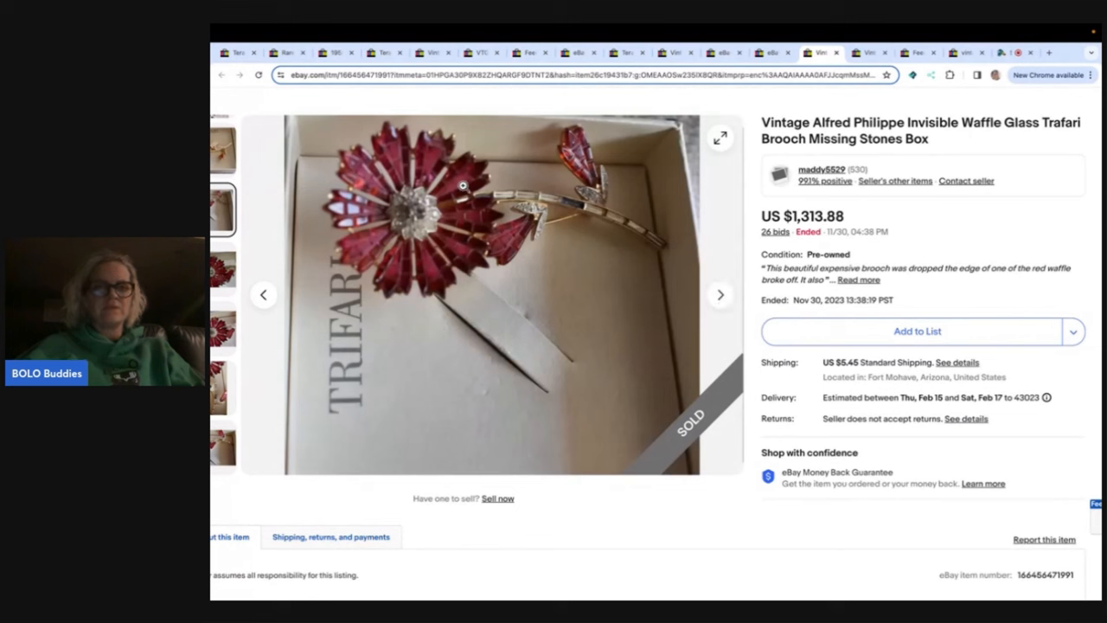
mouse_move(513, 234)
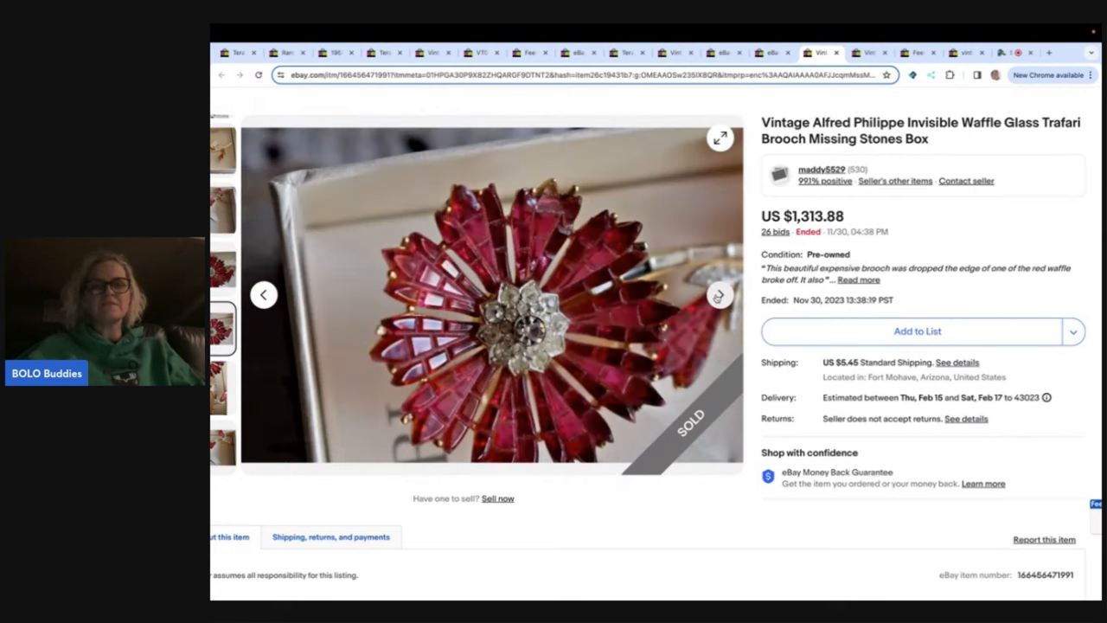
mouse_move(694, 284)
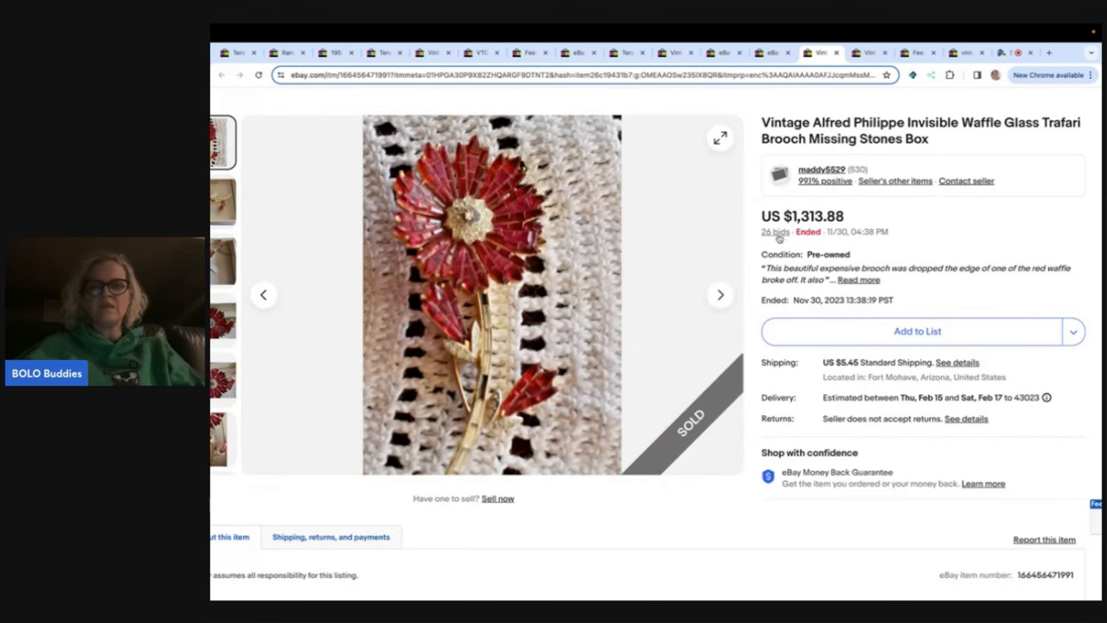
left_click(771, 232)
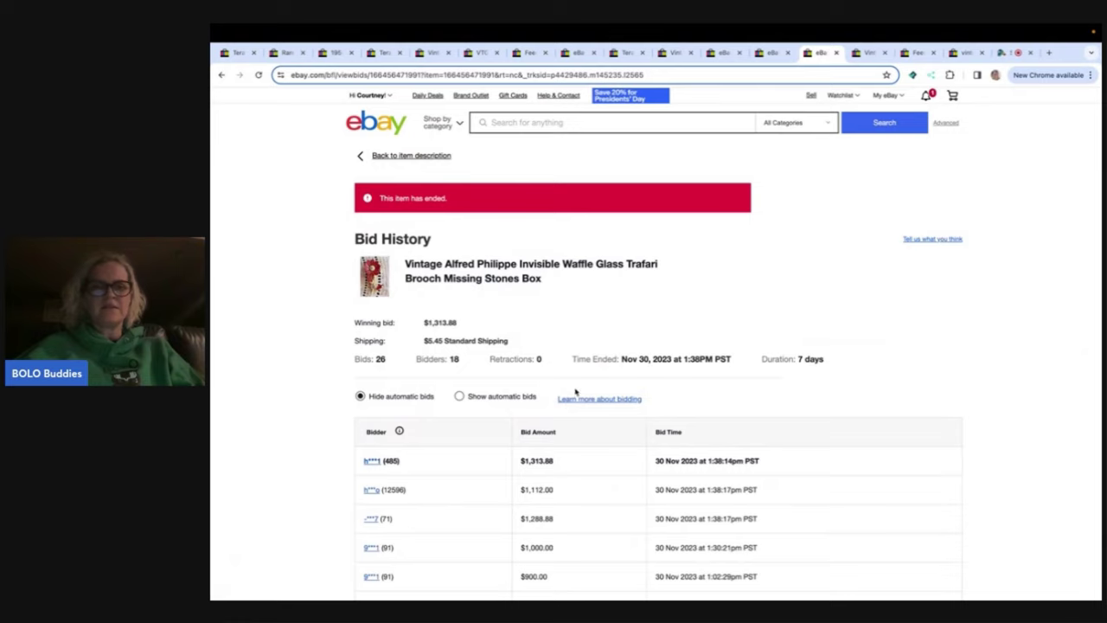
scroll("down", 3)
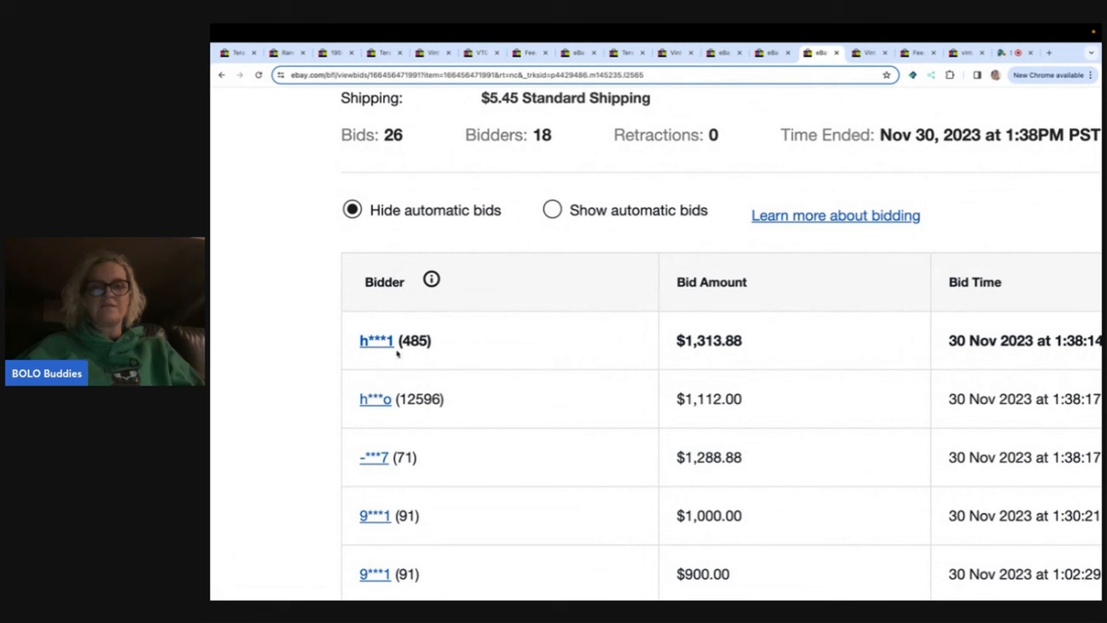
mouse_move(436, 386)
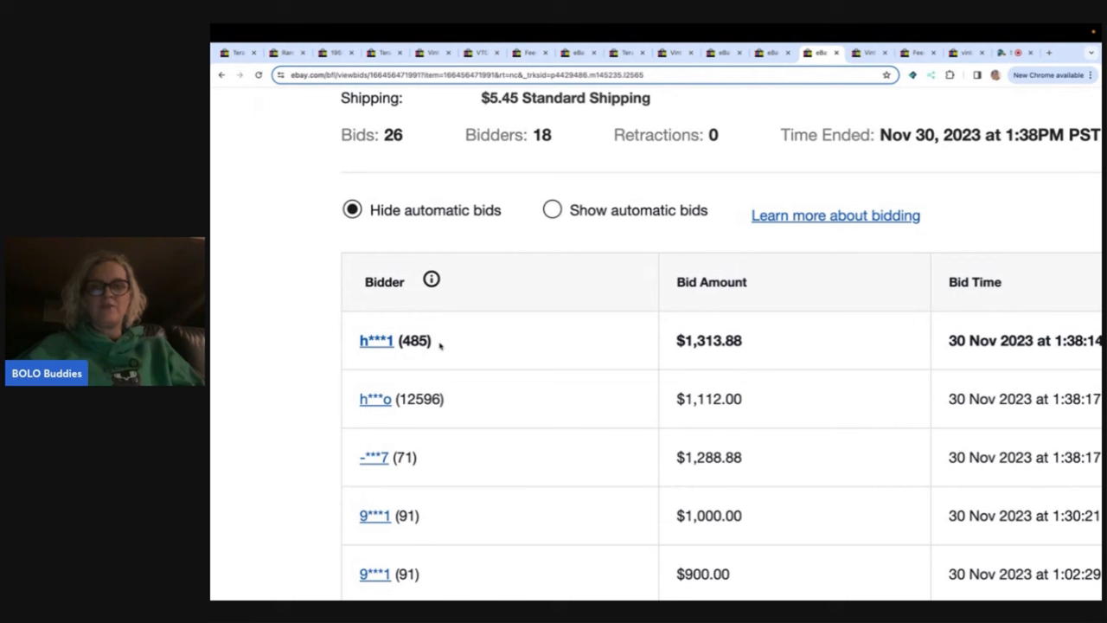
mouse_move(400, 356)
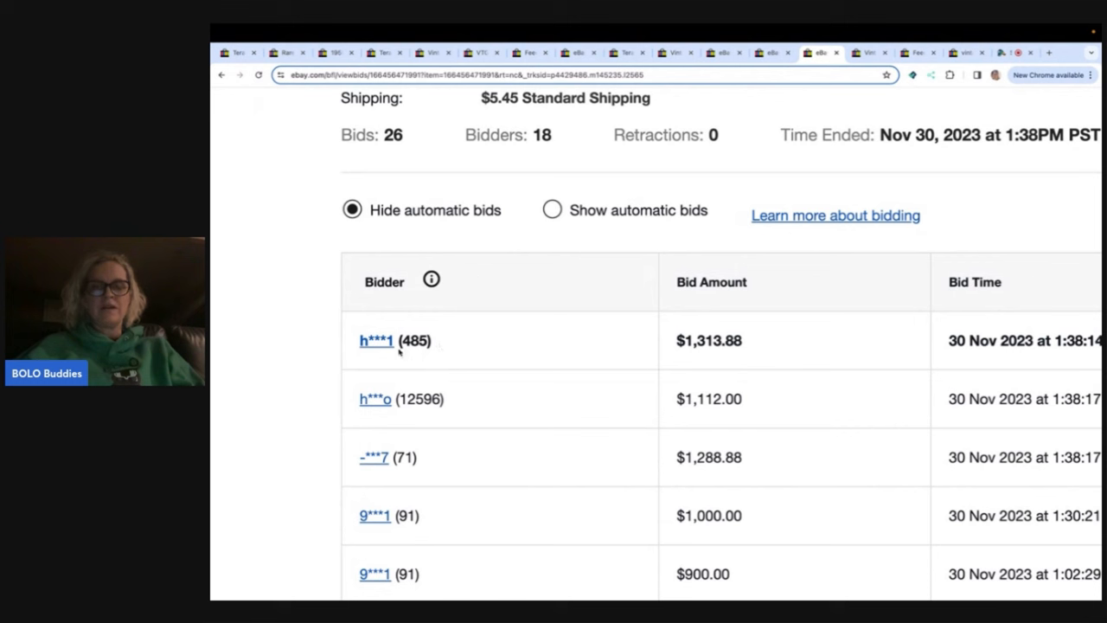
mouse_move(370, 327)
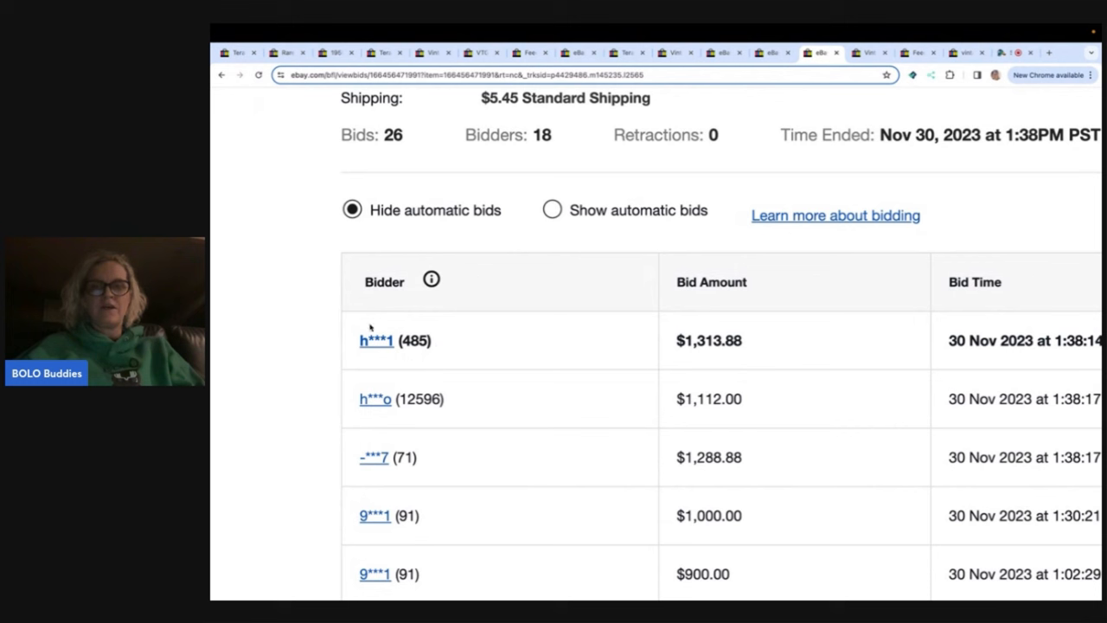
mouse_move(394, 396)
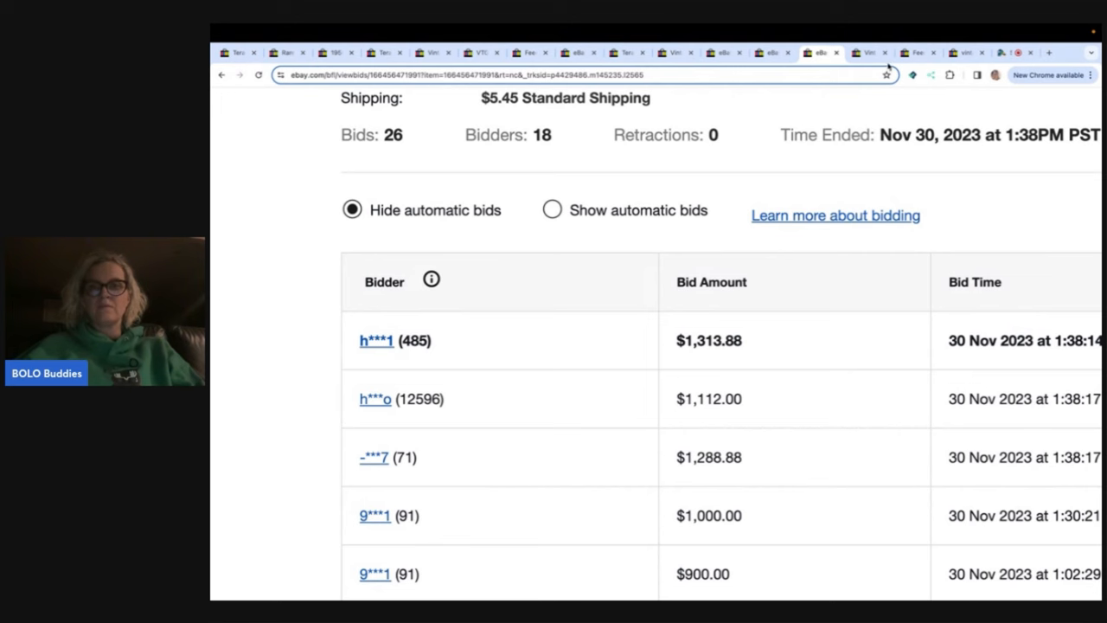
- View the Boucher bird brooch photos: tail close-up, back, and the Boucher maker's mark
left_click(864, 53)
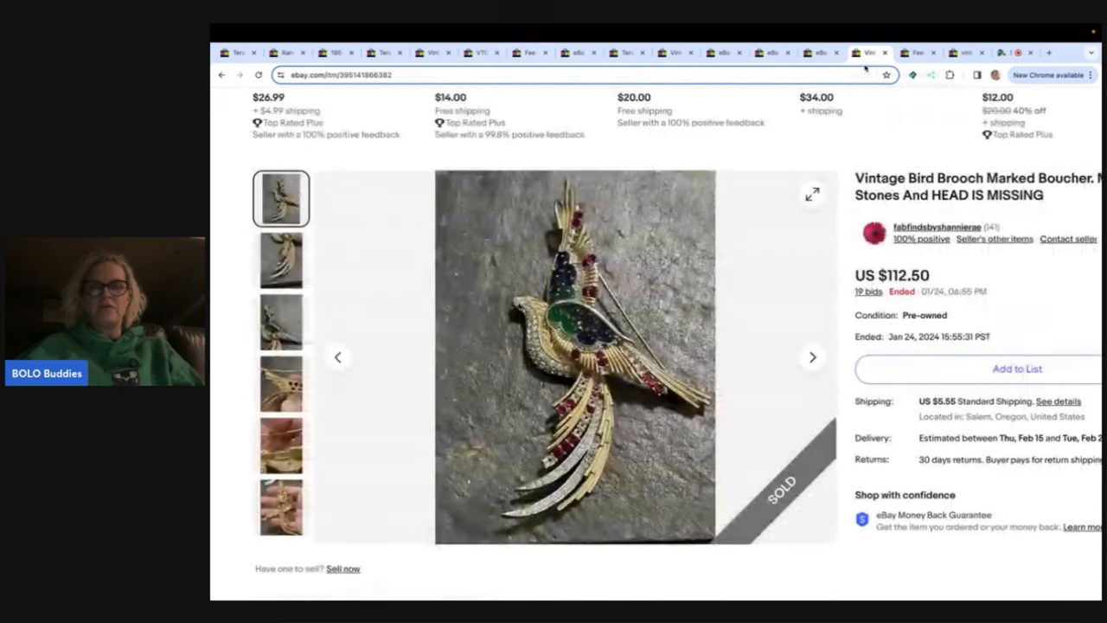
scroll("down", 3)
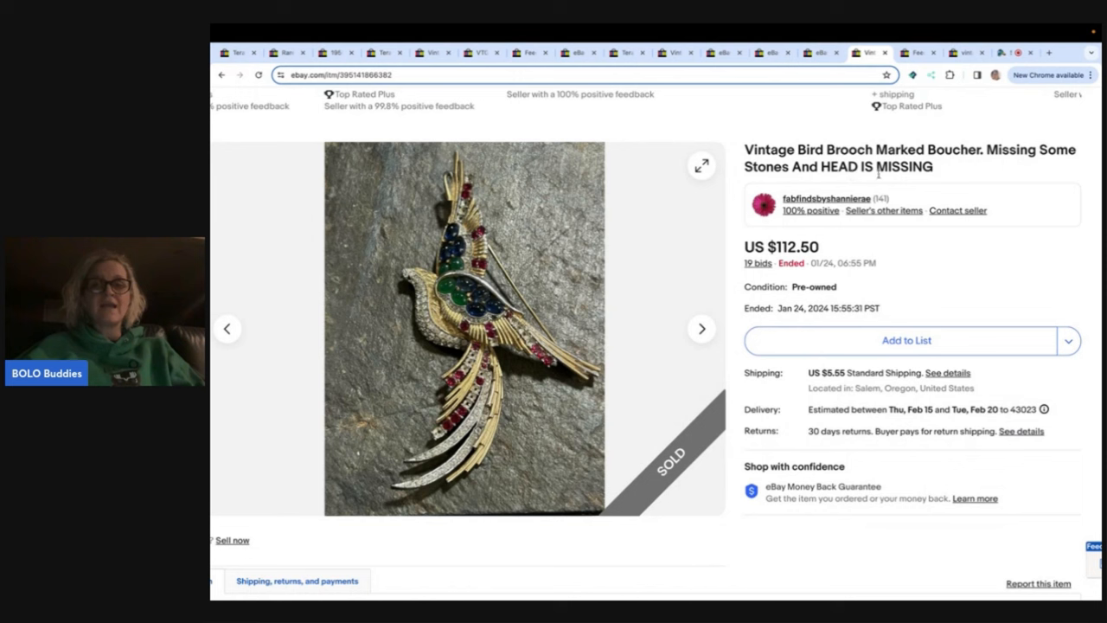
mouse_move(382, 287)
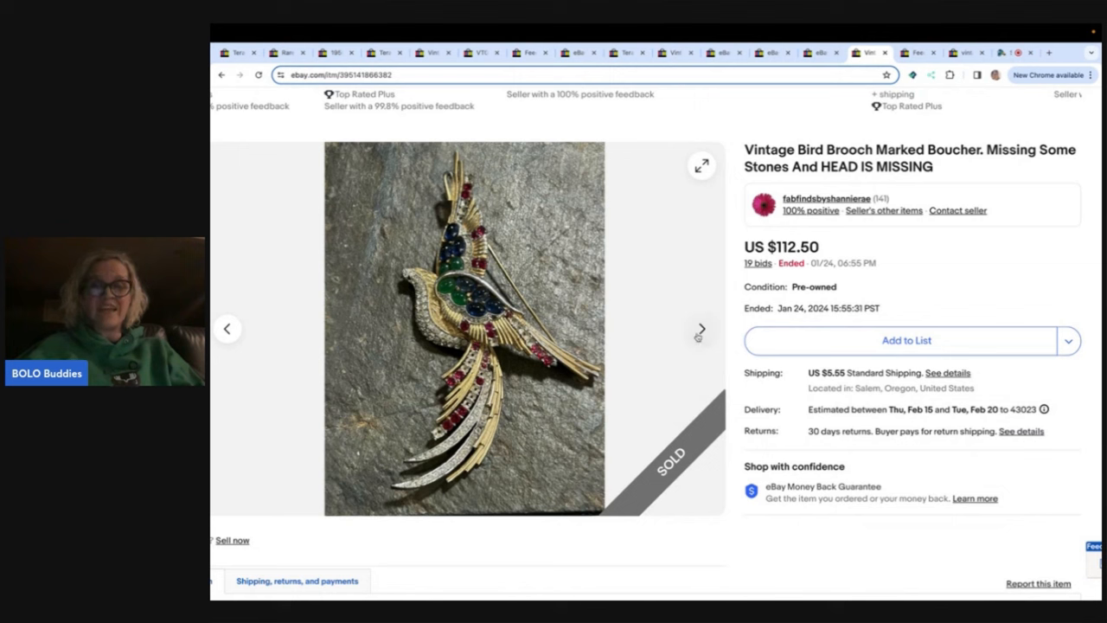
left_click(700, 331)
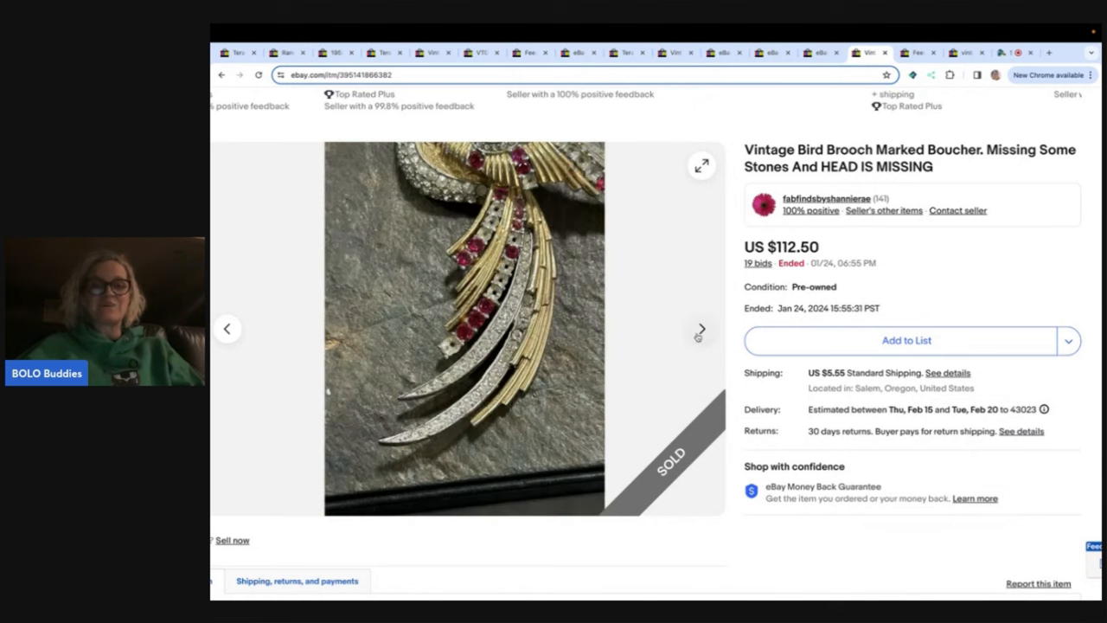
left_click(699, 330)
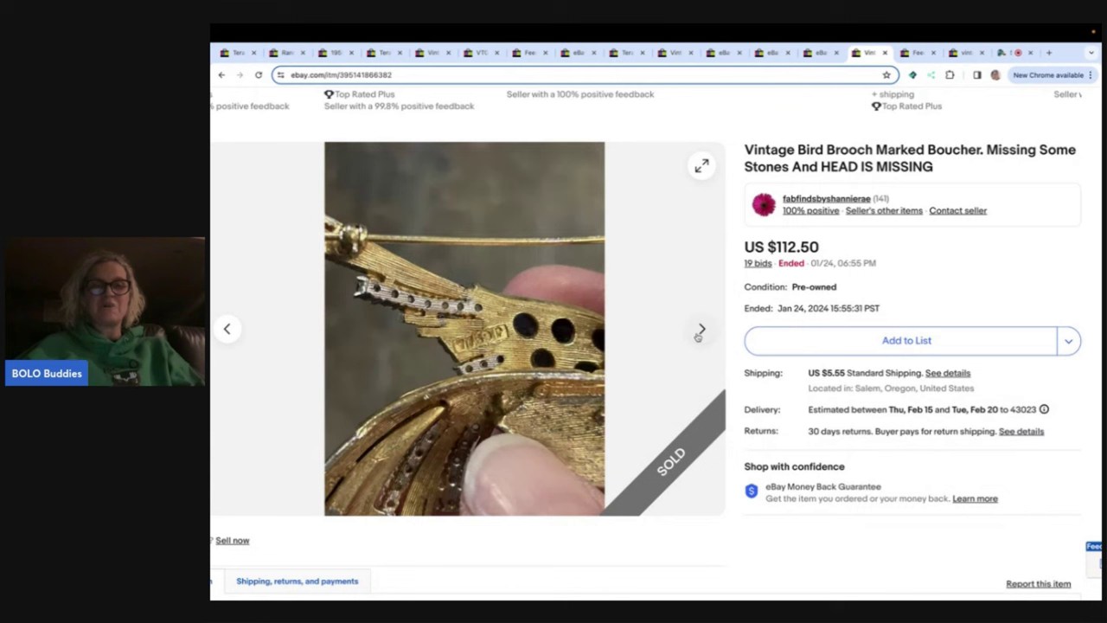
left_click(699, 332)
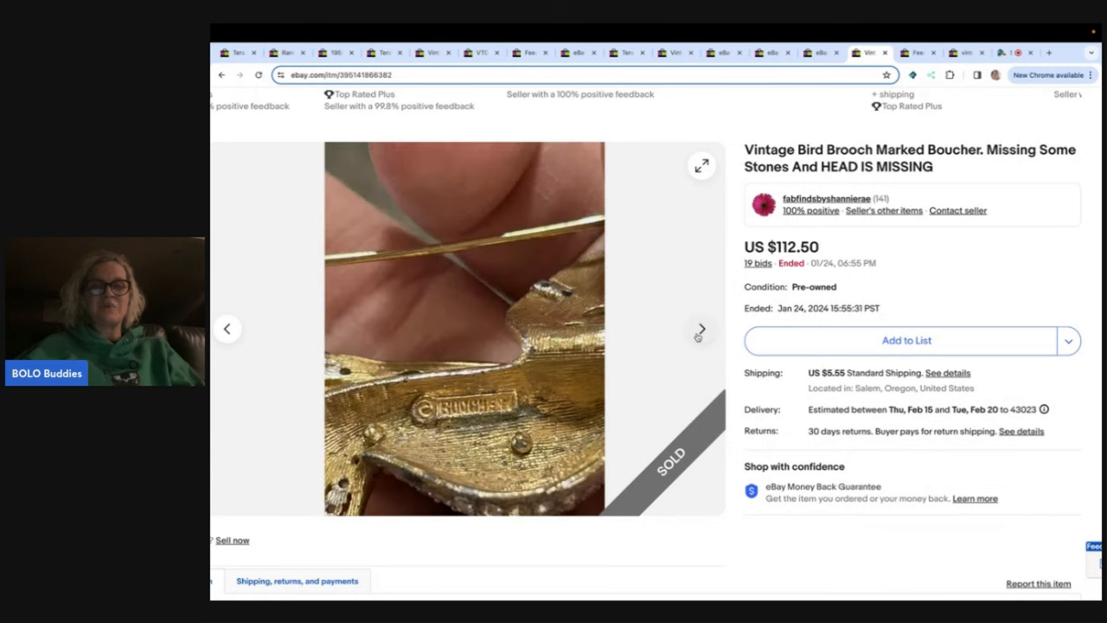
left_click(700, 331)
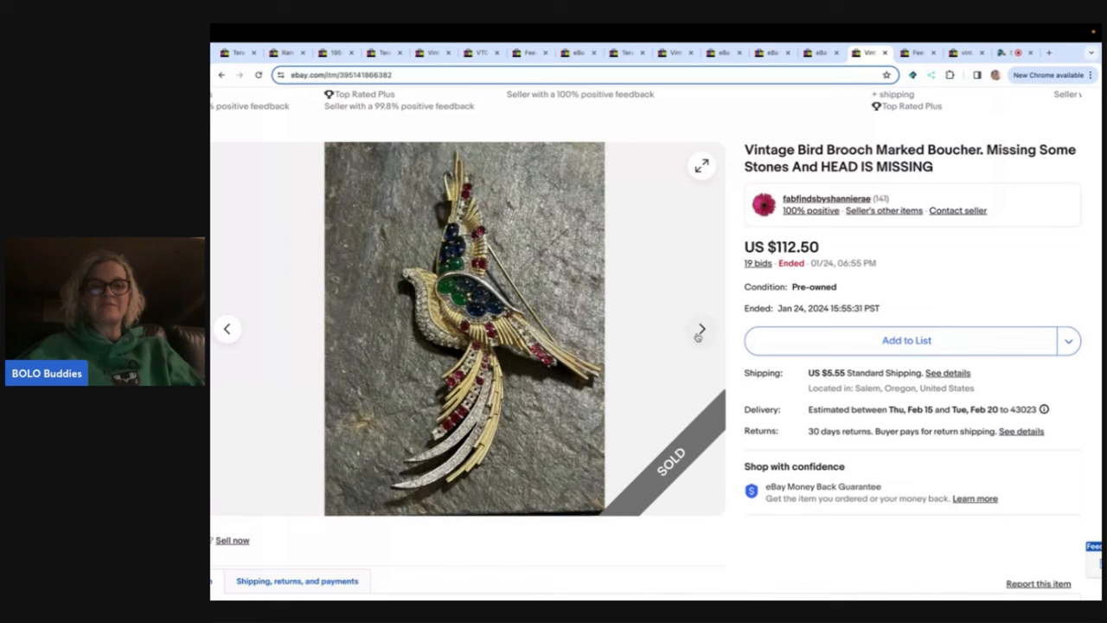
left_click(700, 331)
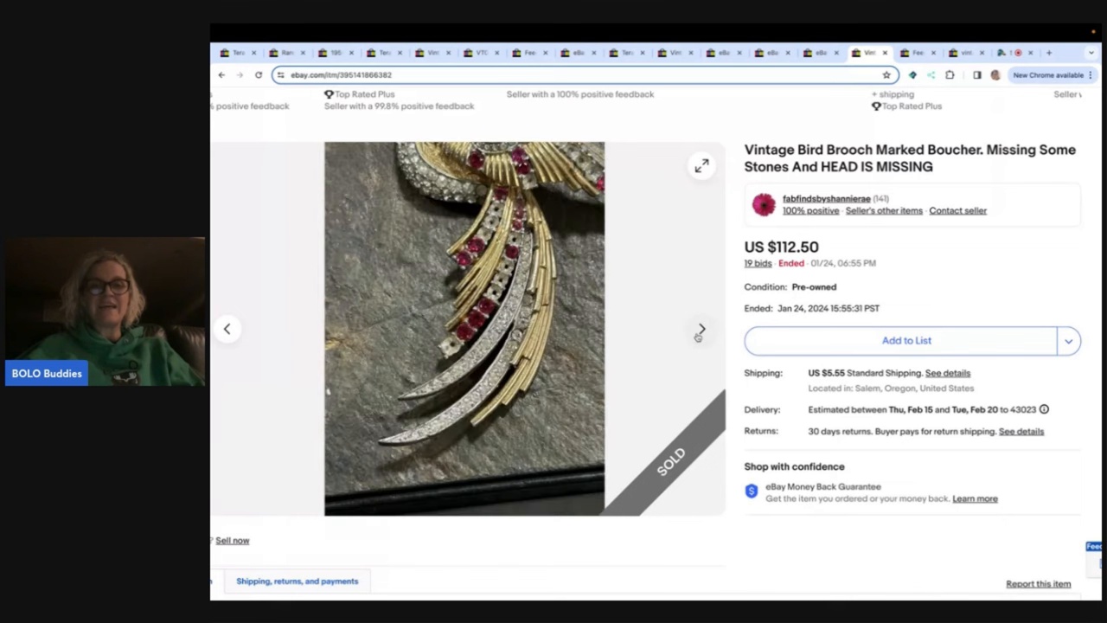
left_click(699, 330)
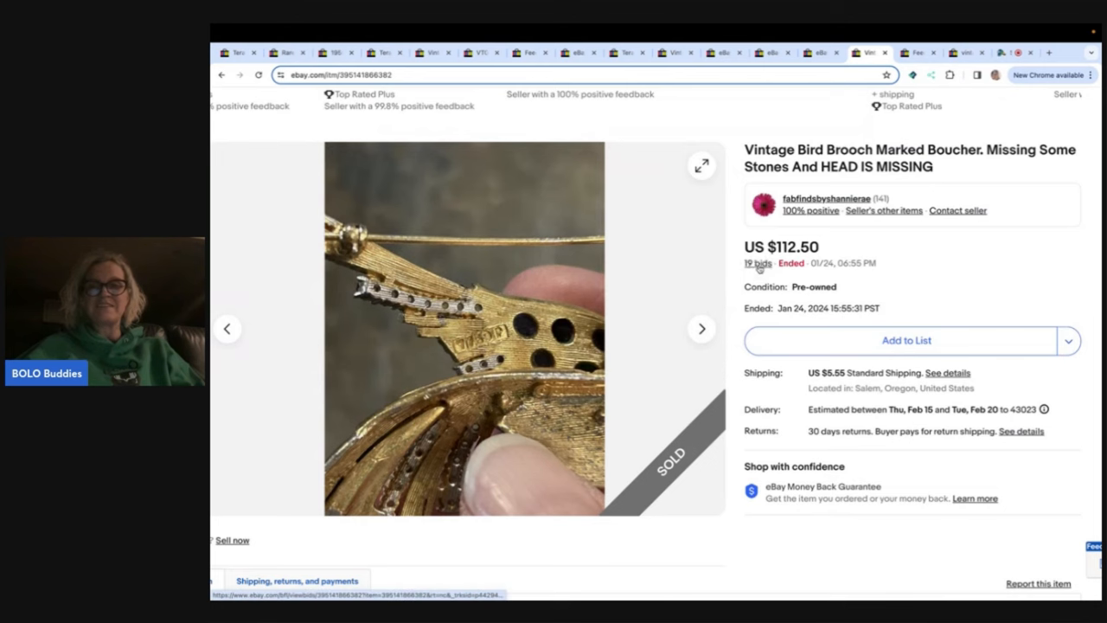
- Bring up the Boucher bird brooch's 19-bid history and scroll through the bids
left_click(755, 263)
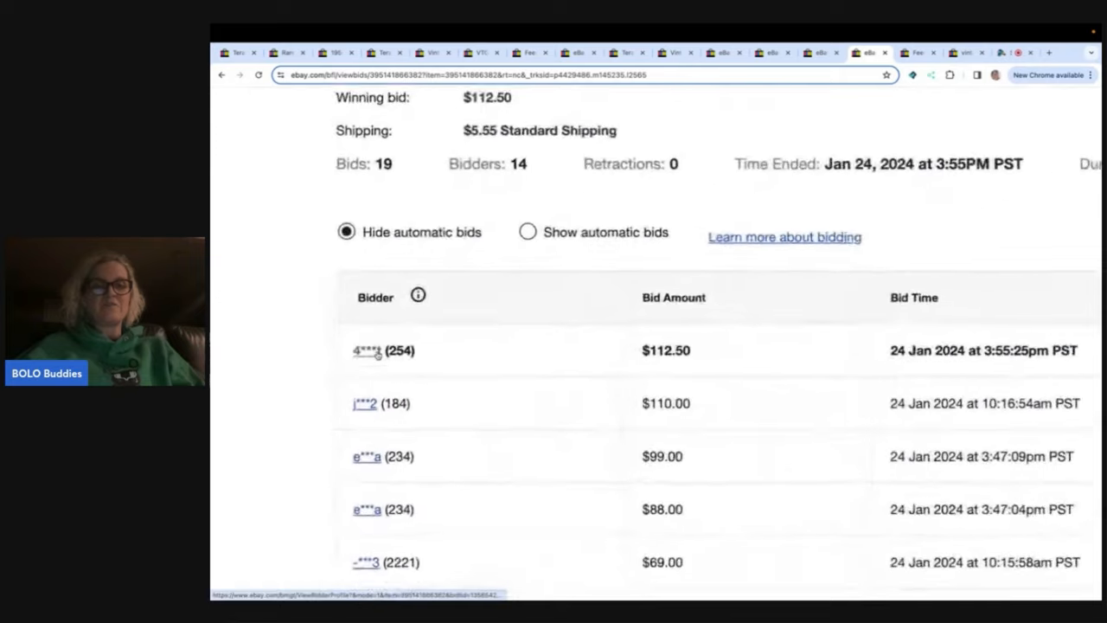
scroll("down", 3)
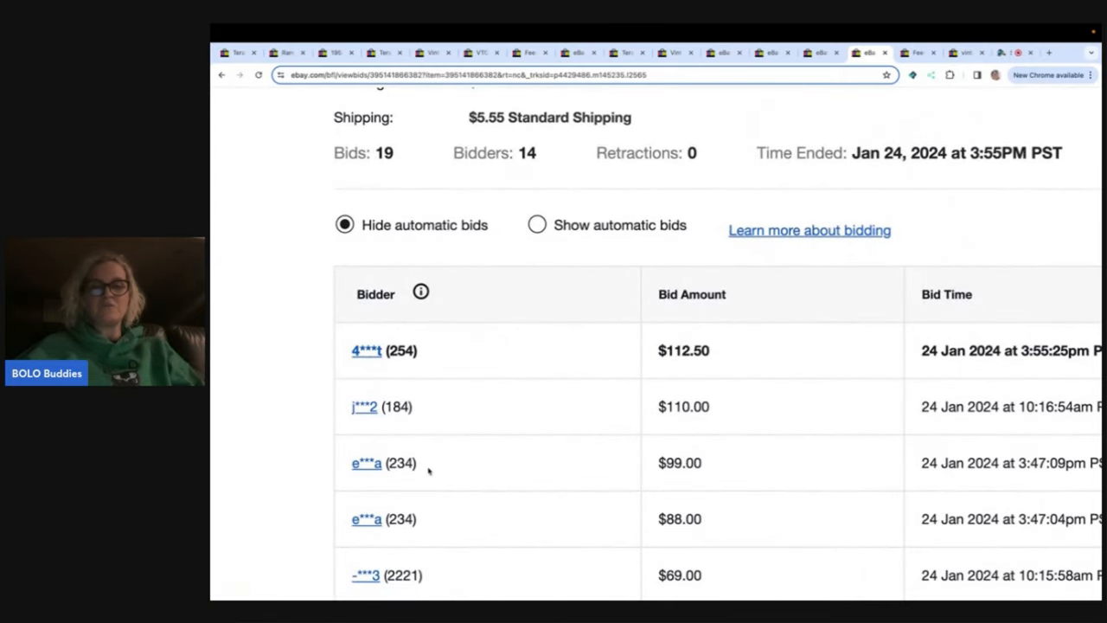
mouse_move(444, 323)
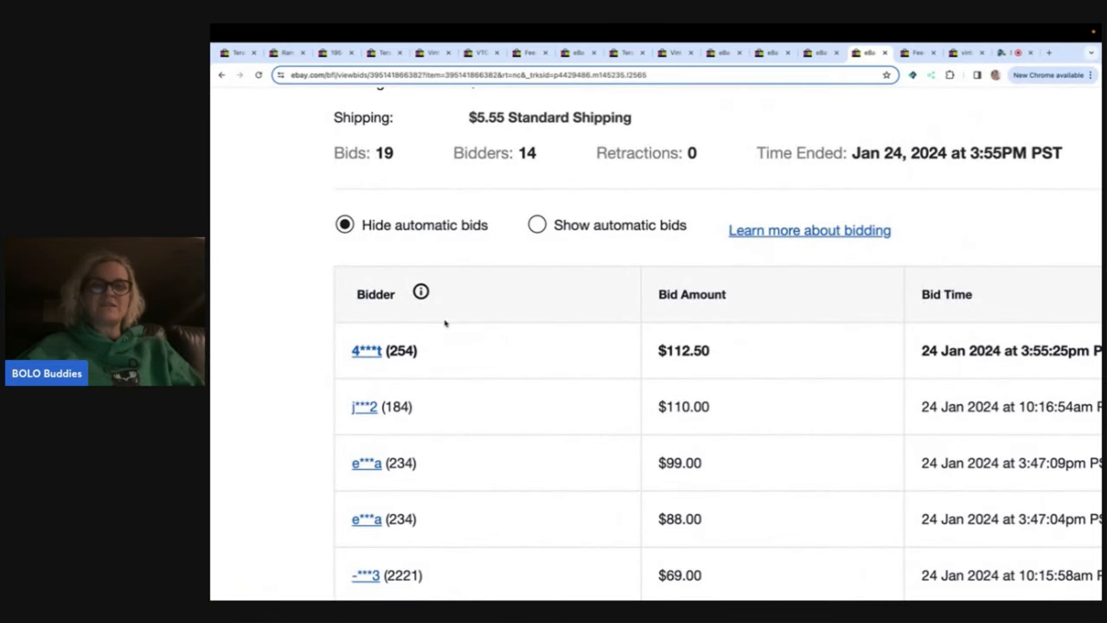
mouse_move(545, 167)
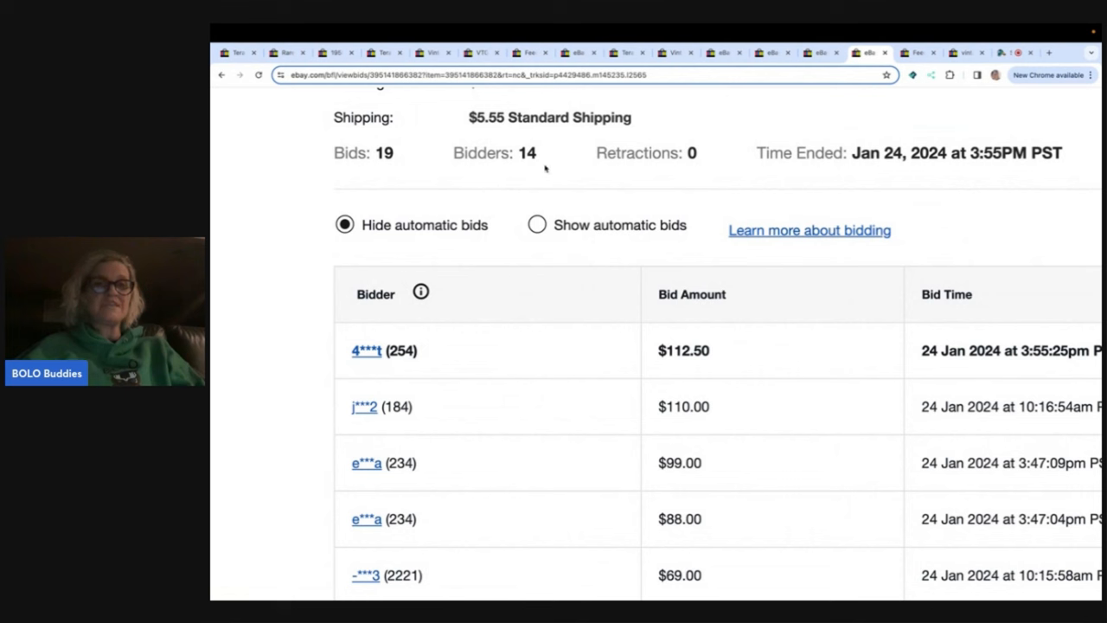
mouse_move(798, 131)
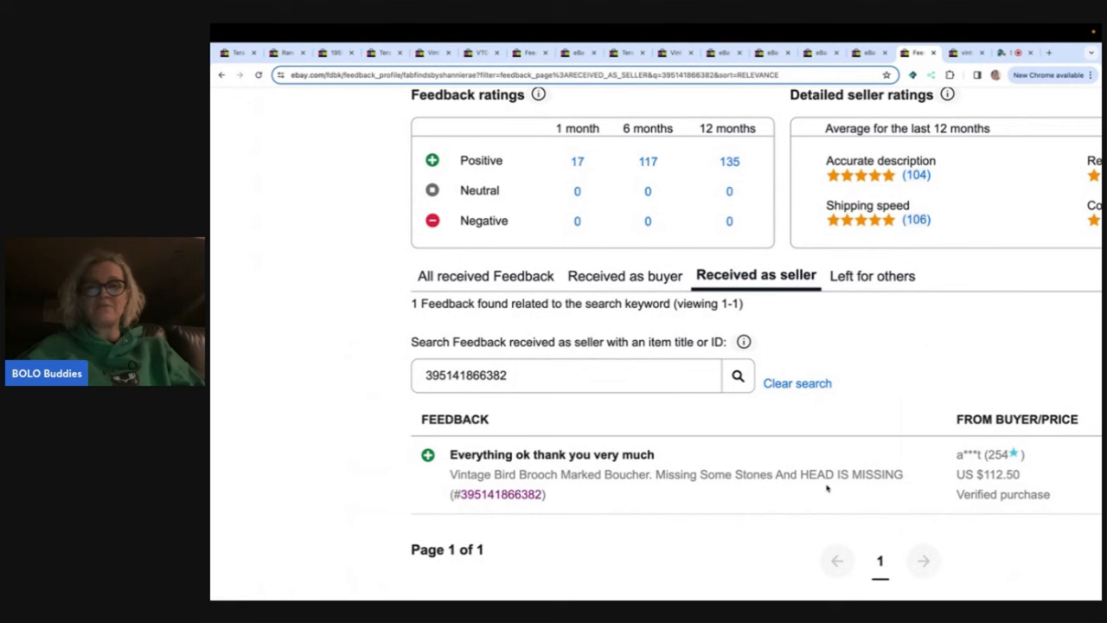
mouse_move(963, 71)
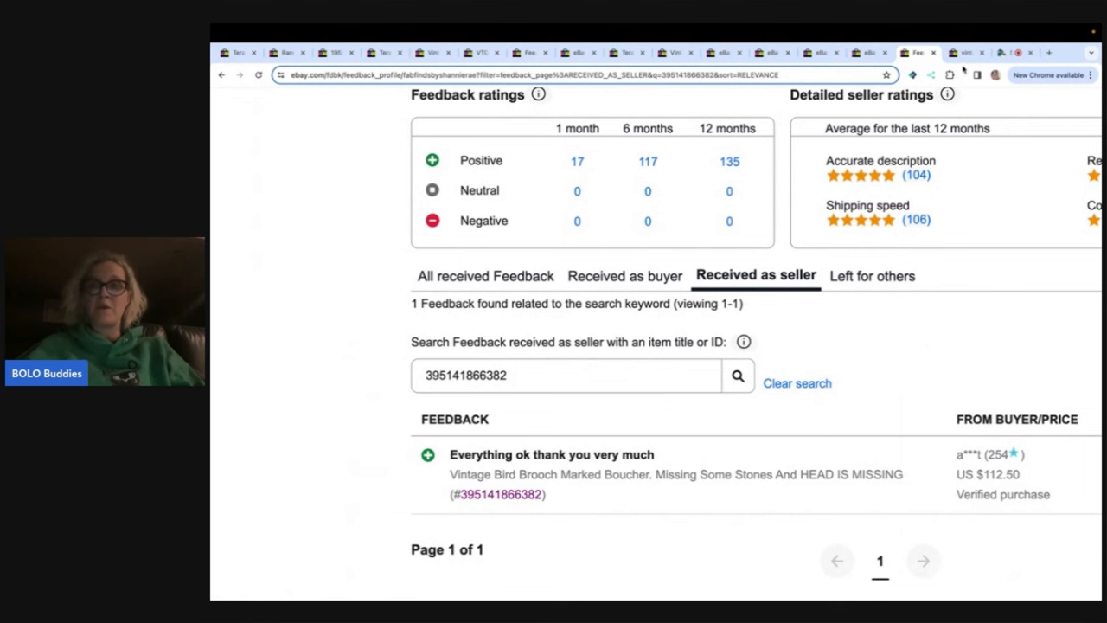